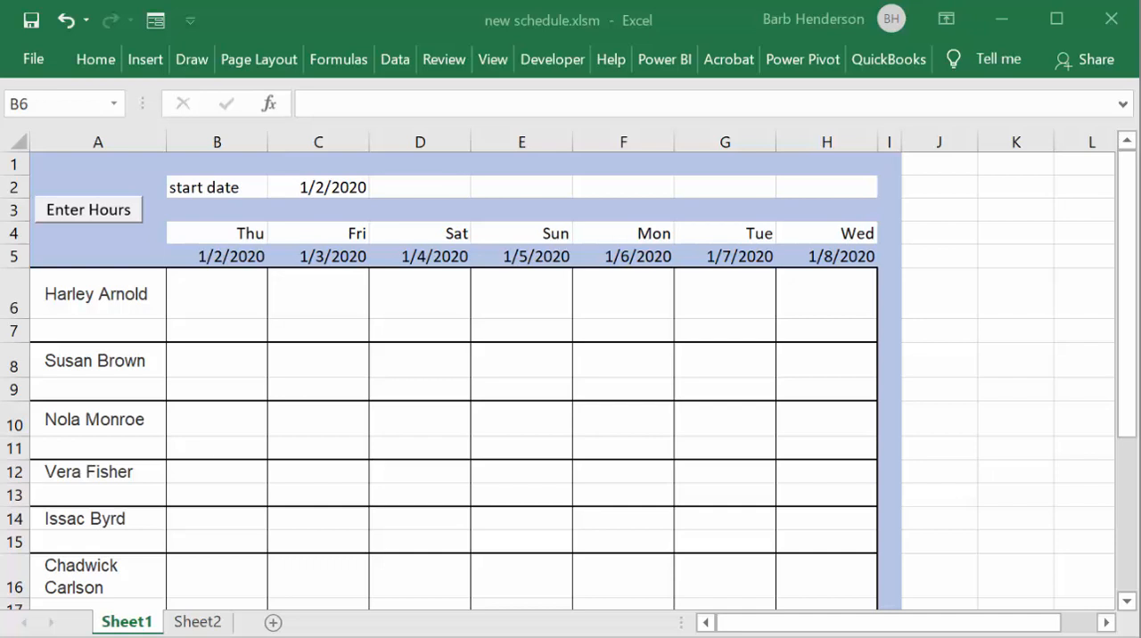
mouse_move(223, 298)
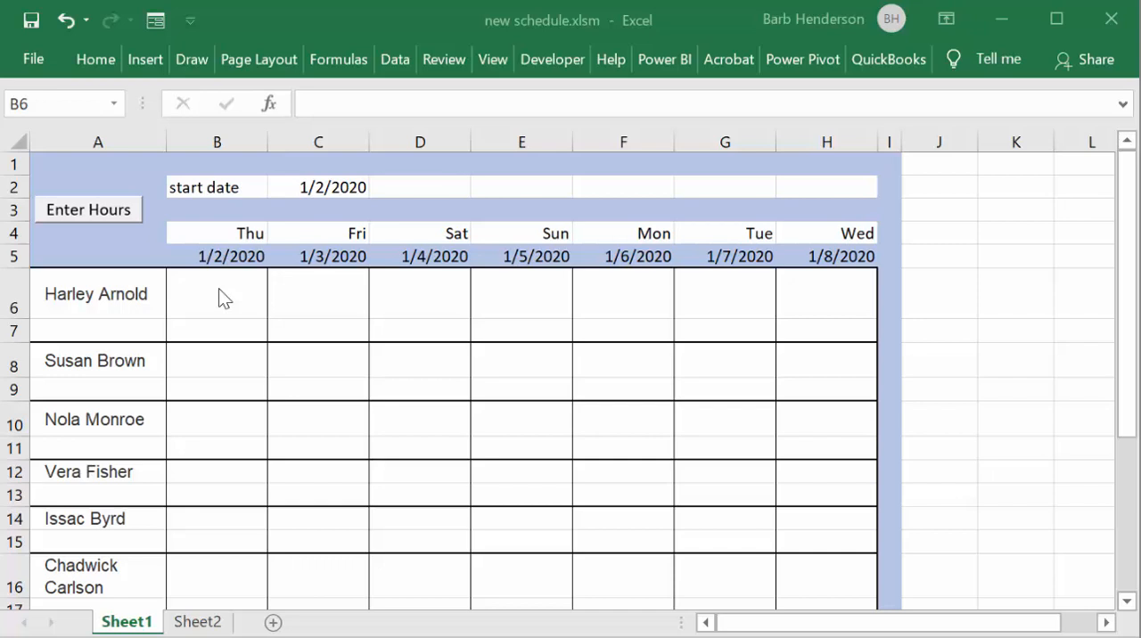
mouse_move(230, 303)
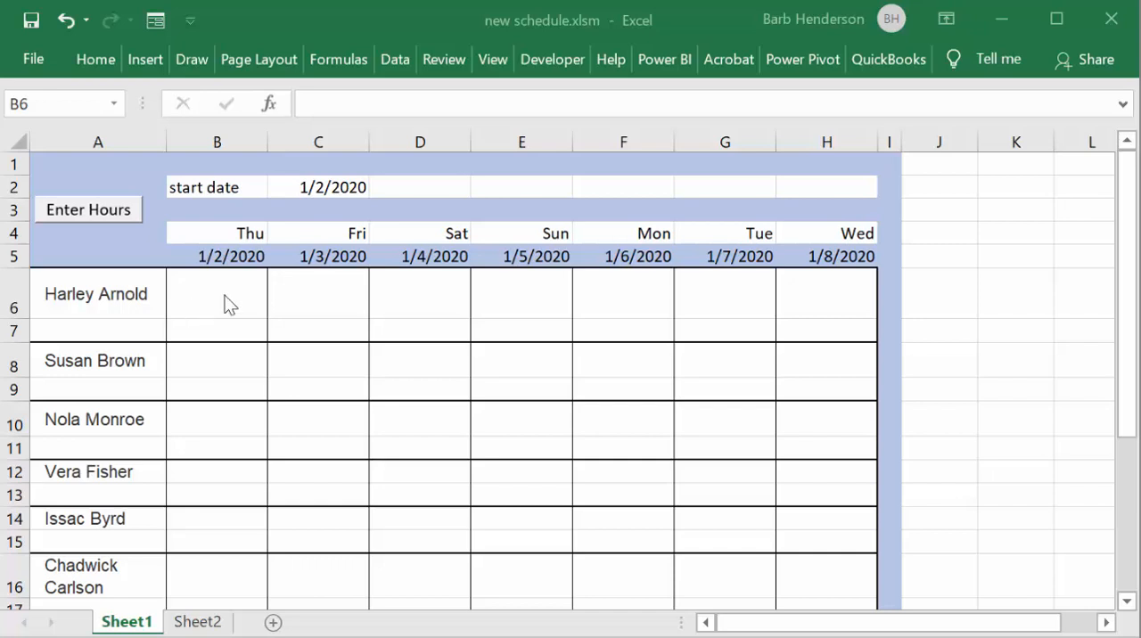
mouse_move(272, 310)
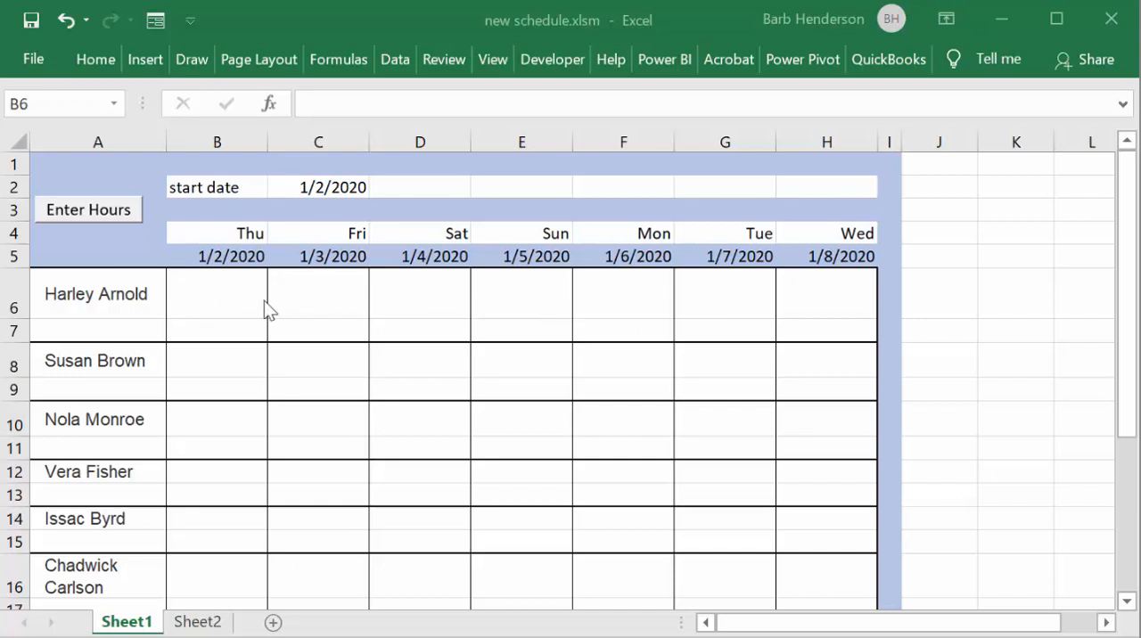
mouse_move(221, 302)
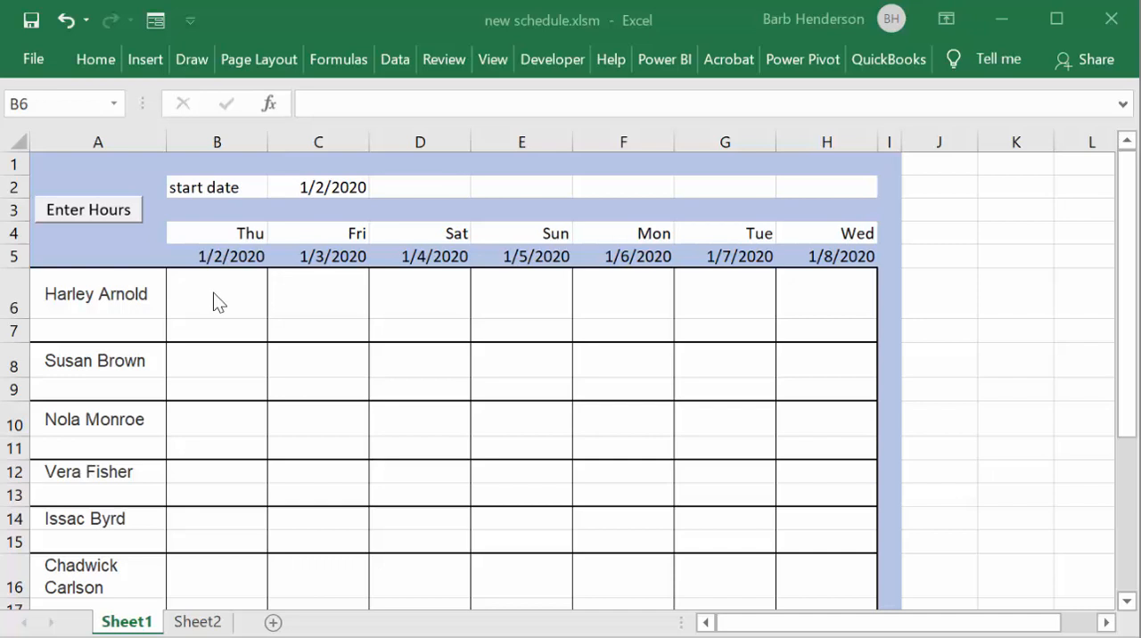
mouse_move(371, 293)
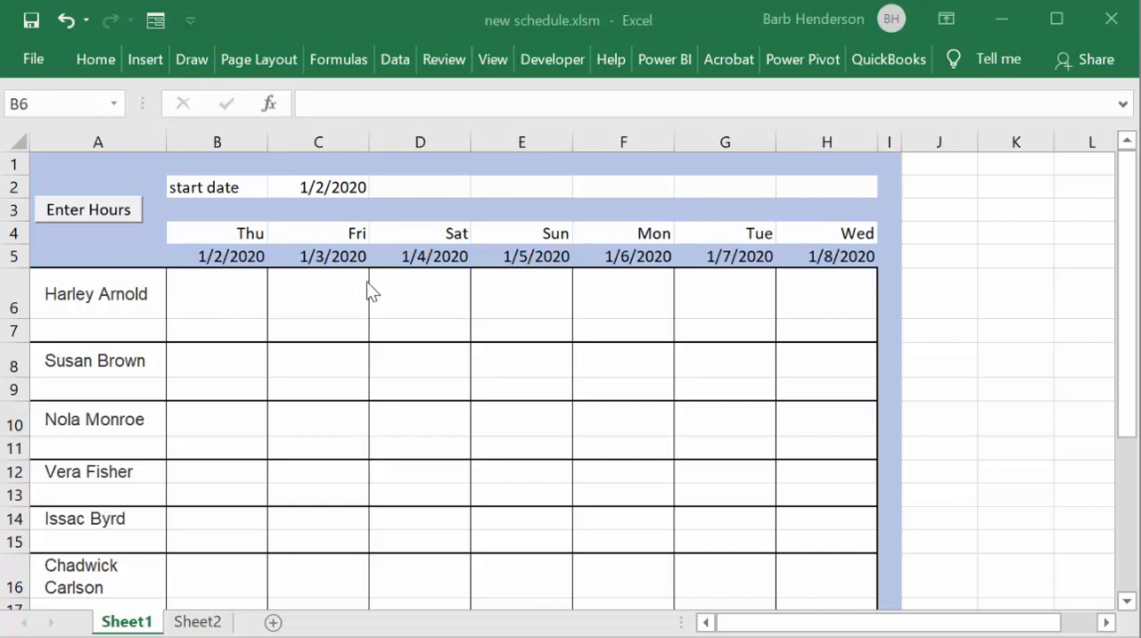
mouse_move(754, 347)
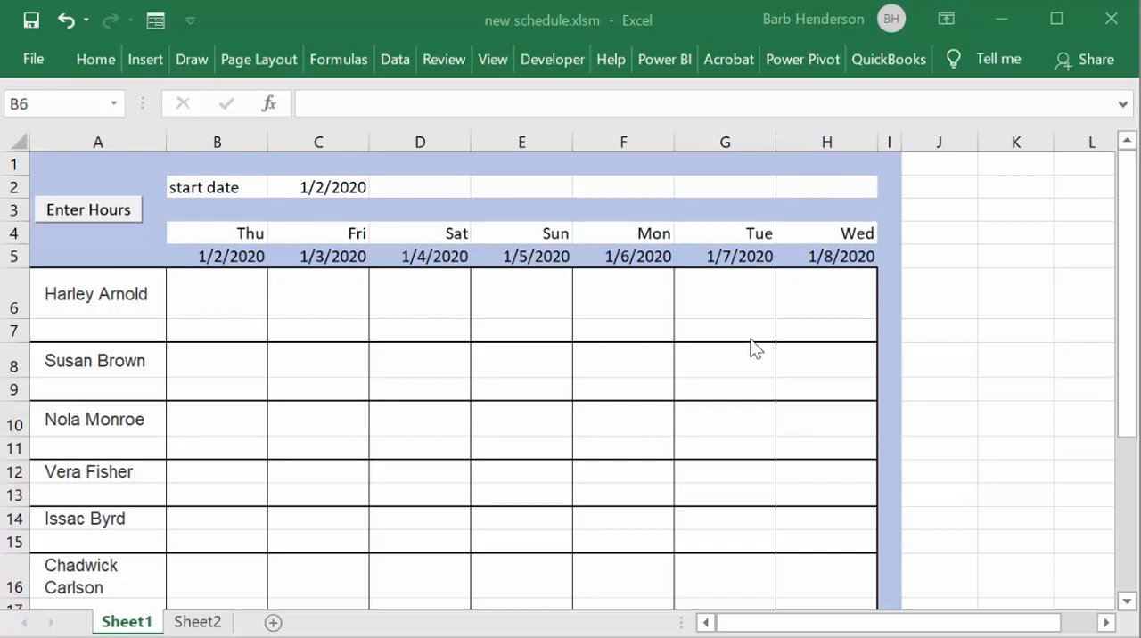
mouse_move(75, 387)
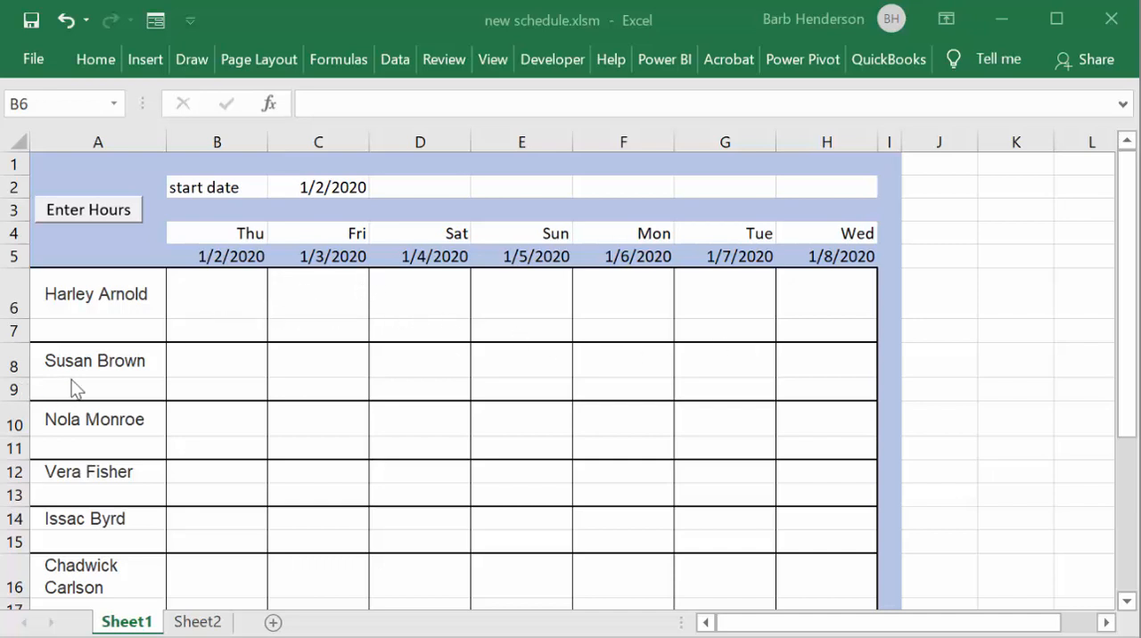
mouse_move(36, 339)
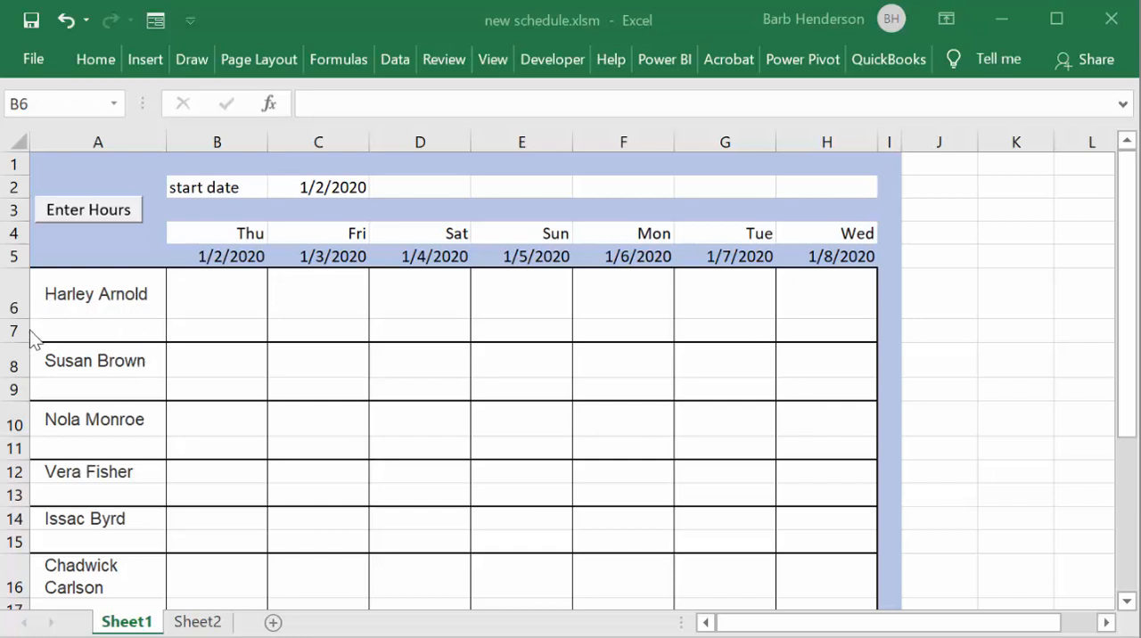
mouse_move(284, 364)
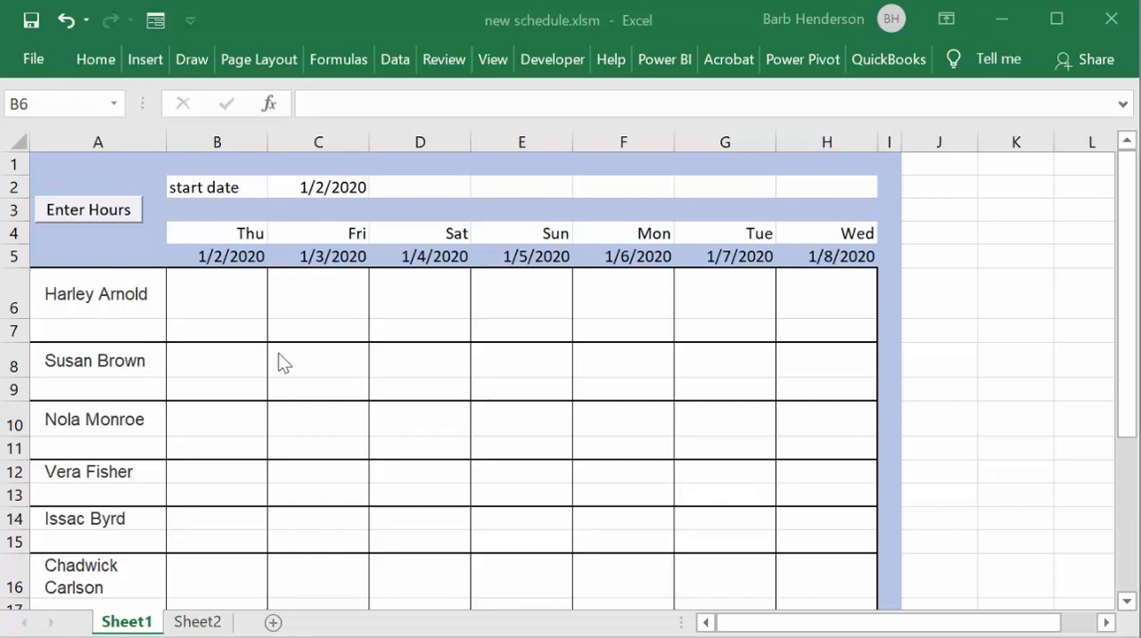
mouse_move(706, 275)
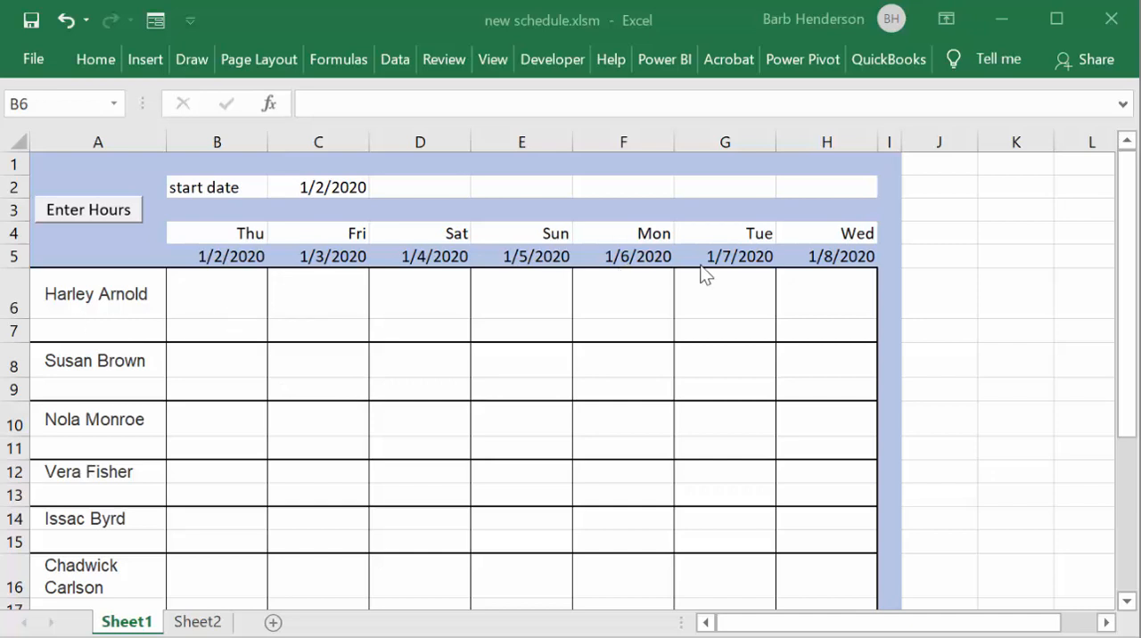
mouse_move(571, 360)
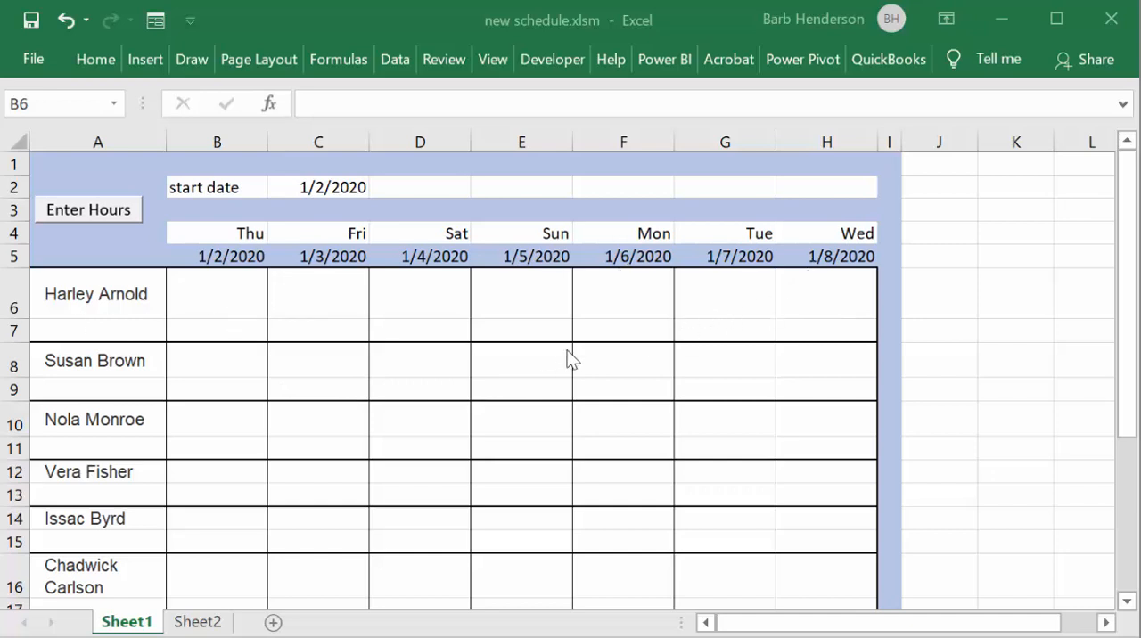
mouse_move(784, 575)
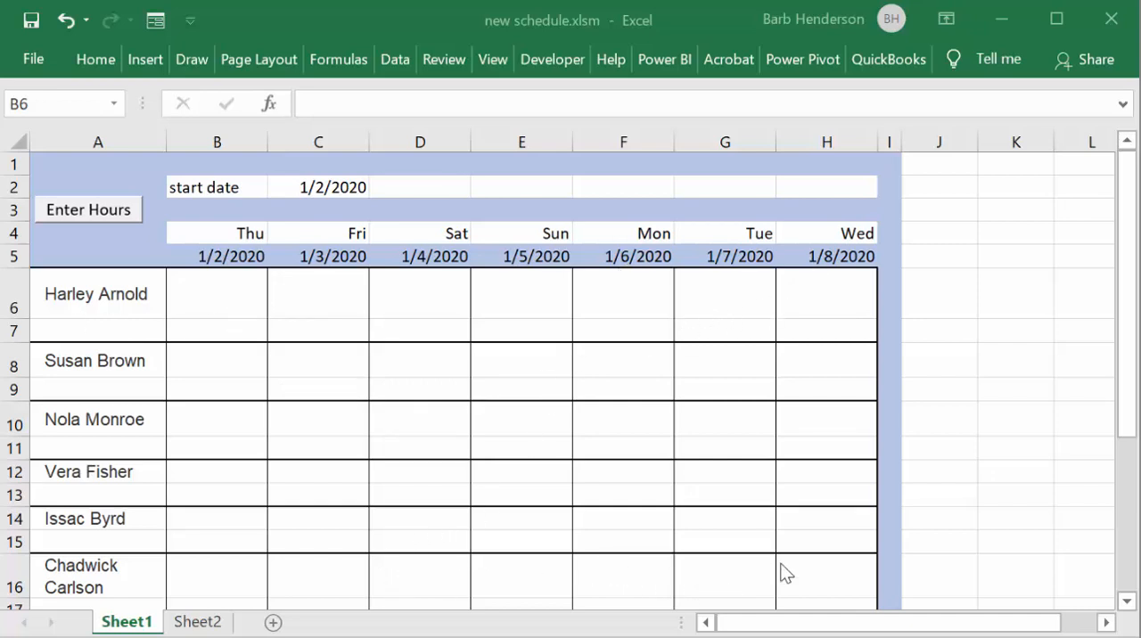
mouse_move(467, 348)
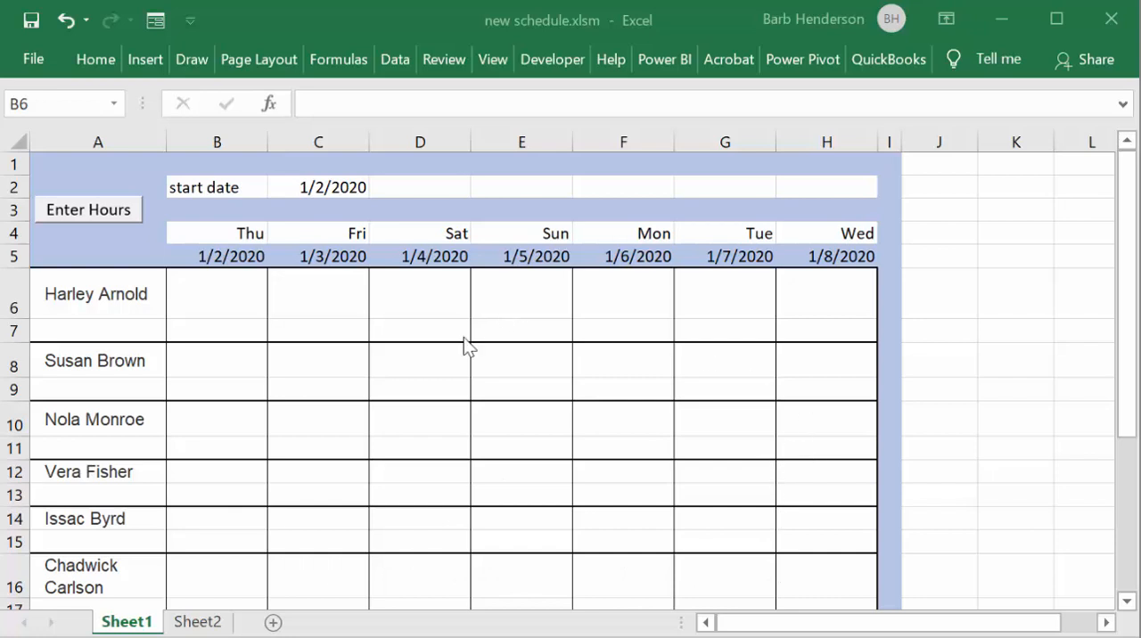
mouse_move(143, 299)
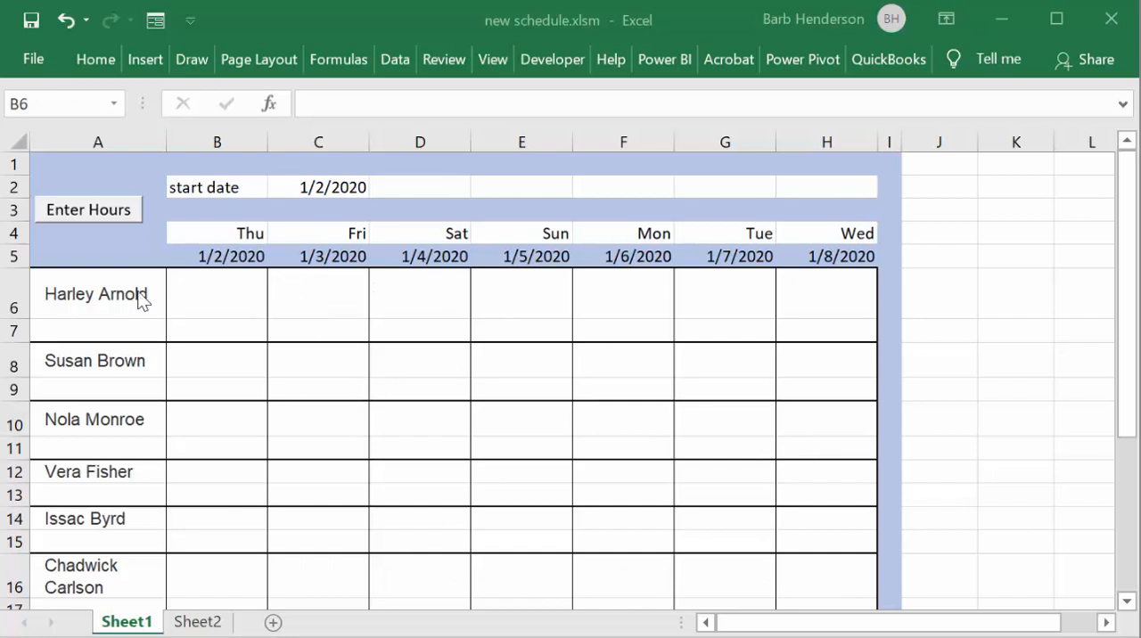
mouse_move(221, 296)
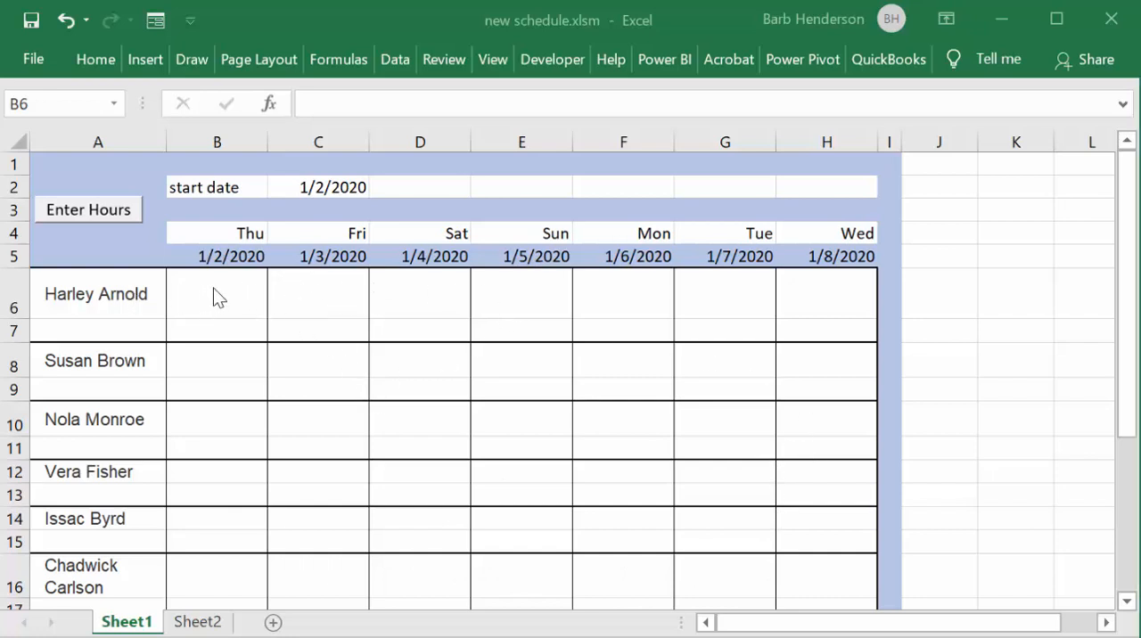
left_click(218, 292)
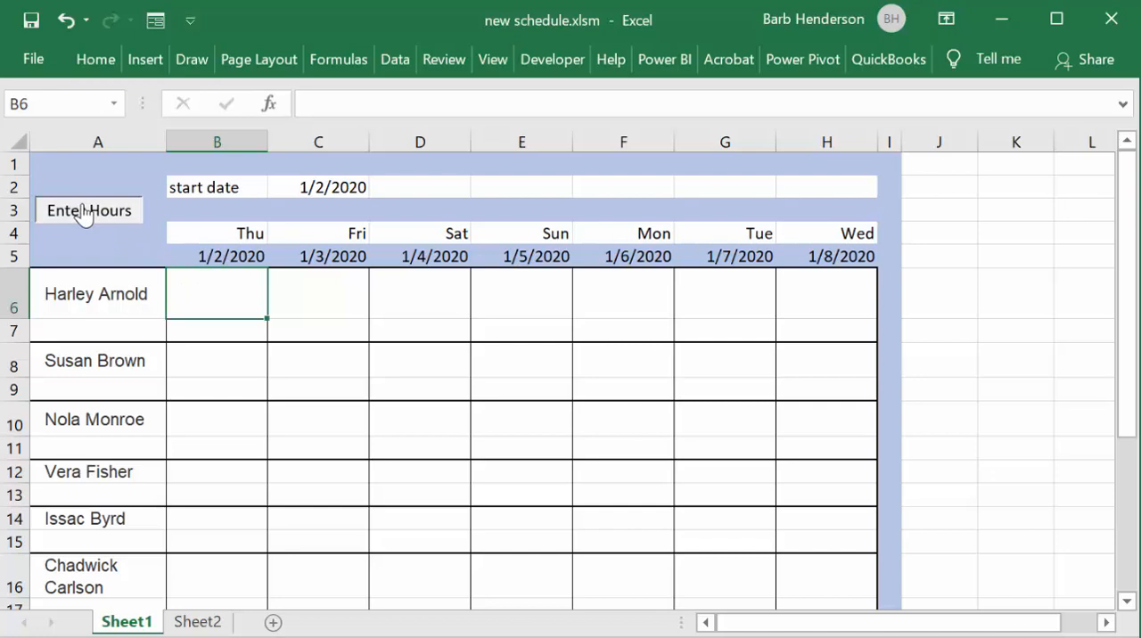
left_click(89, 210)
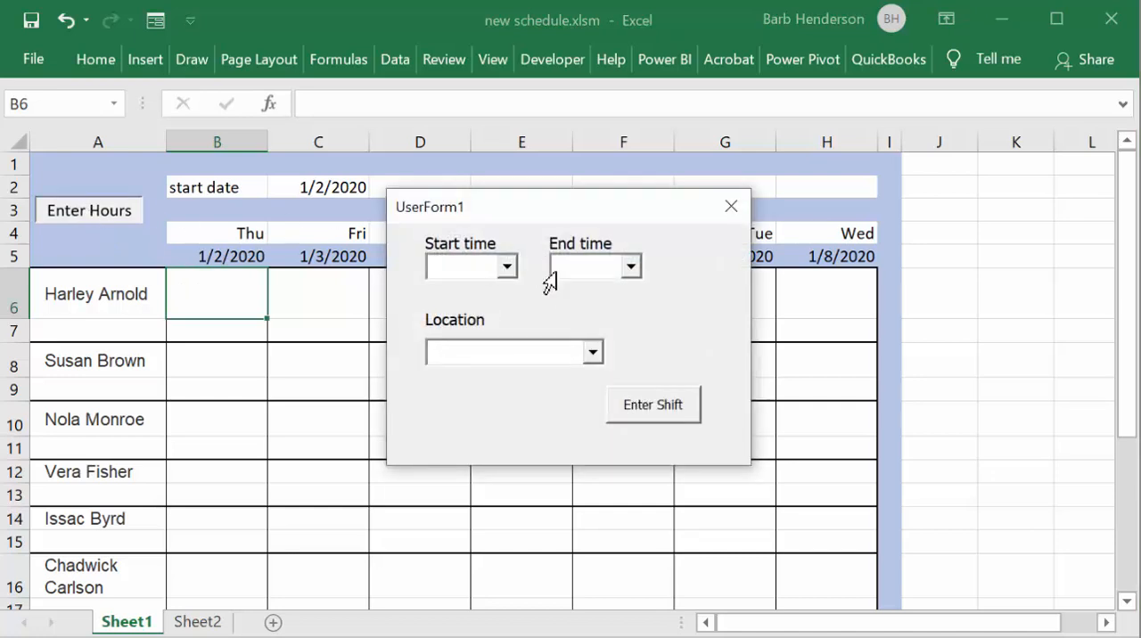
Fill the form with start 8:00, end 13:00 and location Calgary
left_click(507, 266)
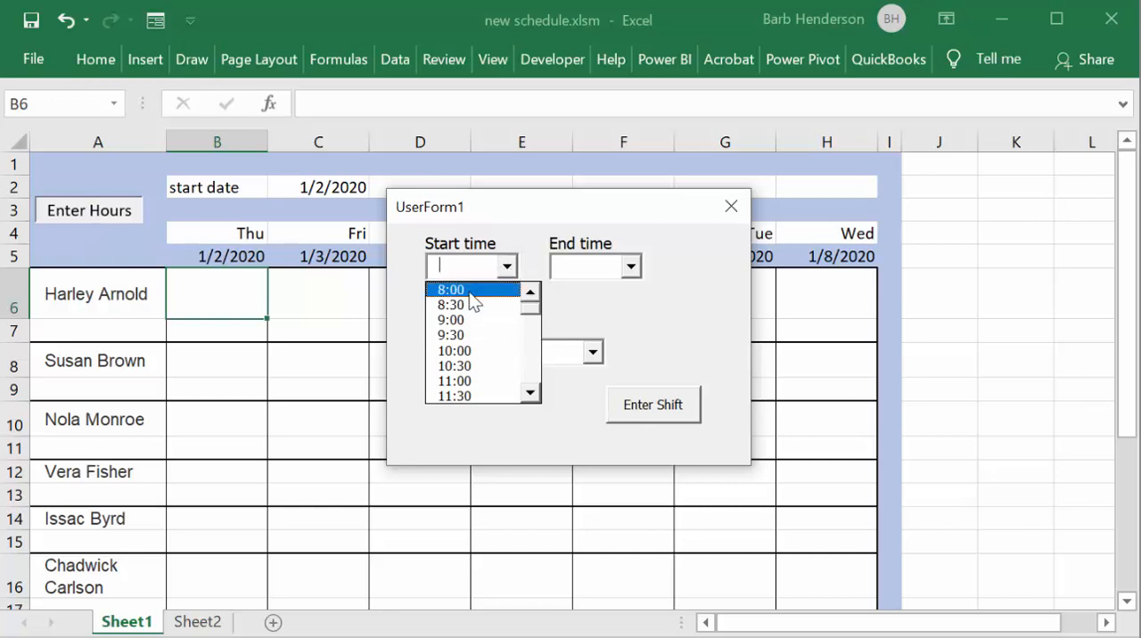
left_click(449, 289)
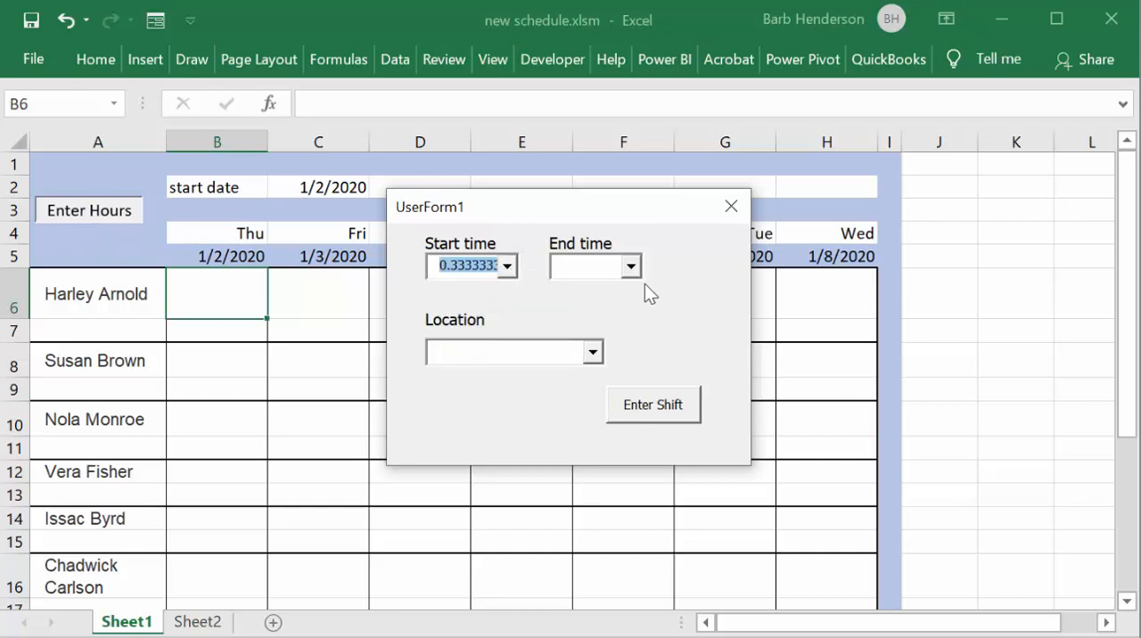
left_click(630, 265)
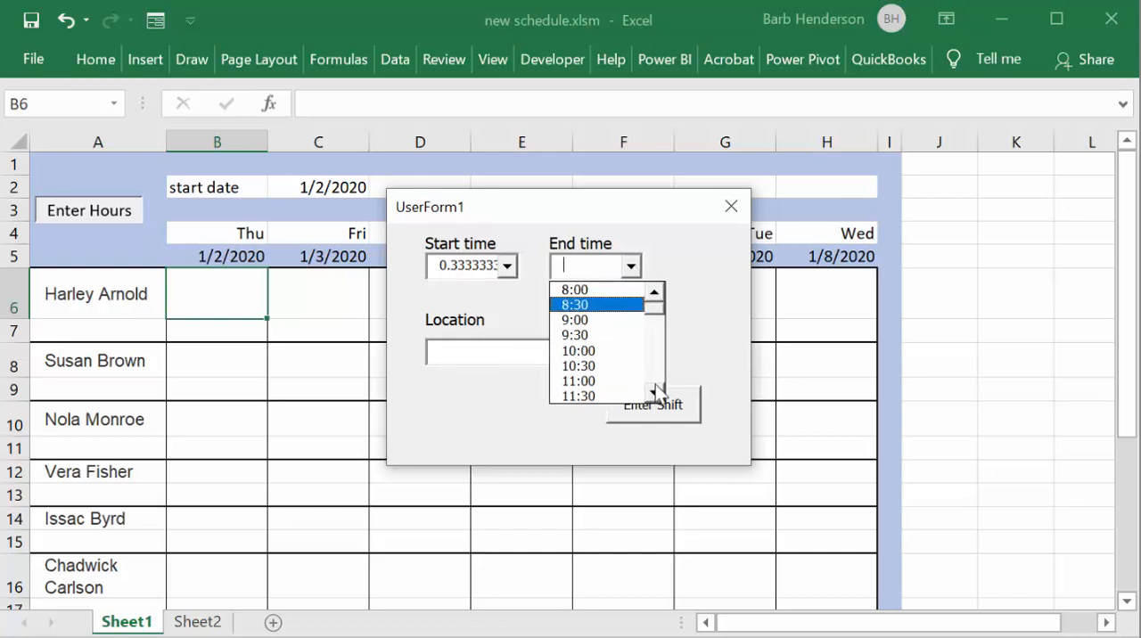
scroll("down", 3)
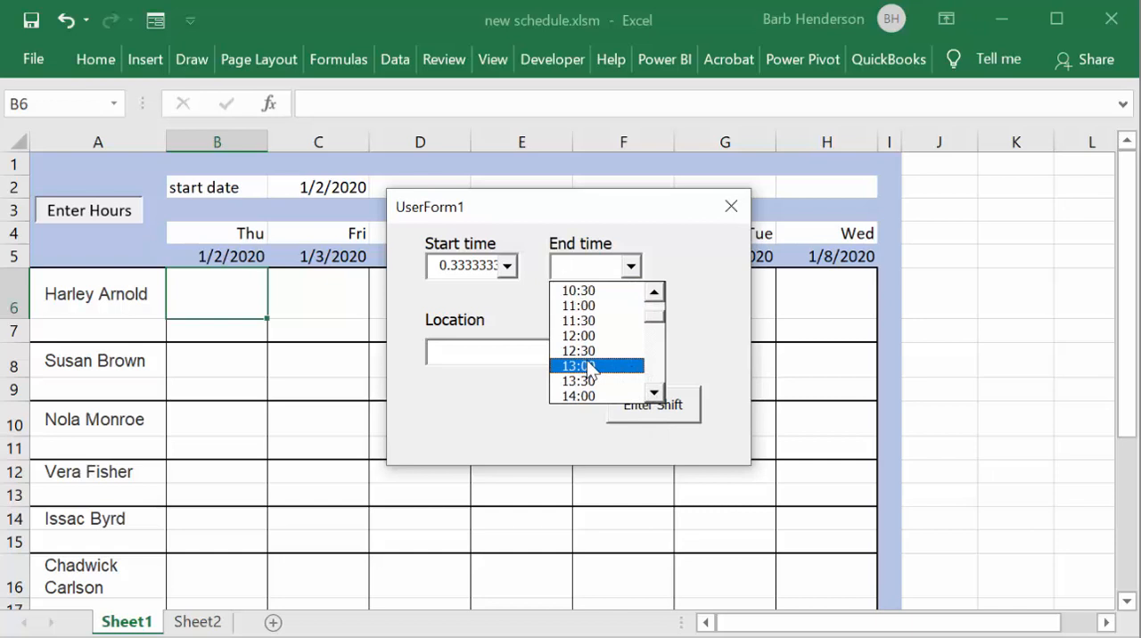
left_click(578, 365)
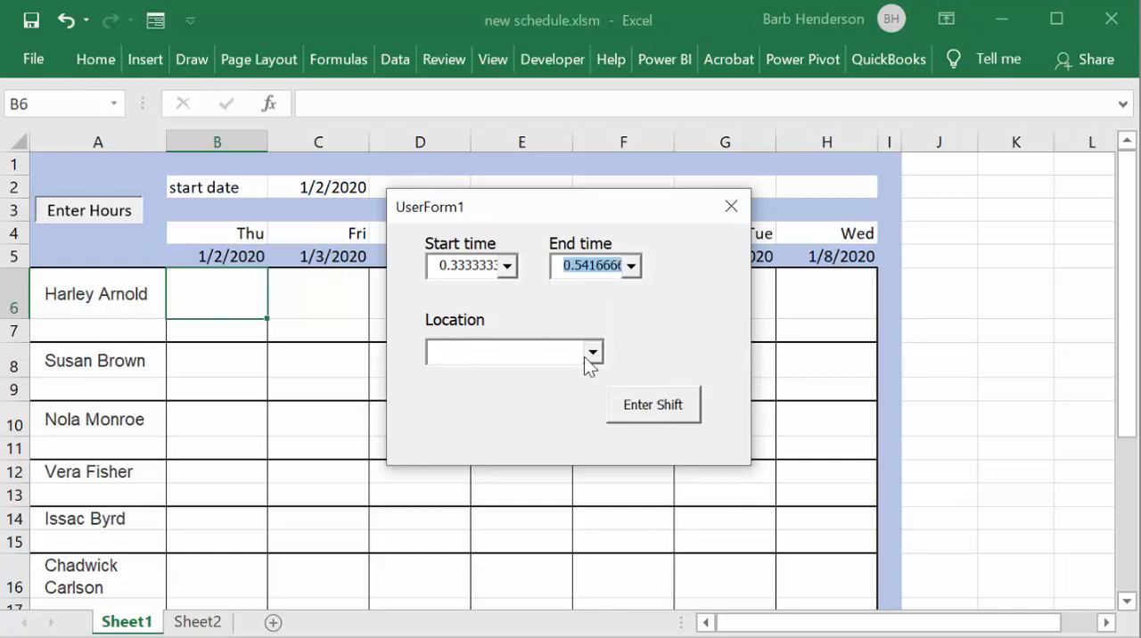
left_click(592, 351)
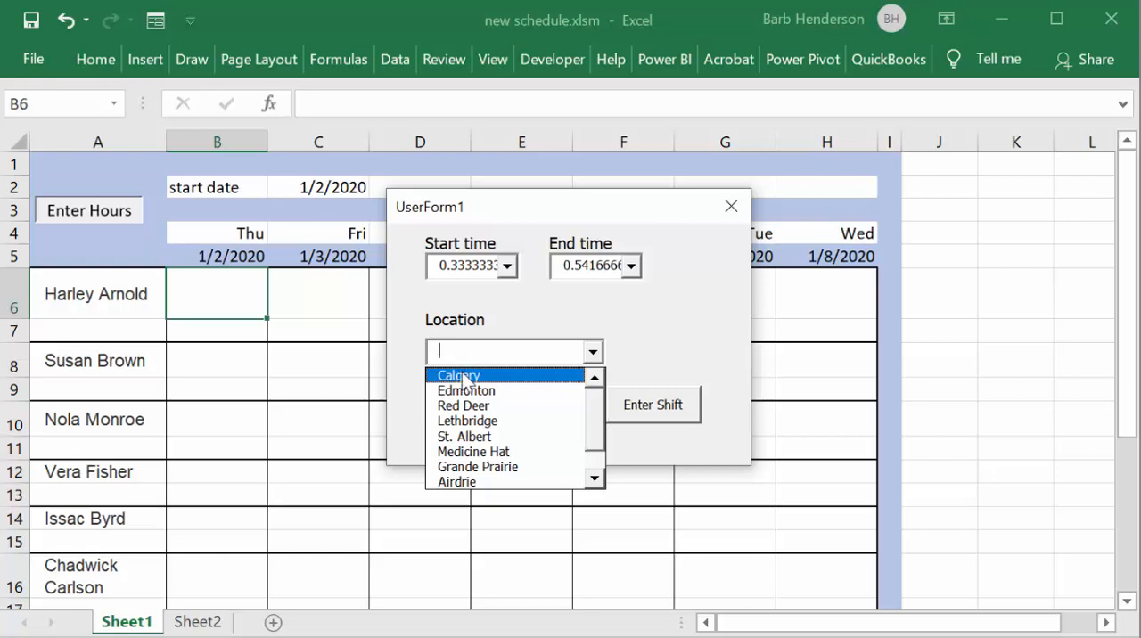
left_click(458, 374)
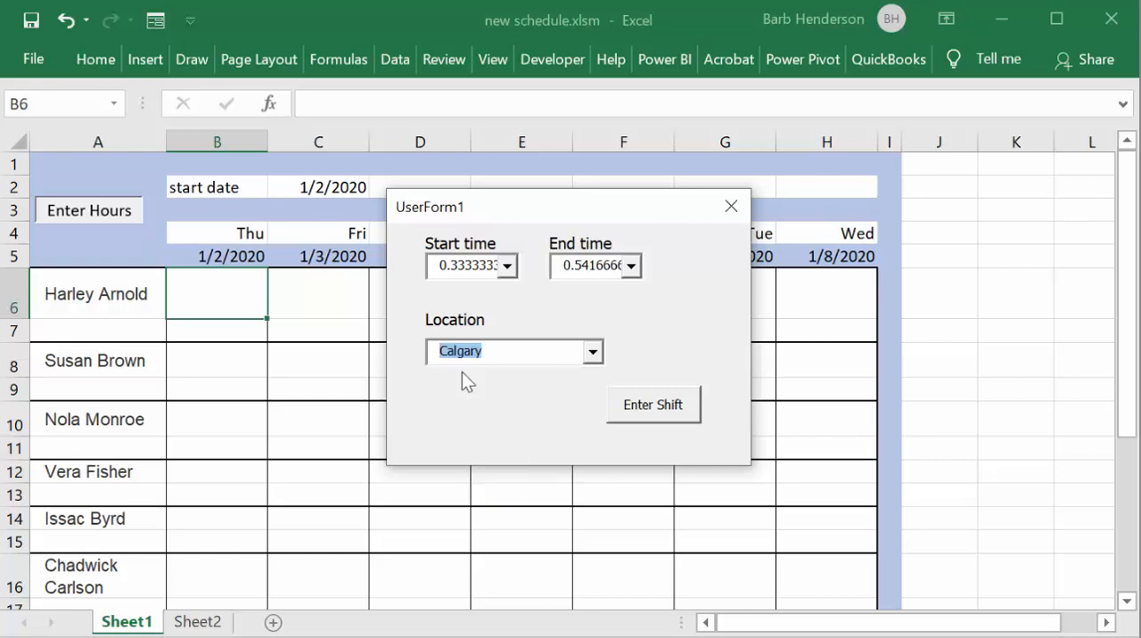
mouse_move(660, 360)
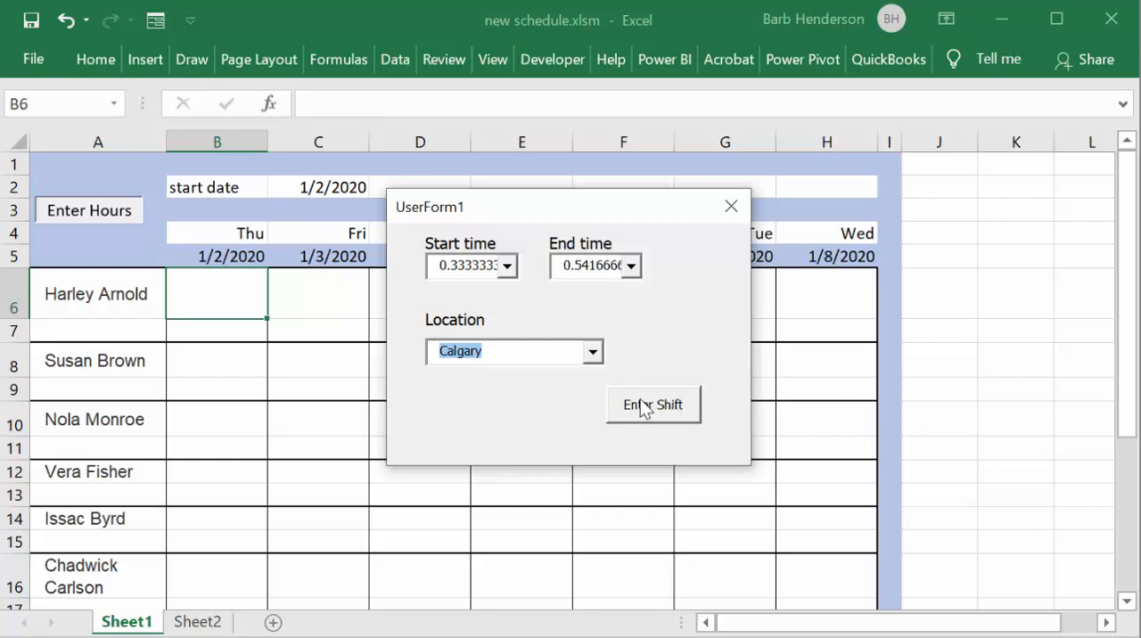
left_click(653, 405)
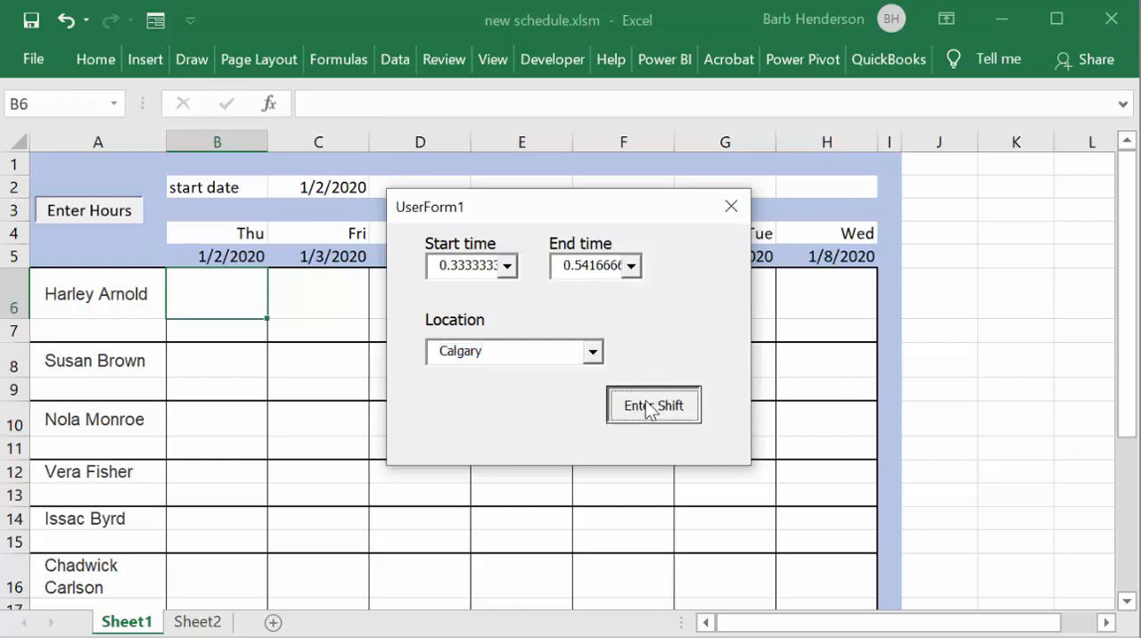
left_click(653, 404)
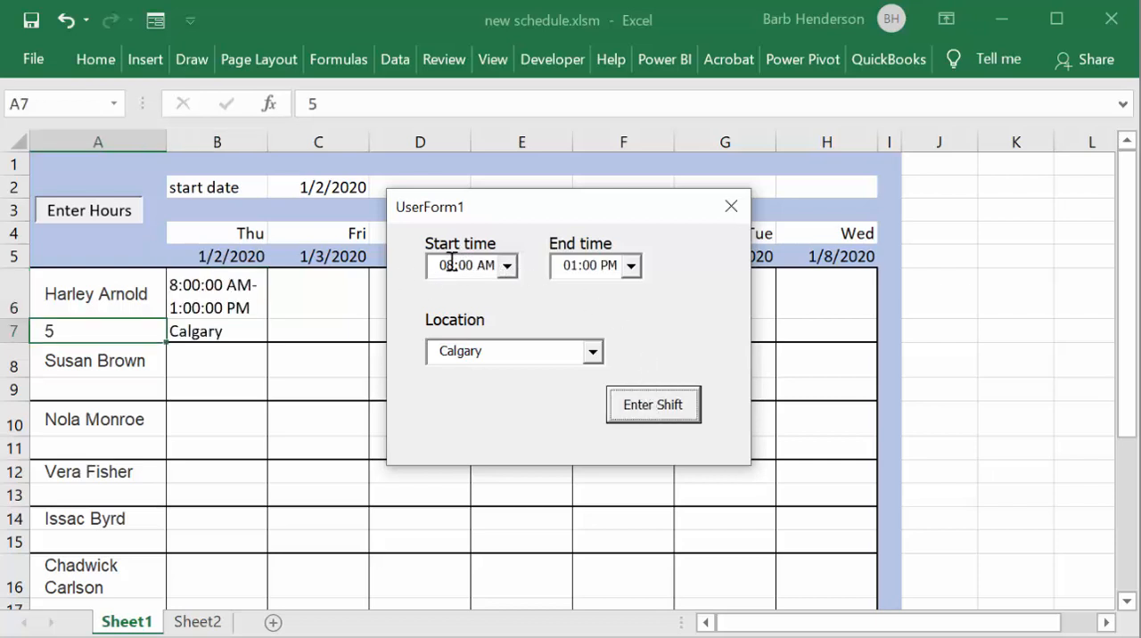
mouse_move(595, 266)
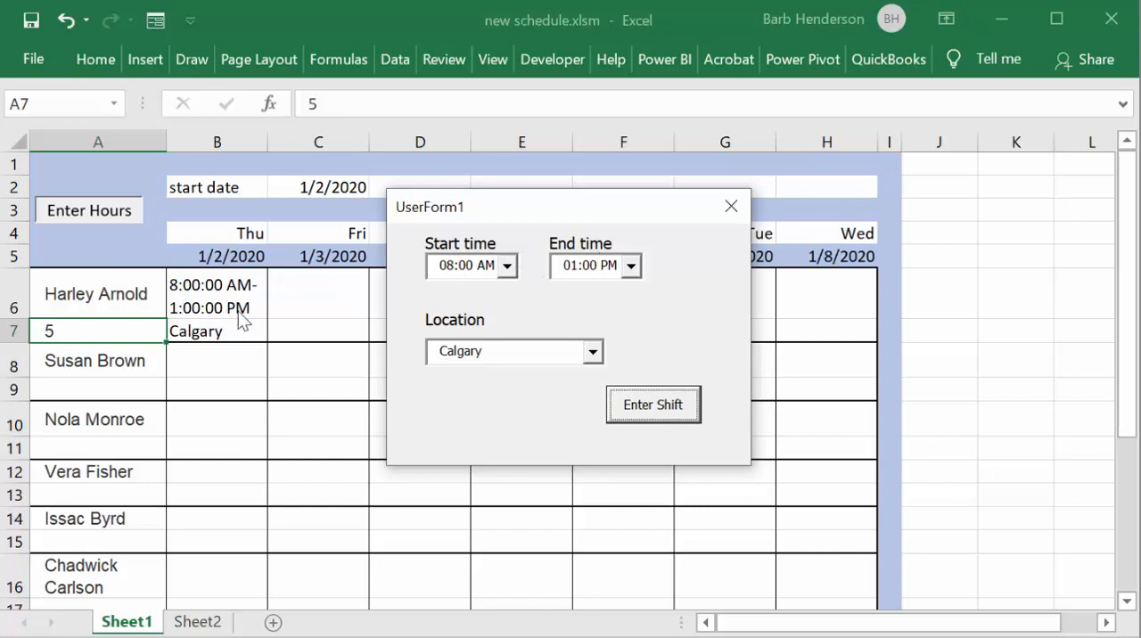
mouse_move(175, 335)
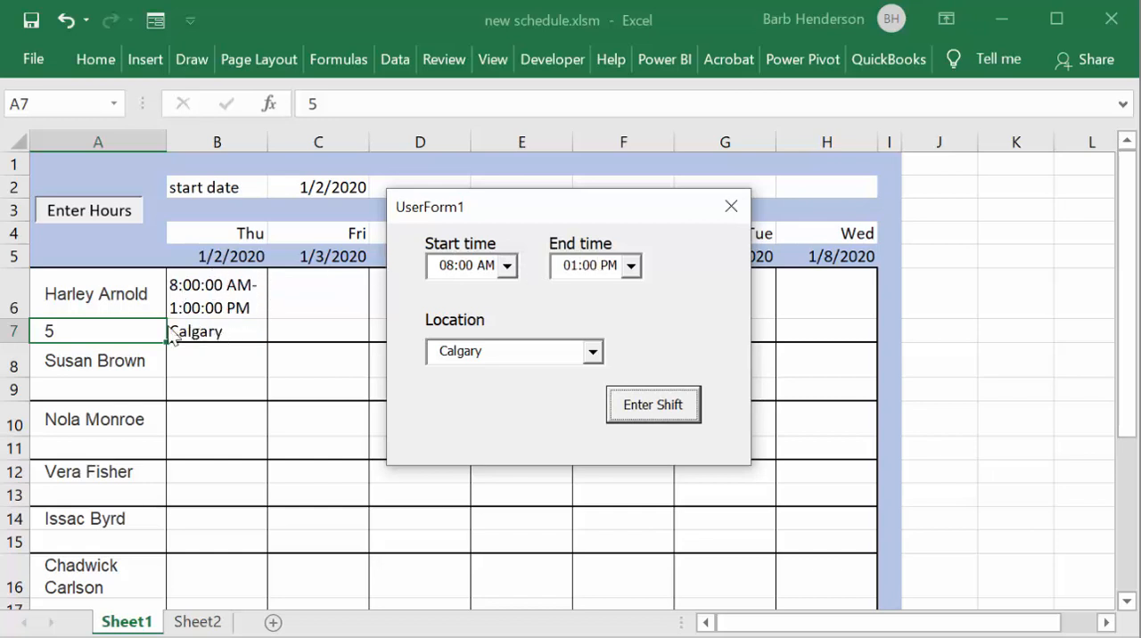
mouse_move(132, 335)
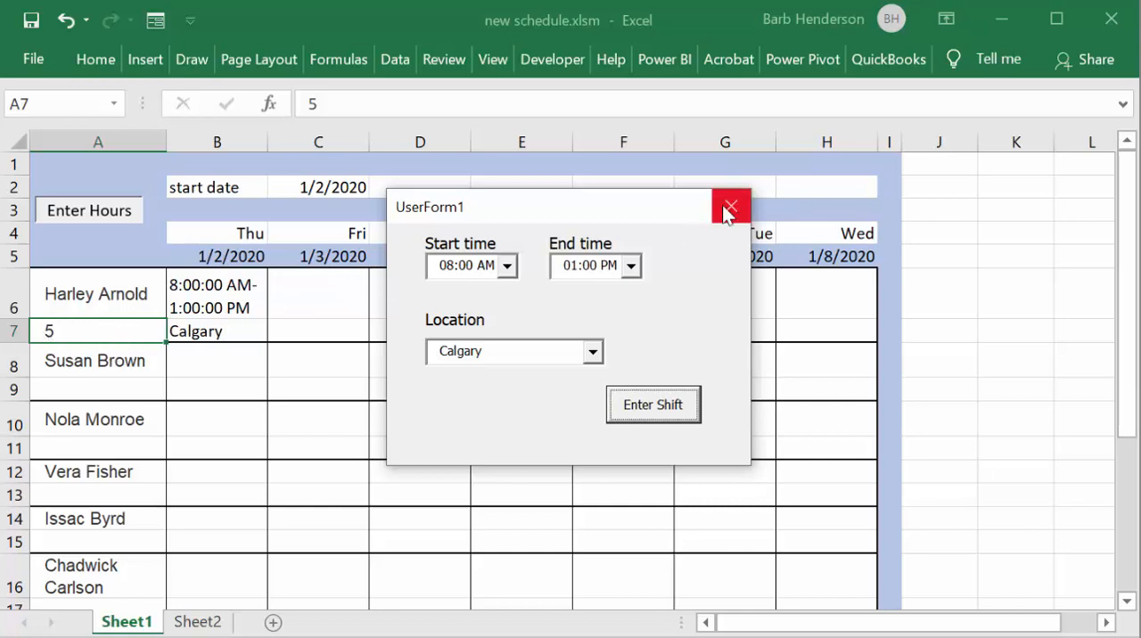
left_click(731, 209)
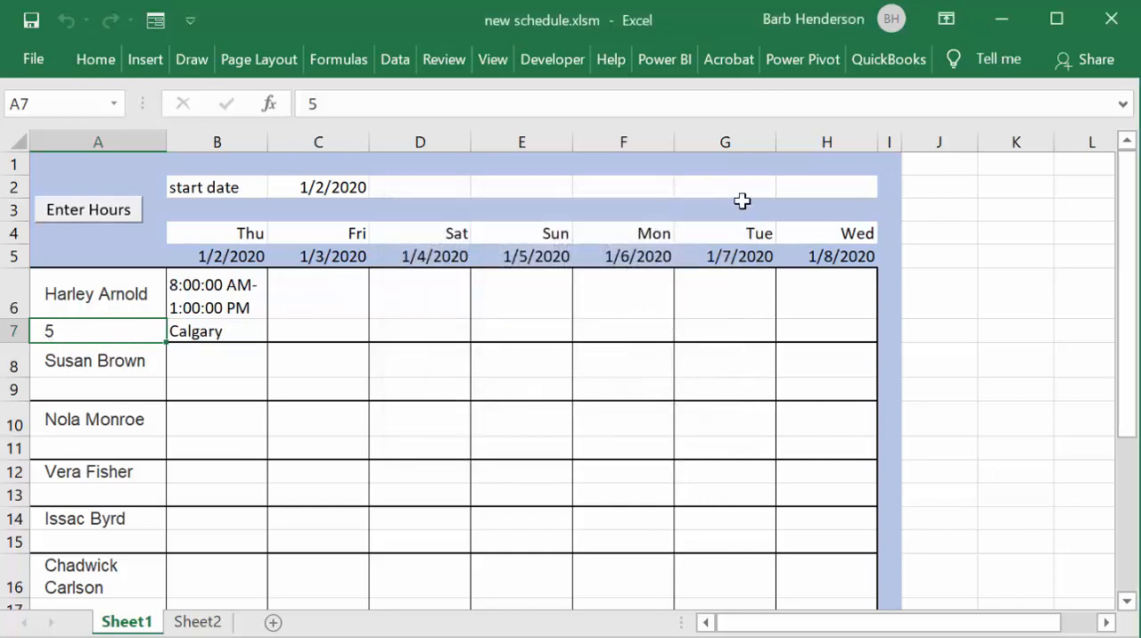
mouse_move(395, 278)
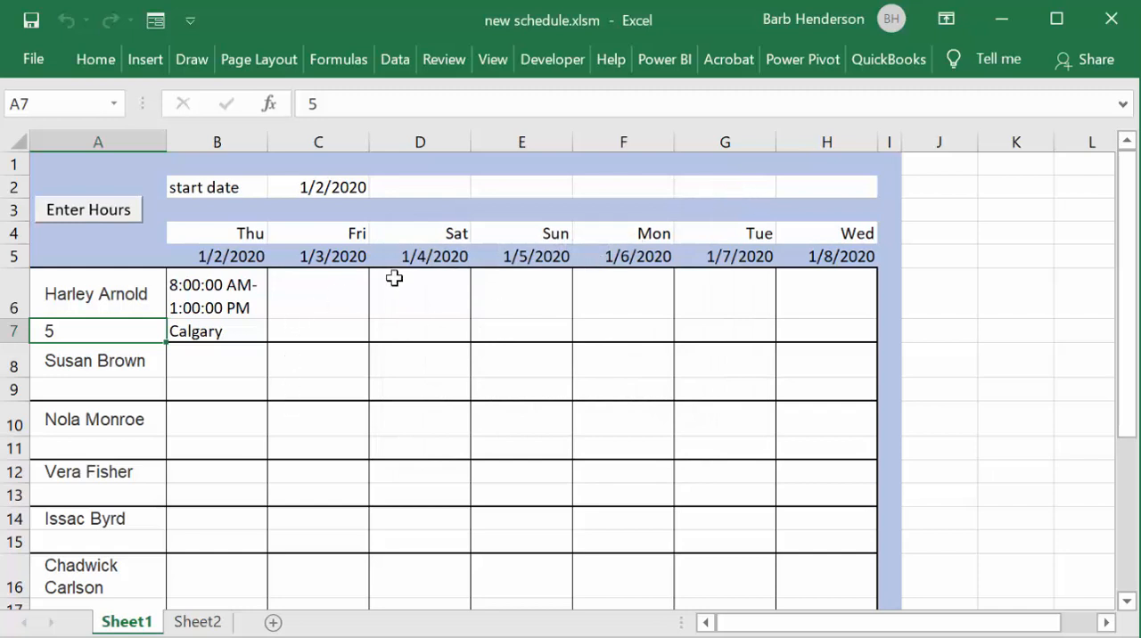
mouse_move(421, 289)
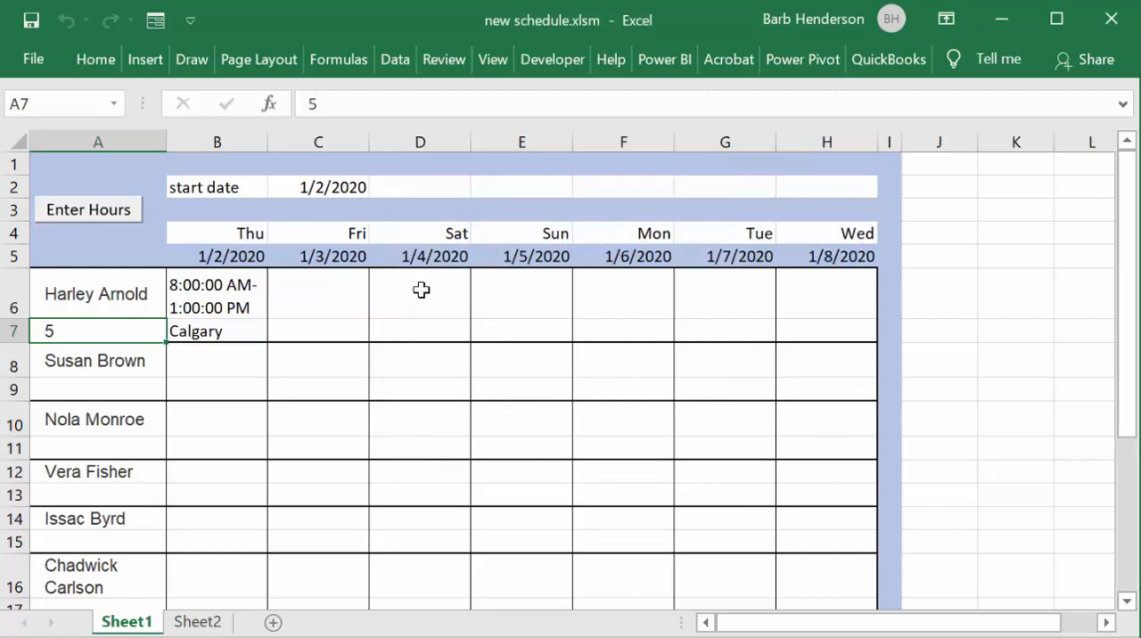
left_click(421, 292)
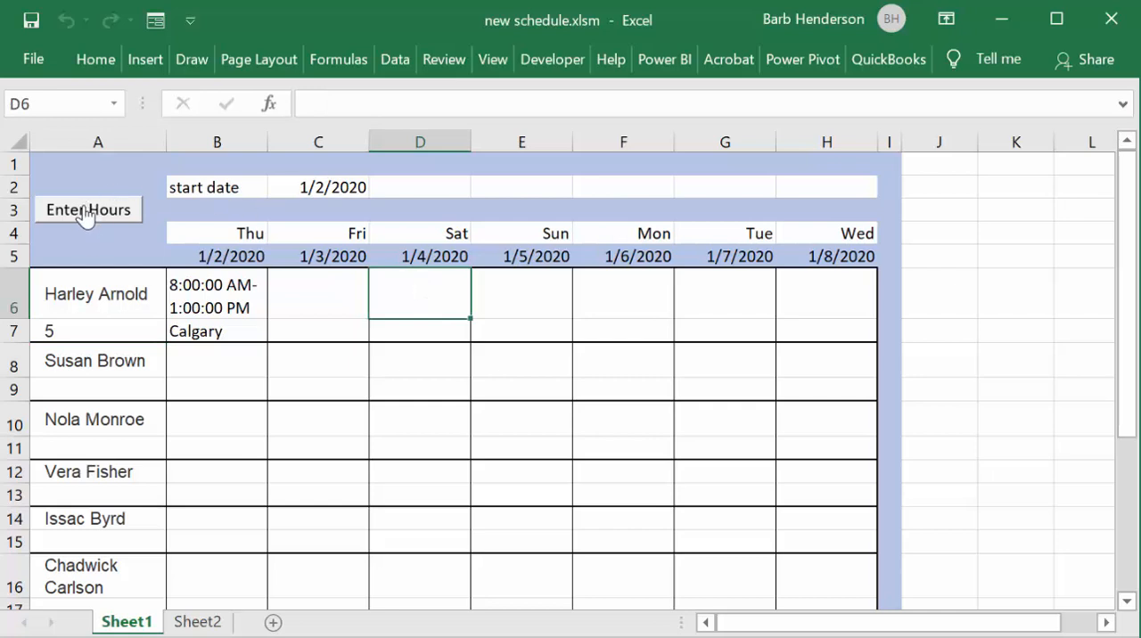
left_click(87, 209)
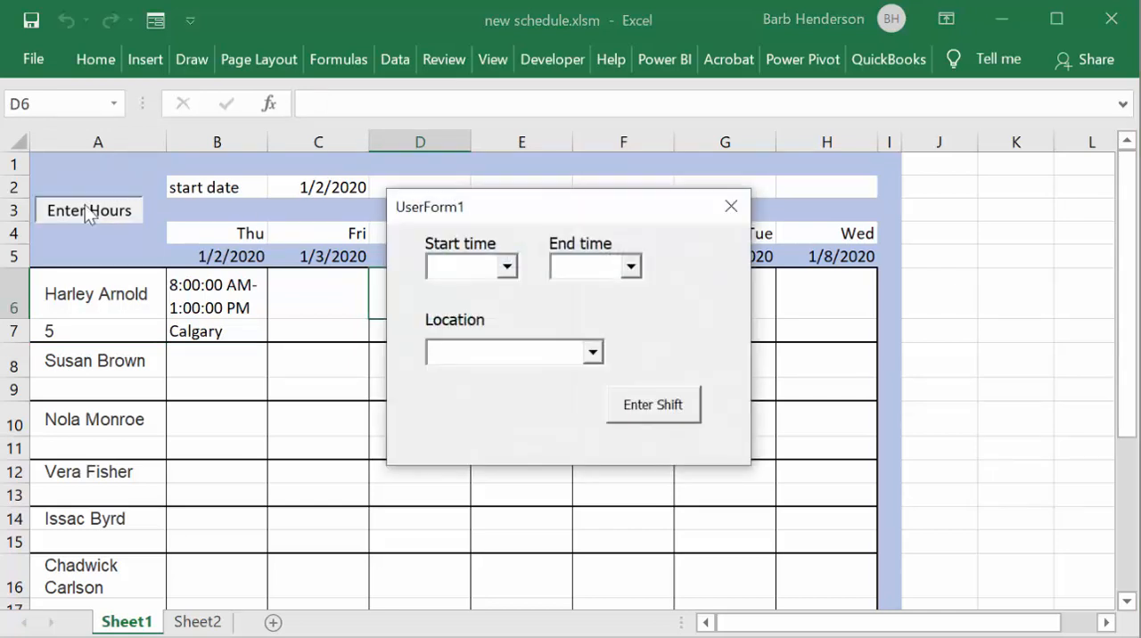
mouse_move(508, 268)
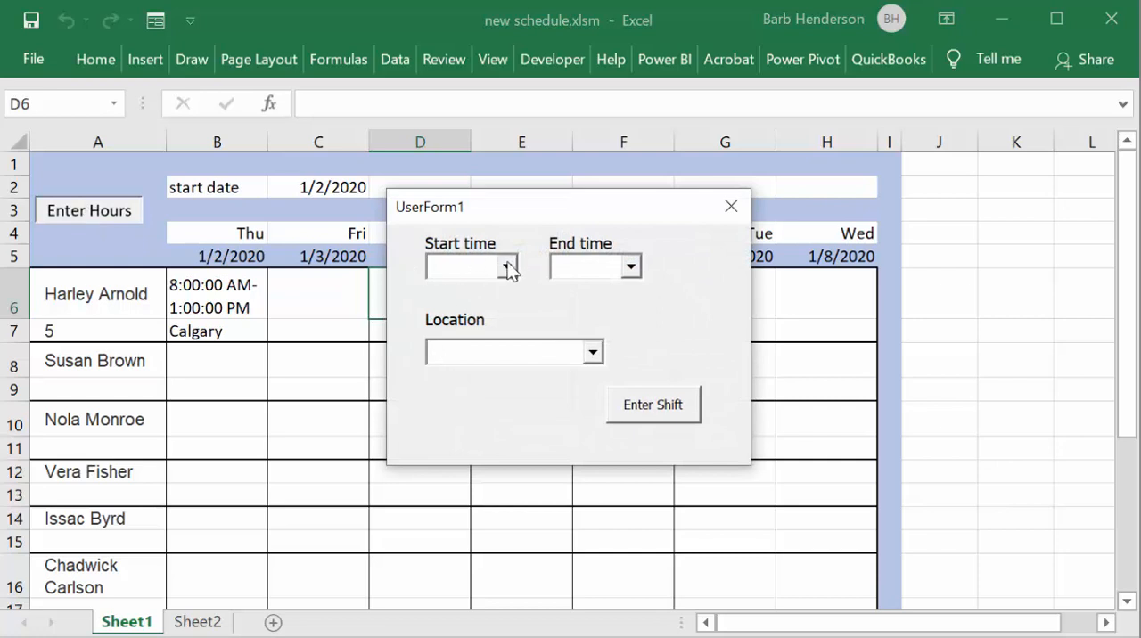
left_click(508, 266)
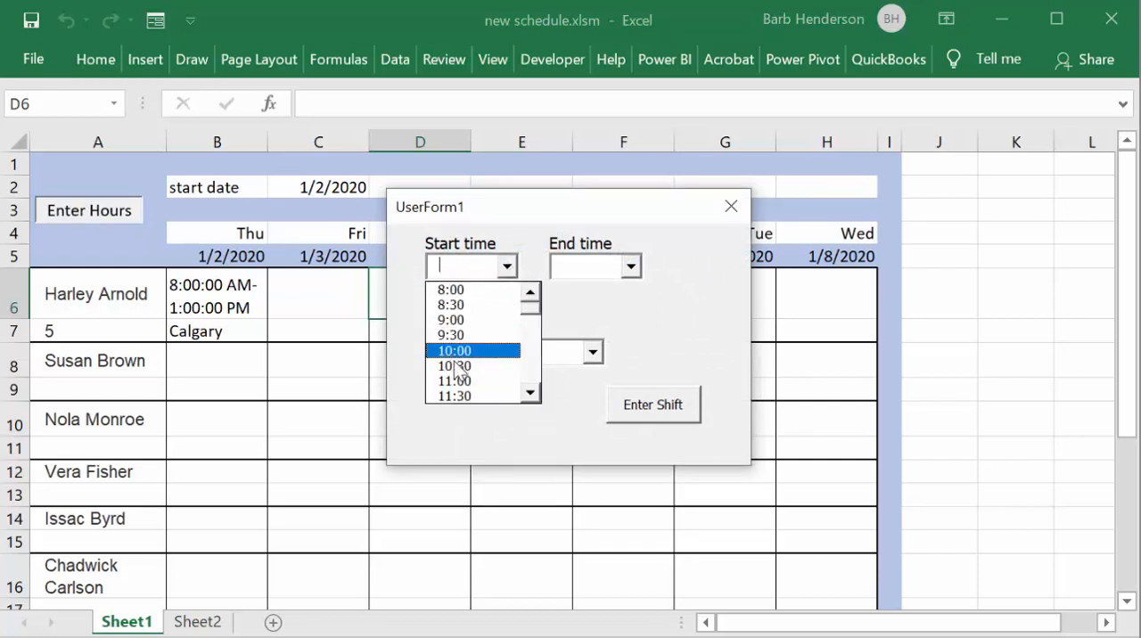
left_click(455, 350)
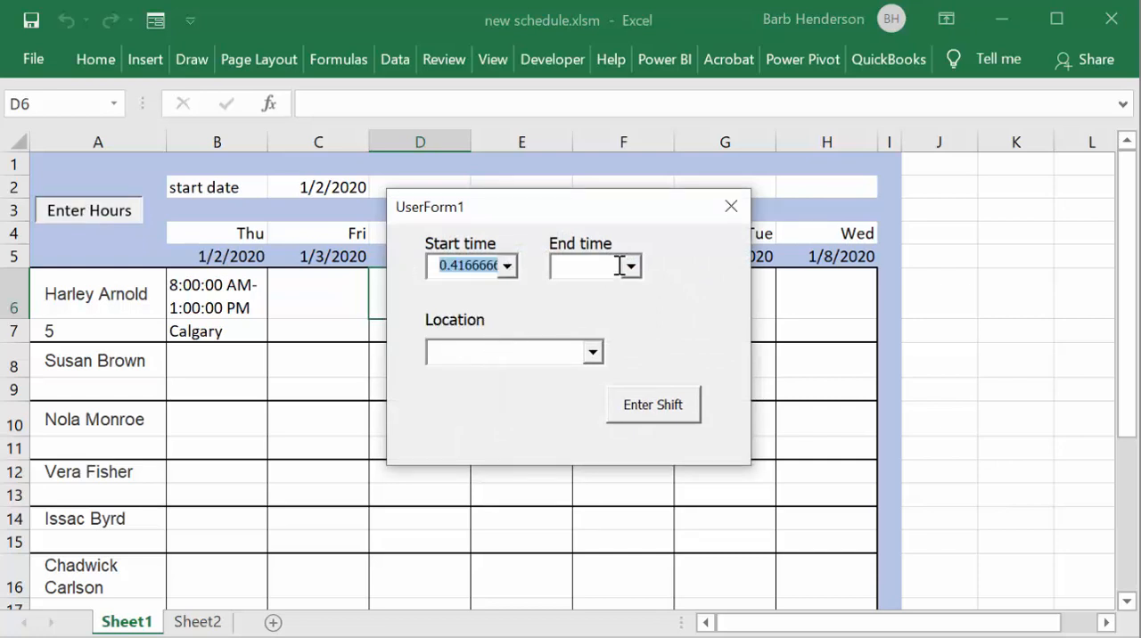
left_click(628, 265)
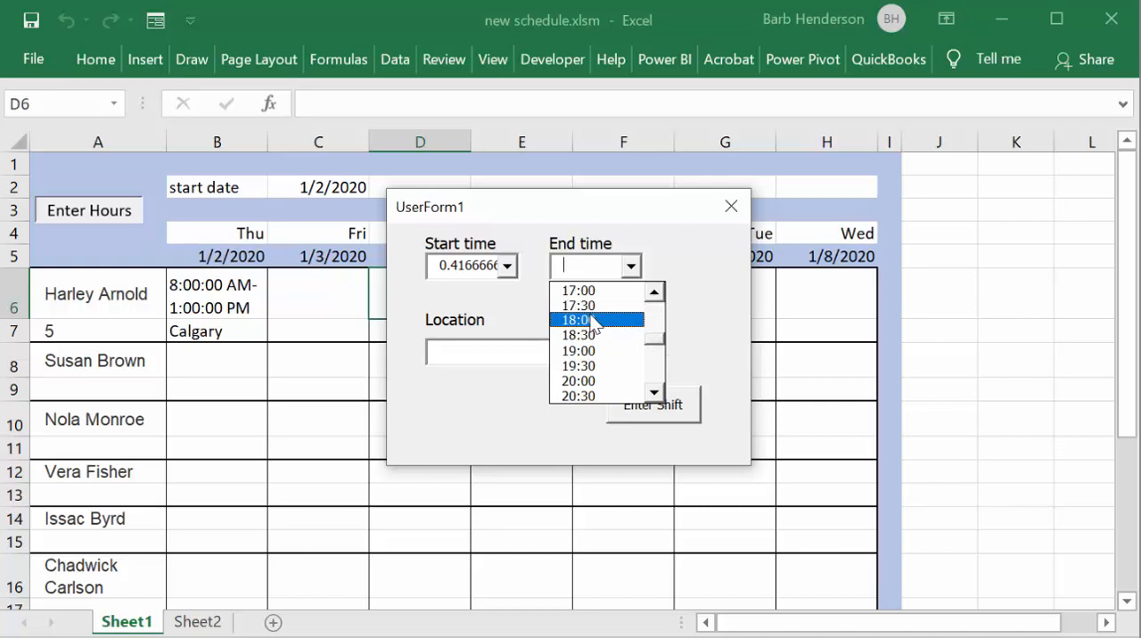
left_click(578, 319)
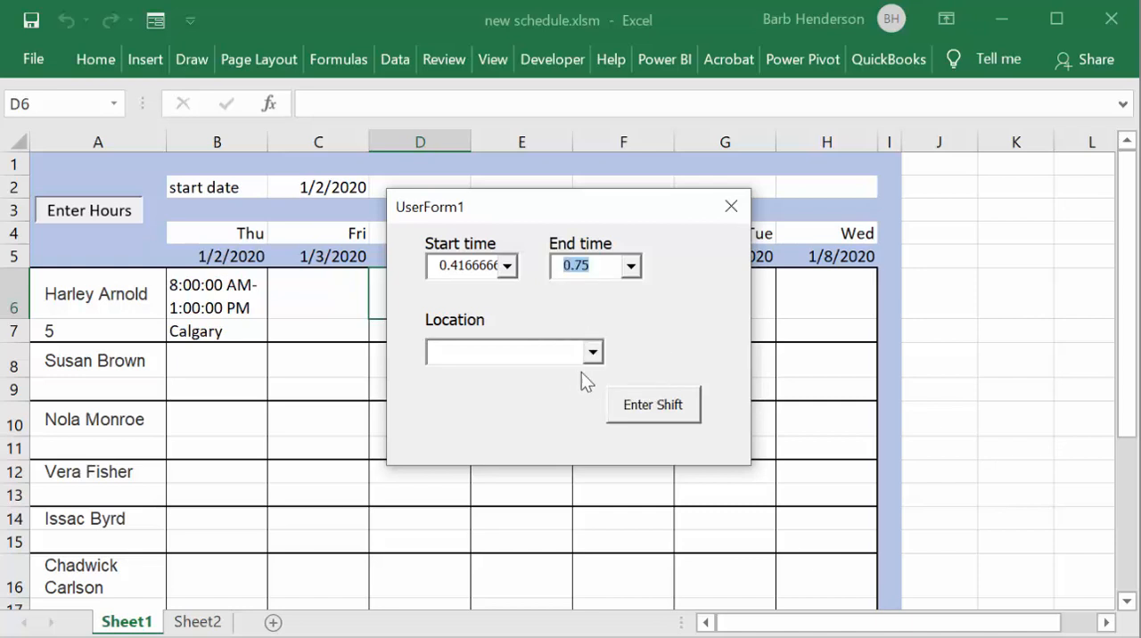
left_click(592, 352)
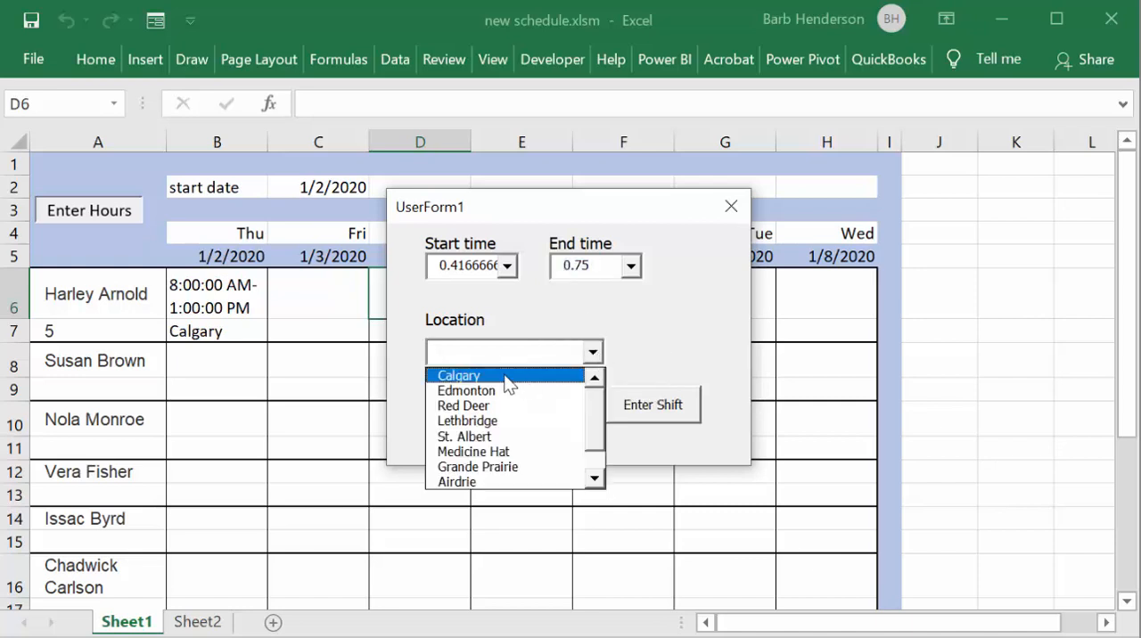
left_click(460, 374)
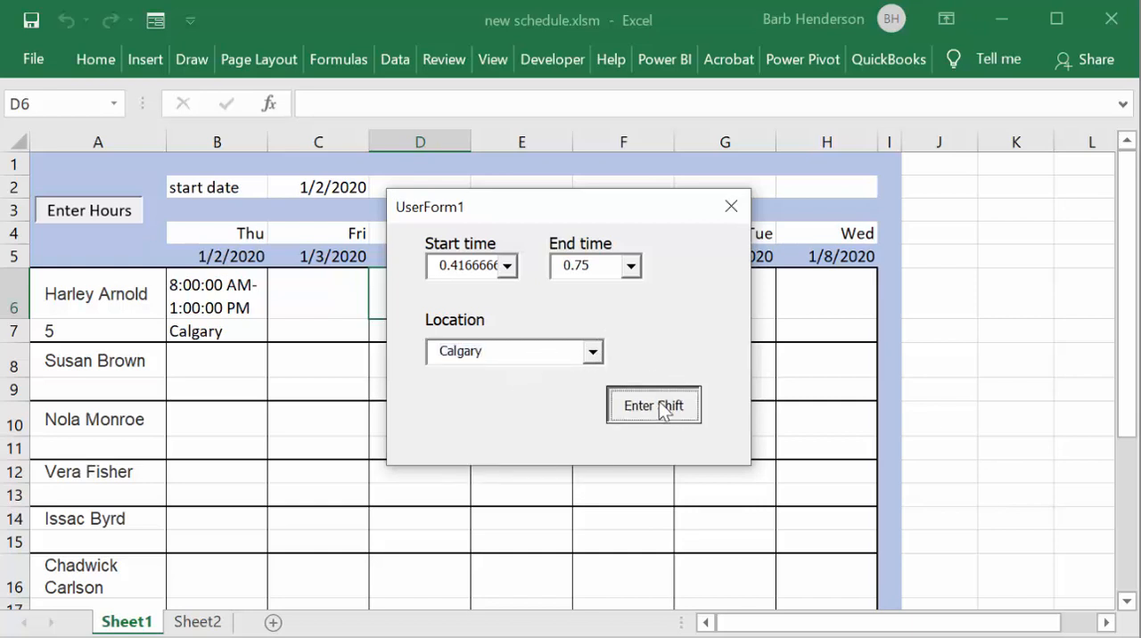
left_click(652, 405)
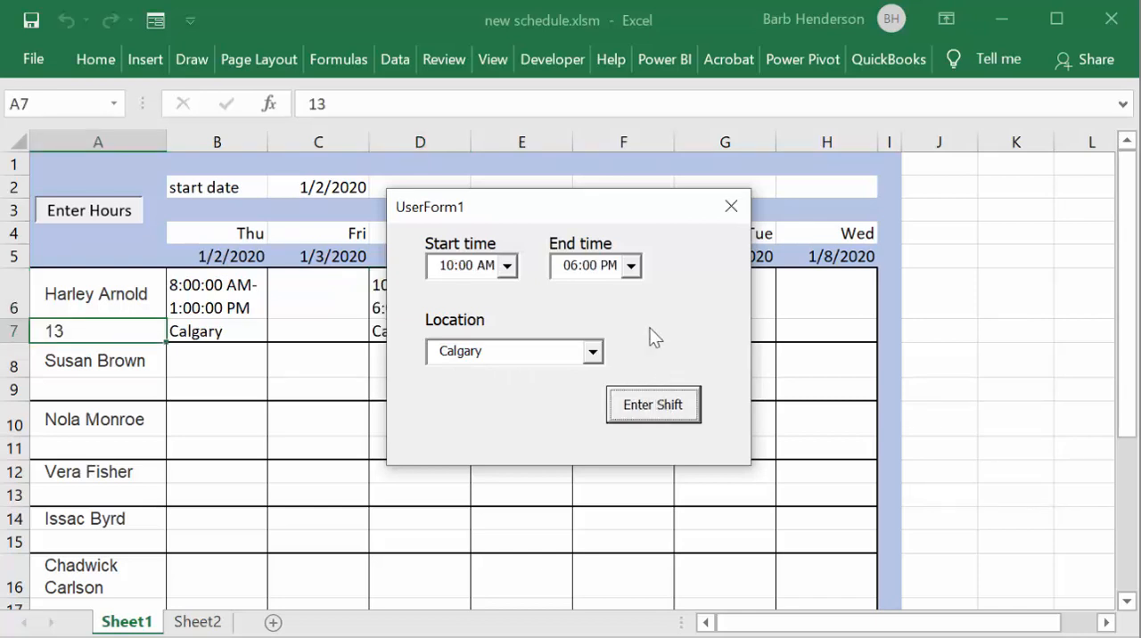
mouse_move(656, 284)
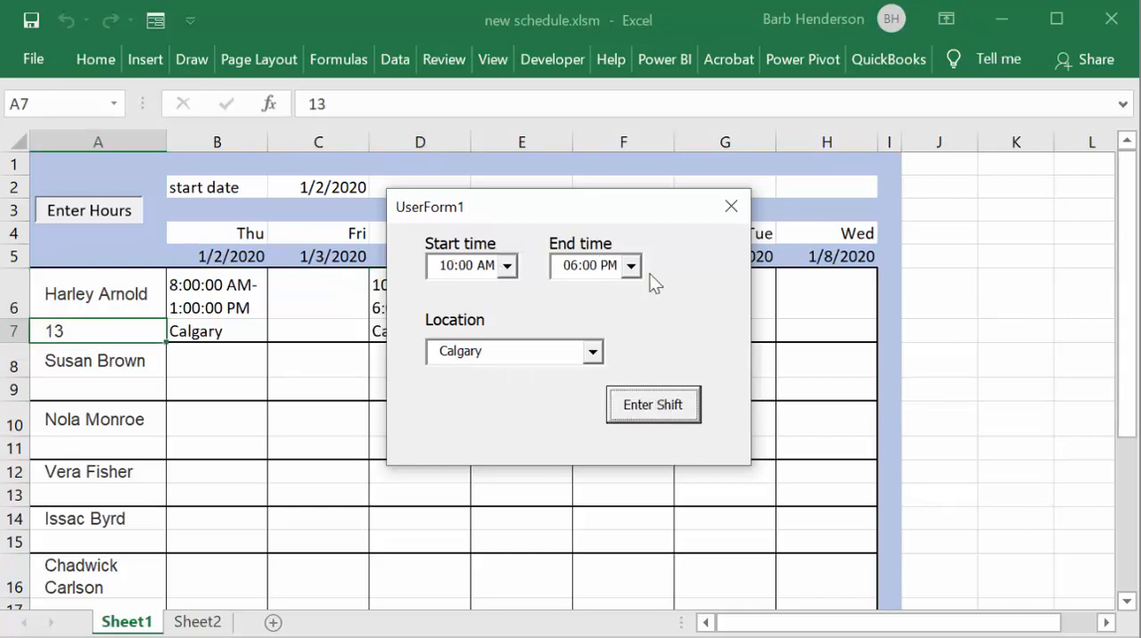
mouse_move(731, 208)
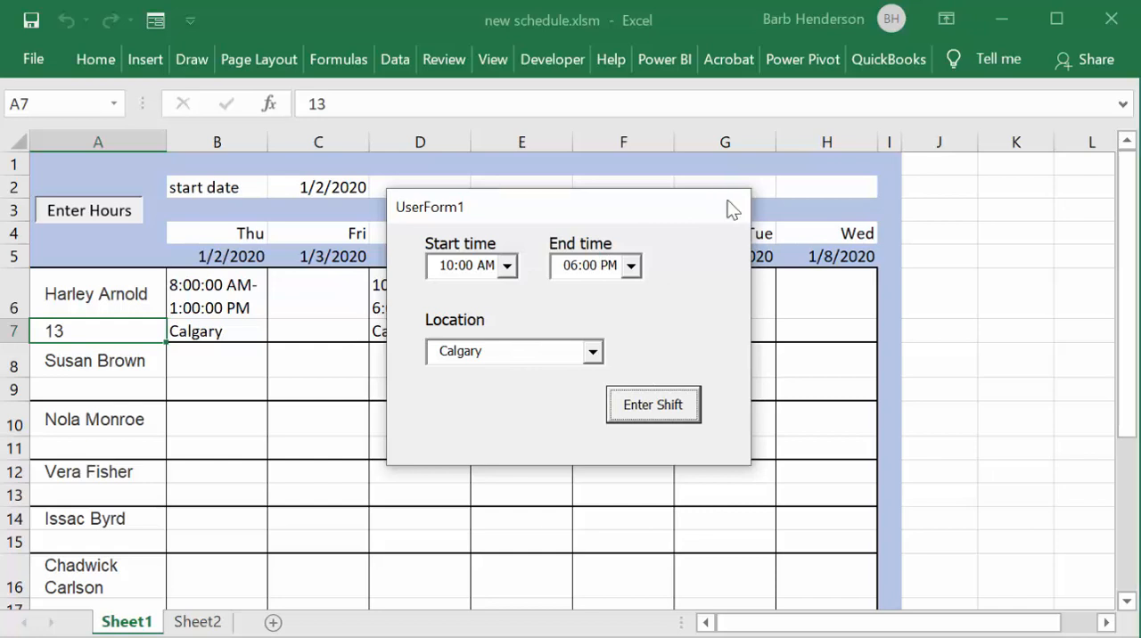
Close the entry form so Thursday and Saturday Calgary shifts show with 13 total hours
left_click(652, 404)
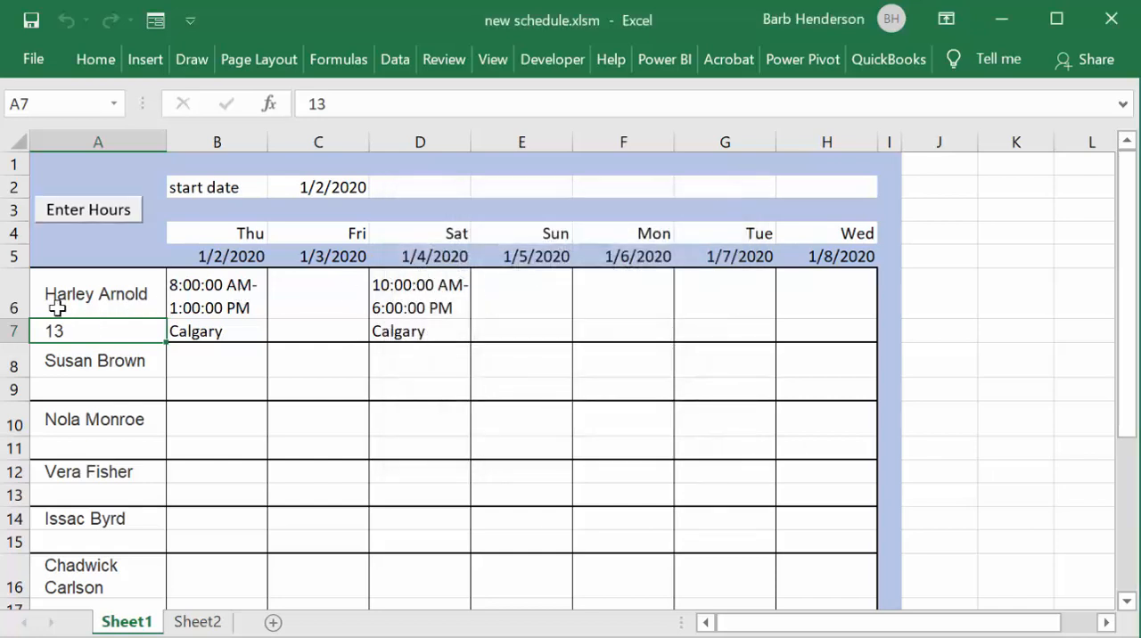
mouse_move(57, 332)
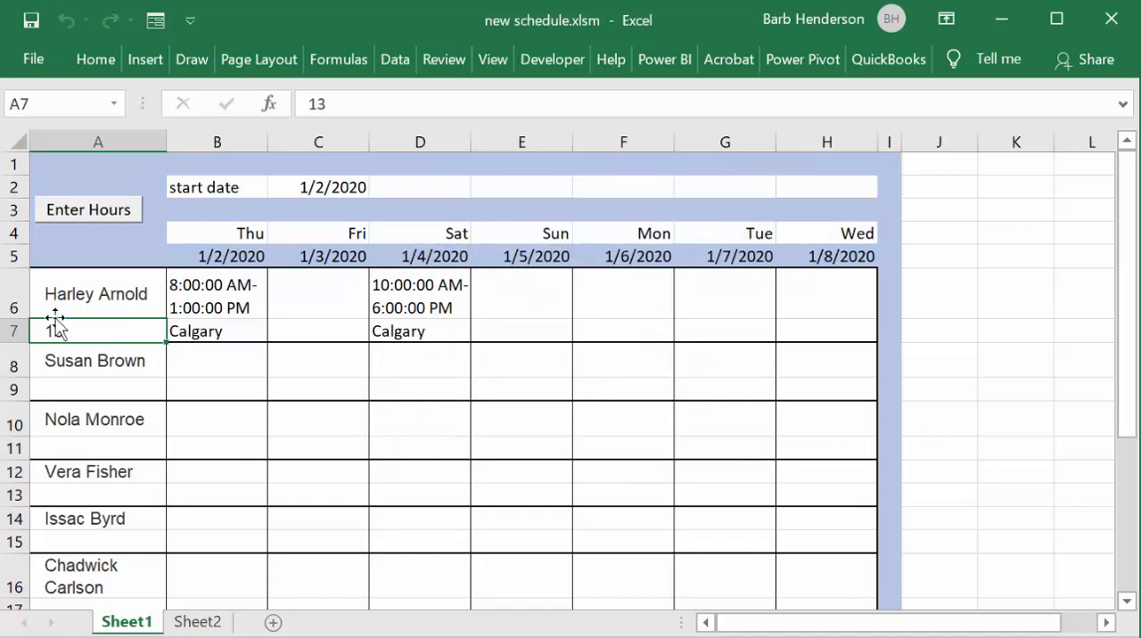
mouse_move(103, 332)
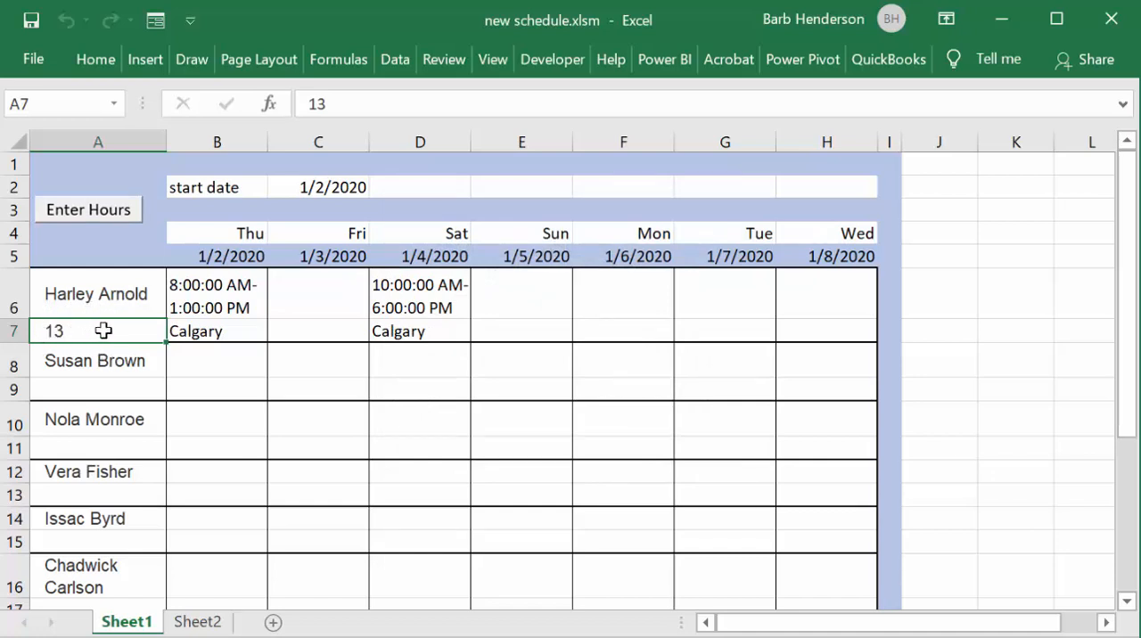
mouse_move(338, 303)
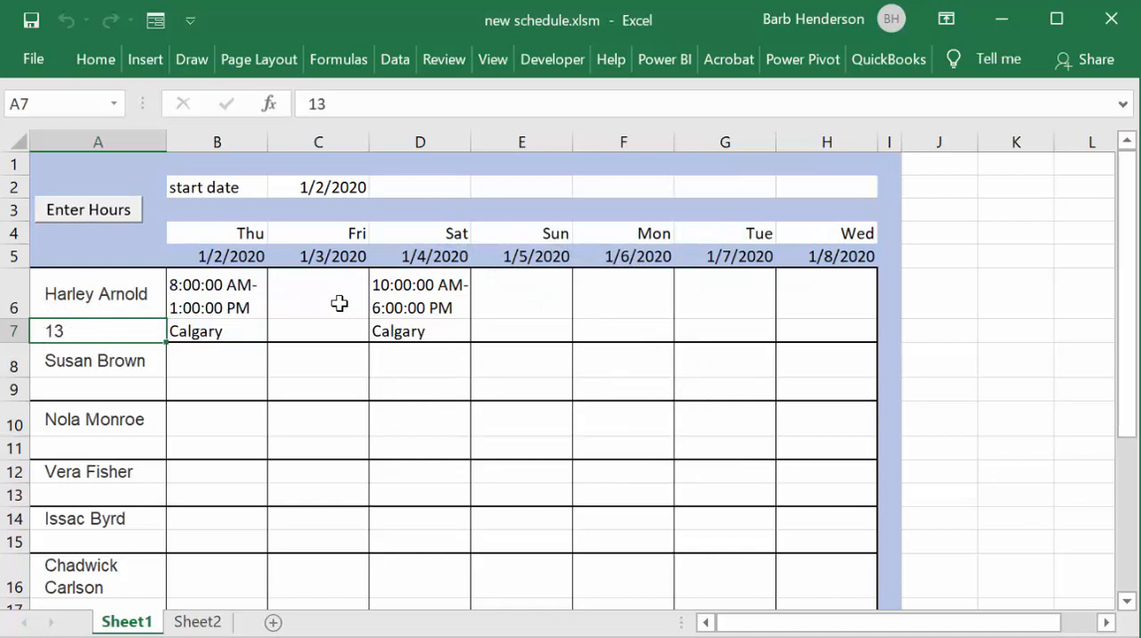
mouse_move(574, 289)
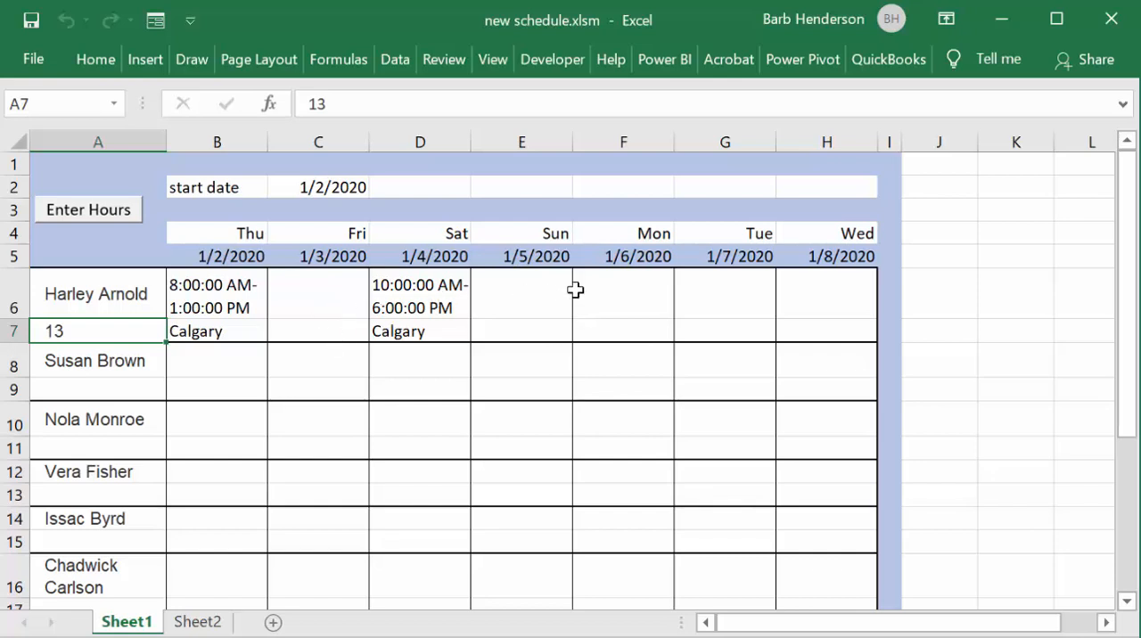
mouse_move(495, 335)
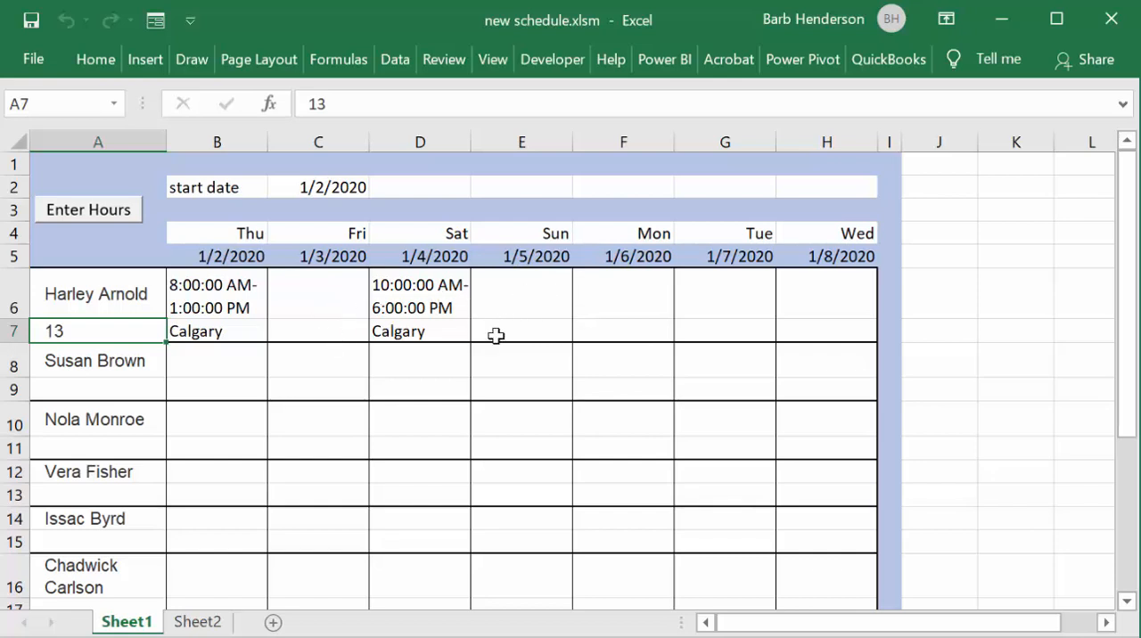
mouse_move(303, 318)
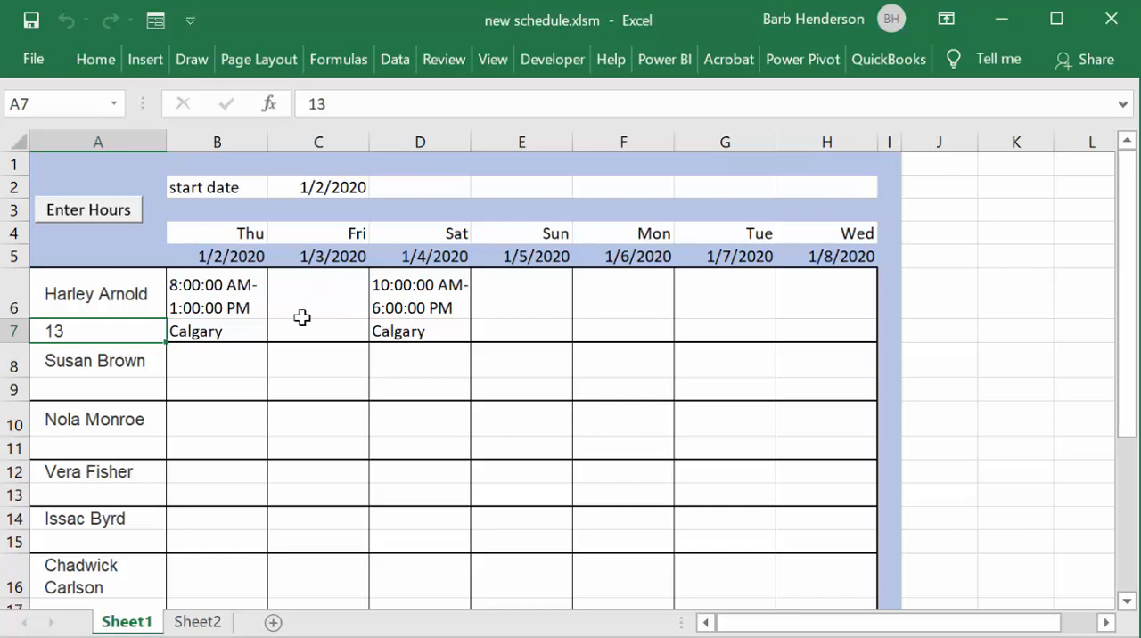
mouse_move(335, 310)
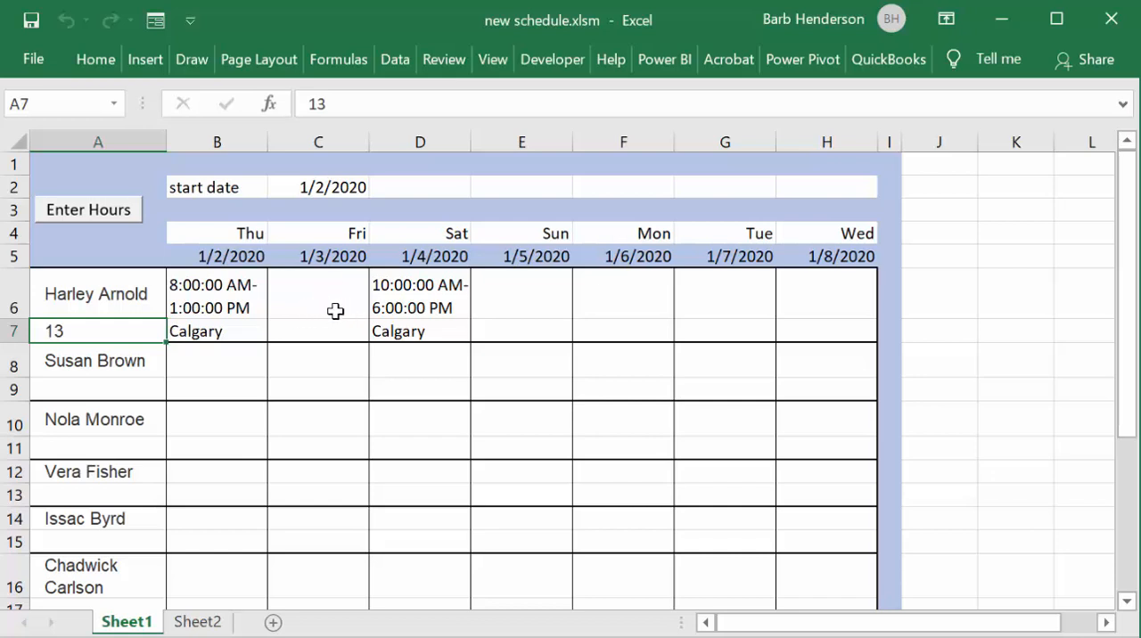
mouse_move(339, 346)
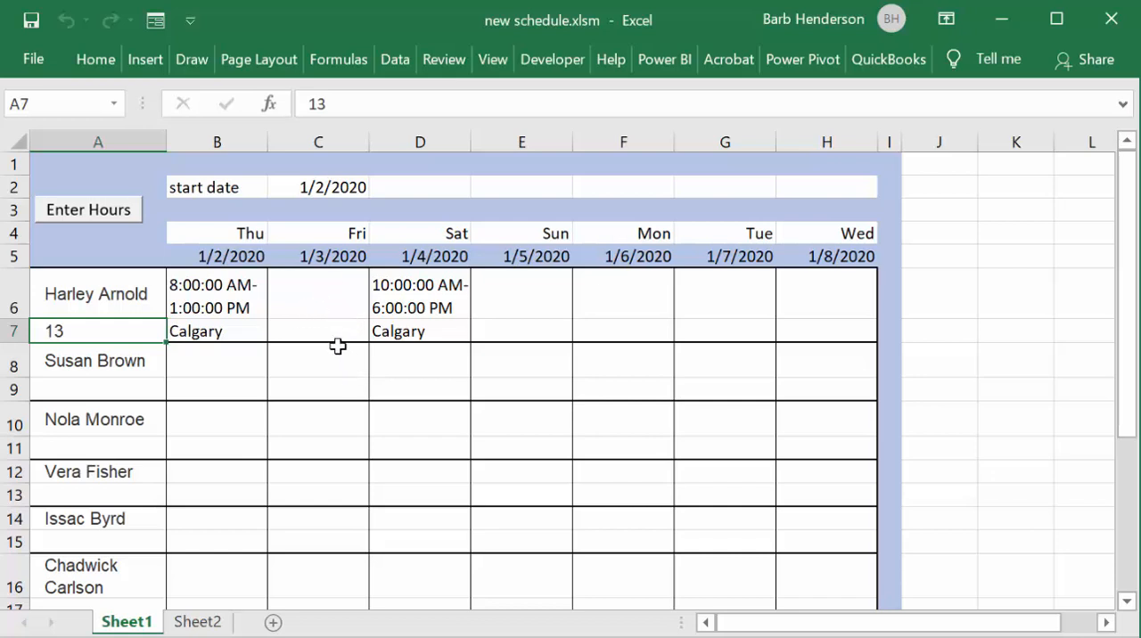
mouse_move(150, 246)
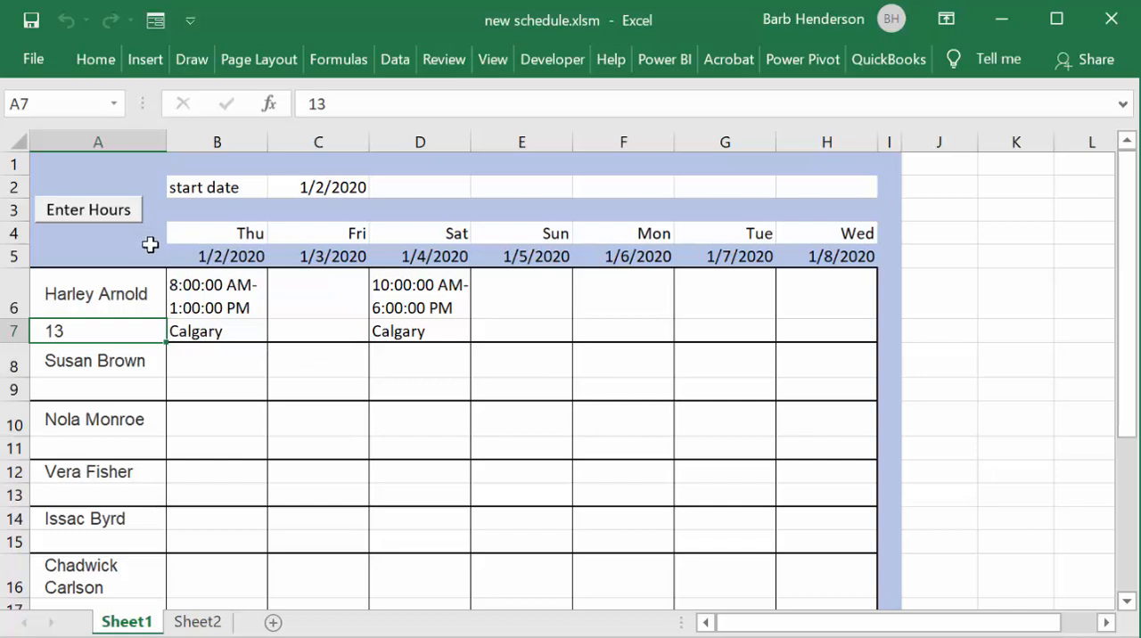
mouse_move(481, 345)
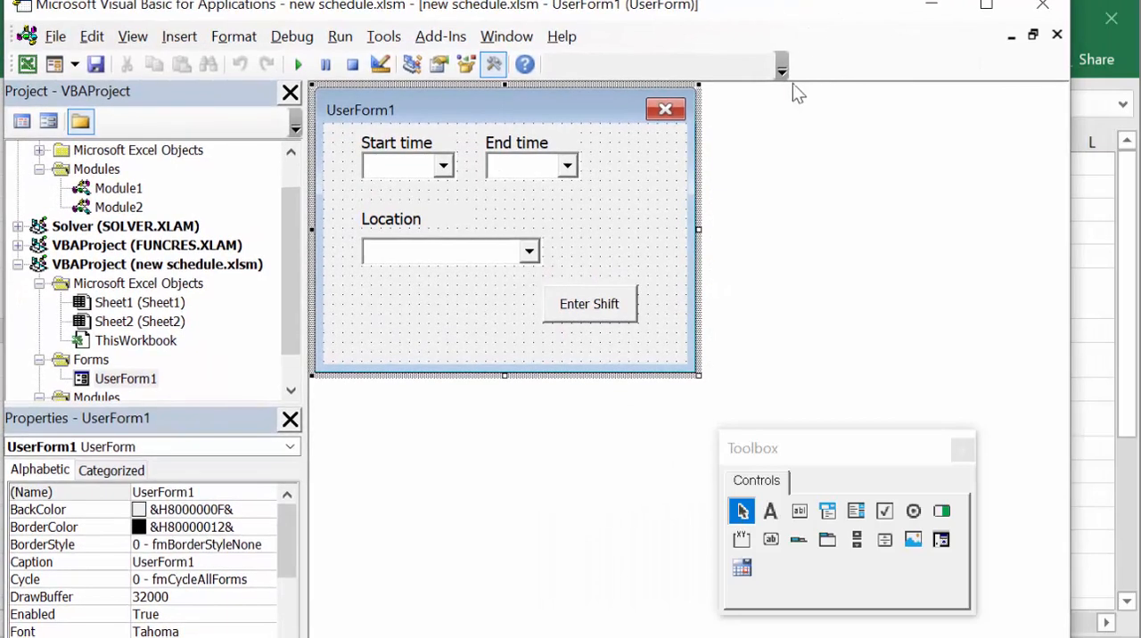
mouse_move(396, 169)
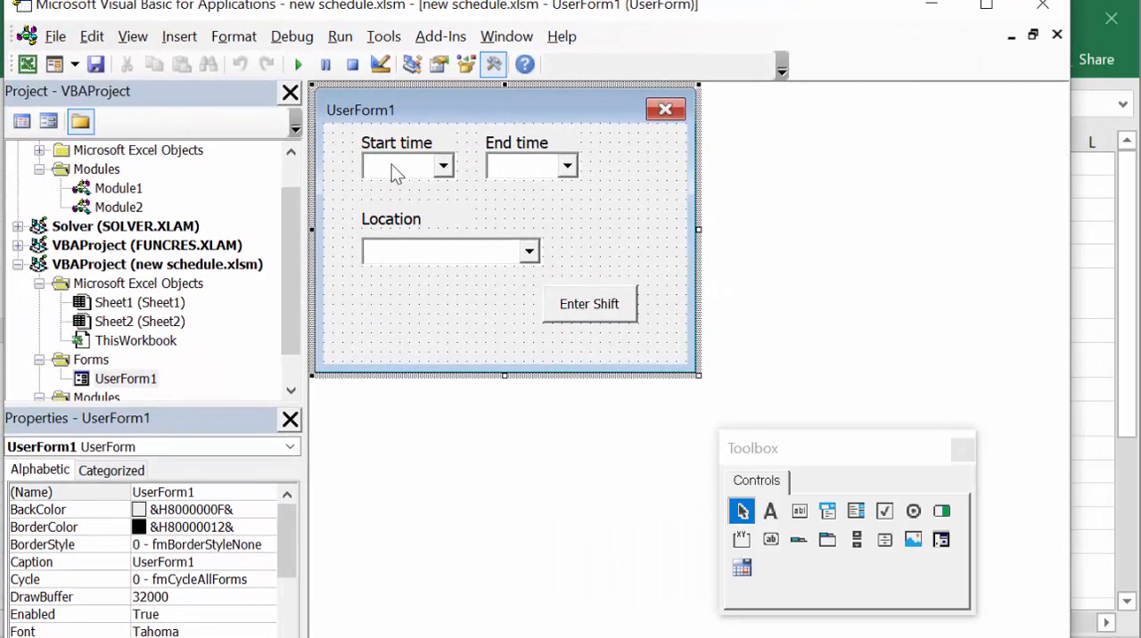
Inspect the Name properties of the form's Start time and End time combo boxes
left_click(401, 166)
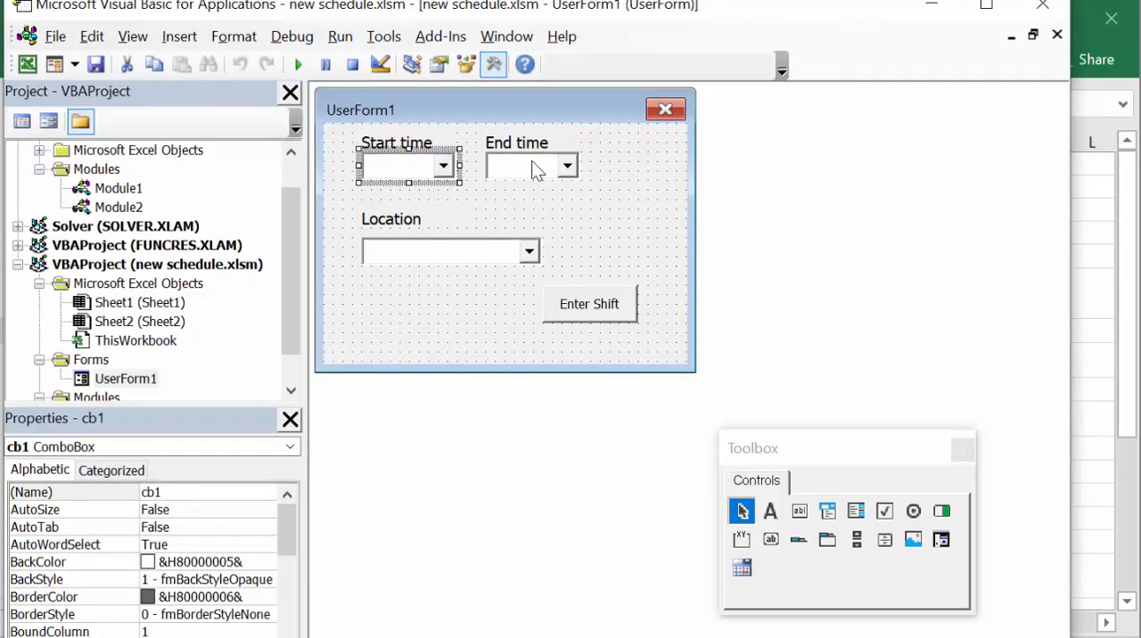
left_click(526, 165)
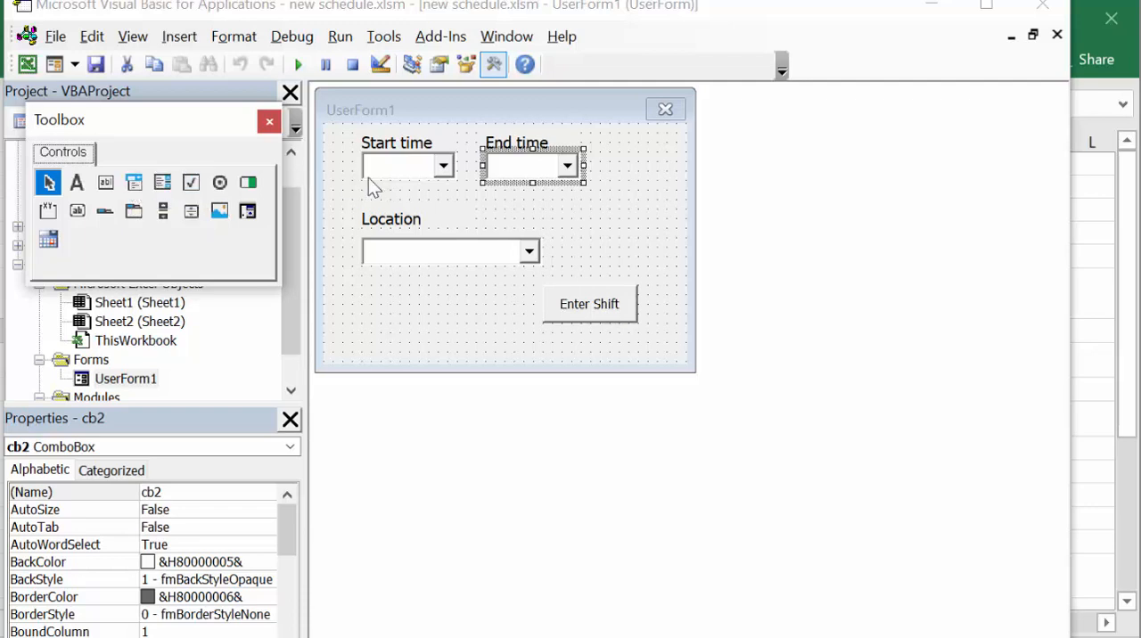
mouse_move(408, 164)
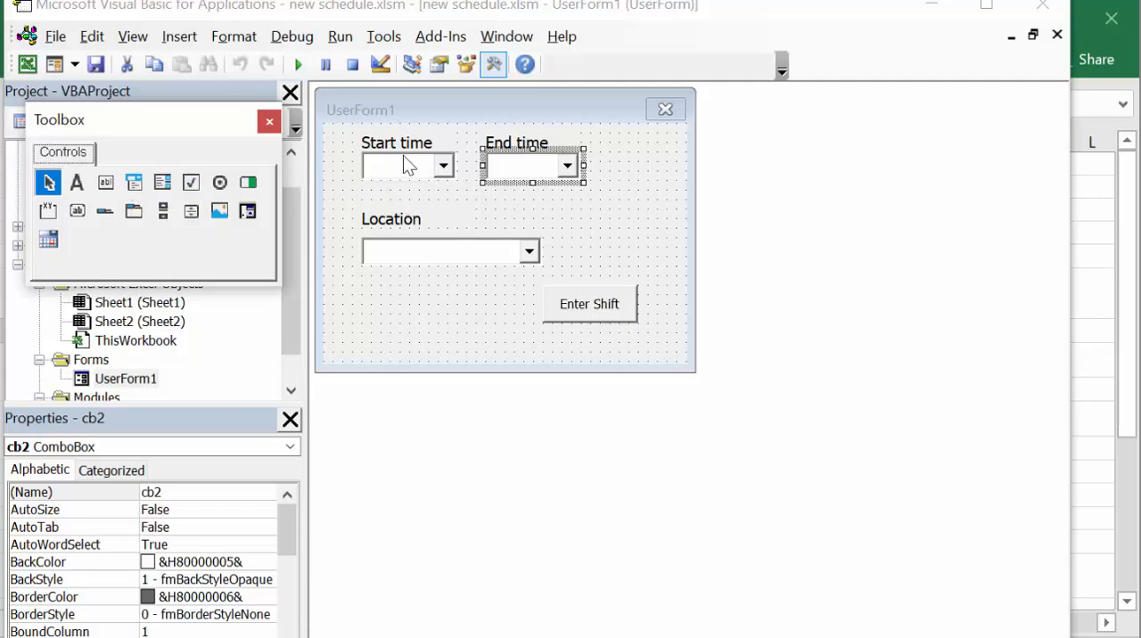
mouse_move(443, 169)
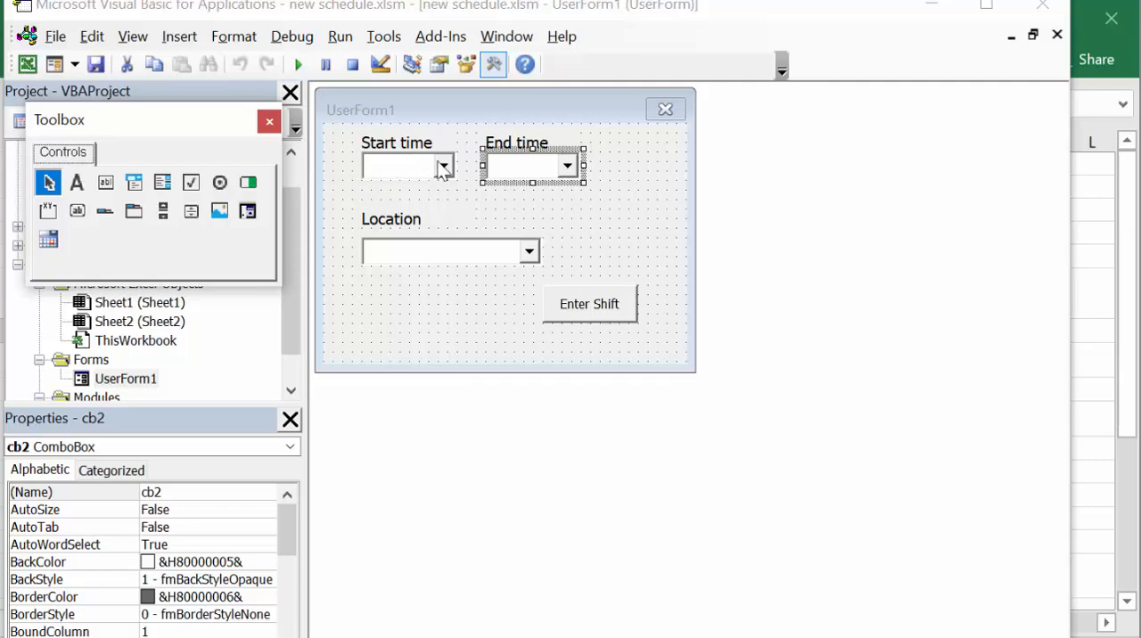
mouse_move(435, 177)
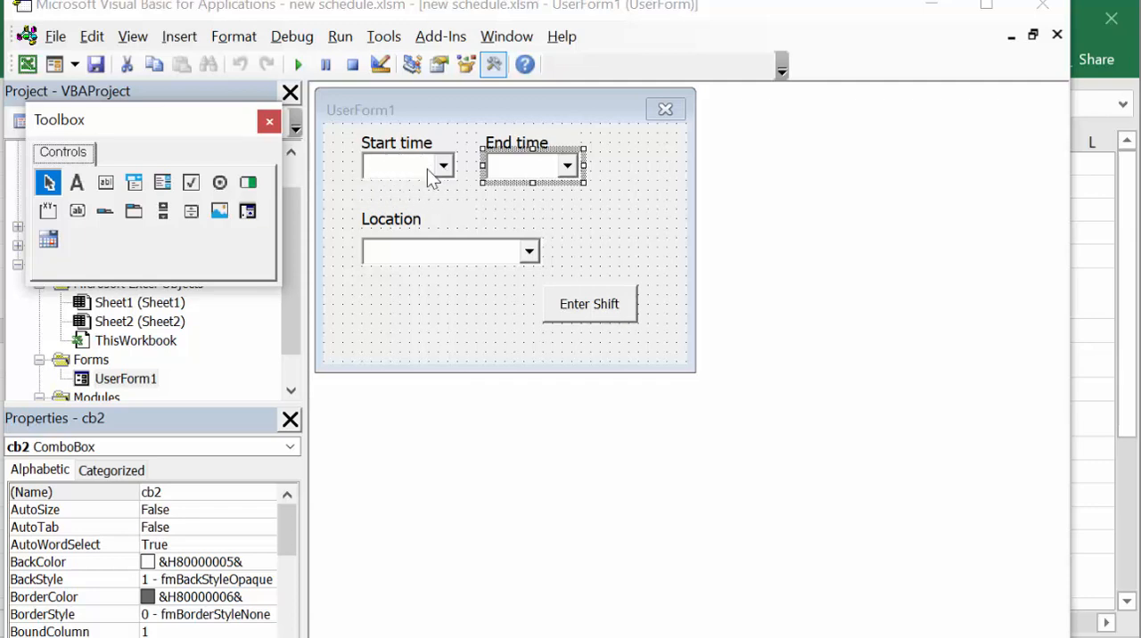
mouse_move(400, 173)
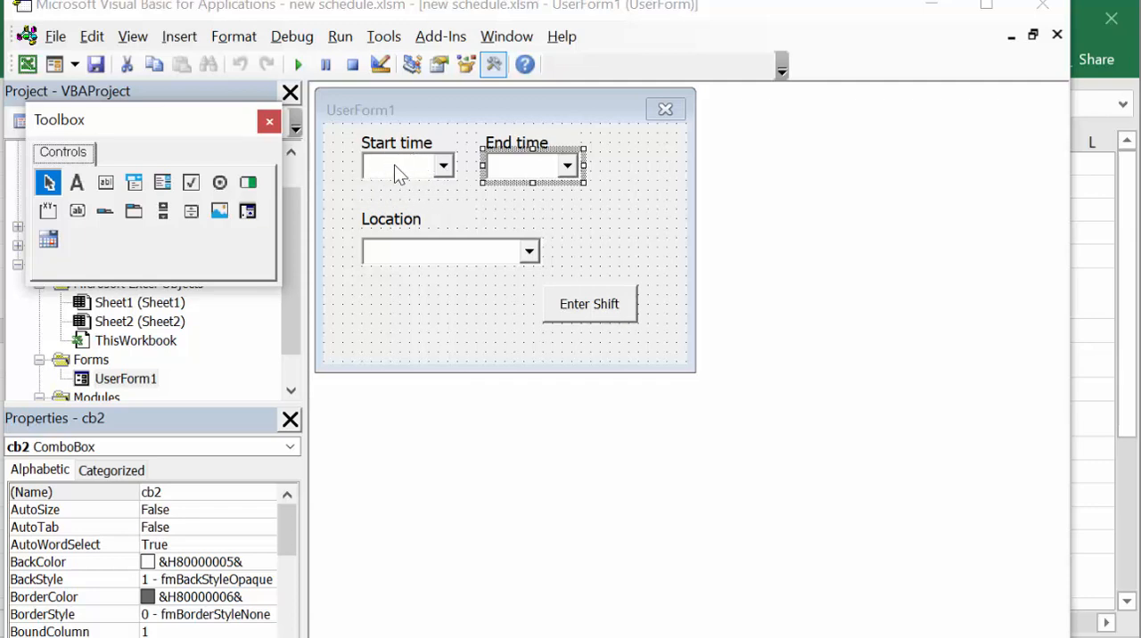
mouse_move(403, 171)
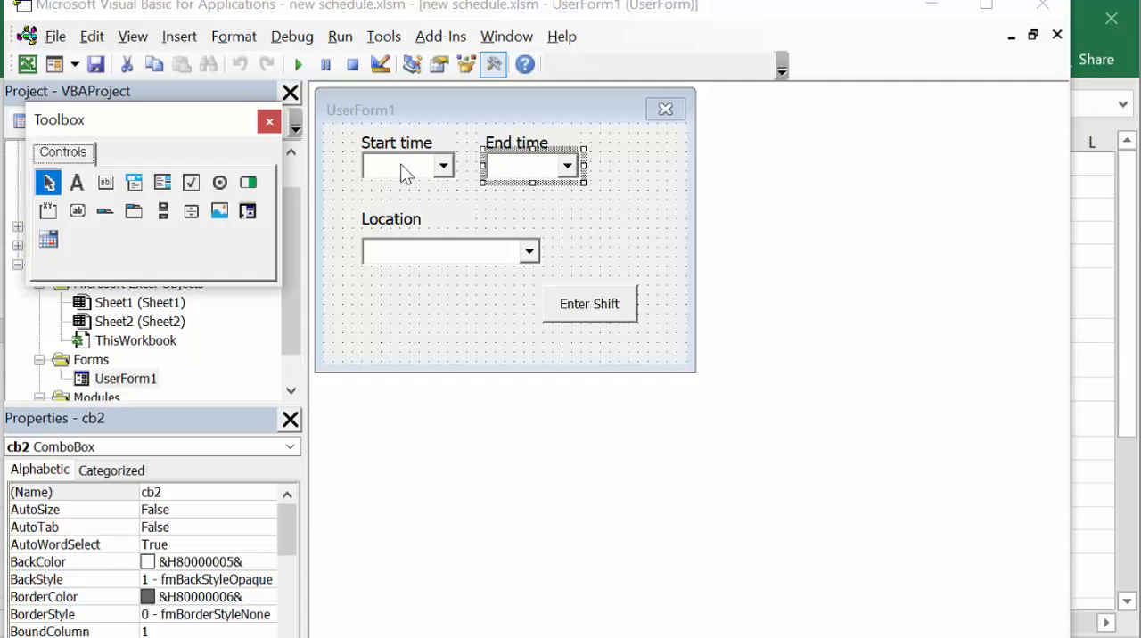
left_click(402, 164)
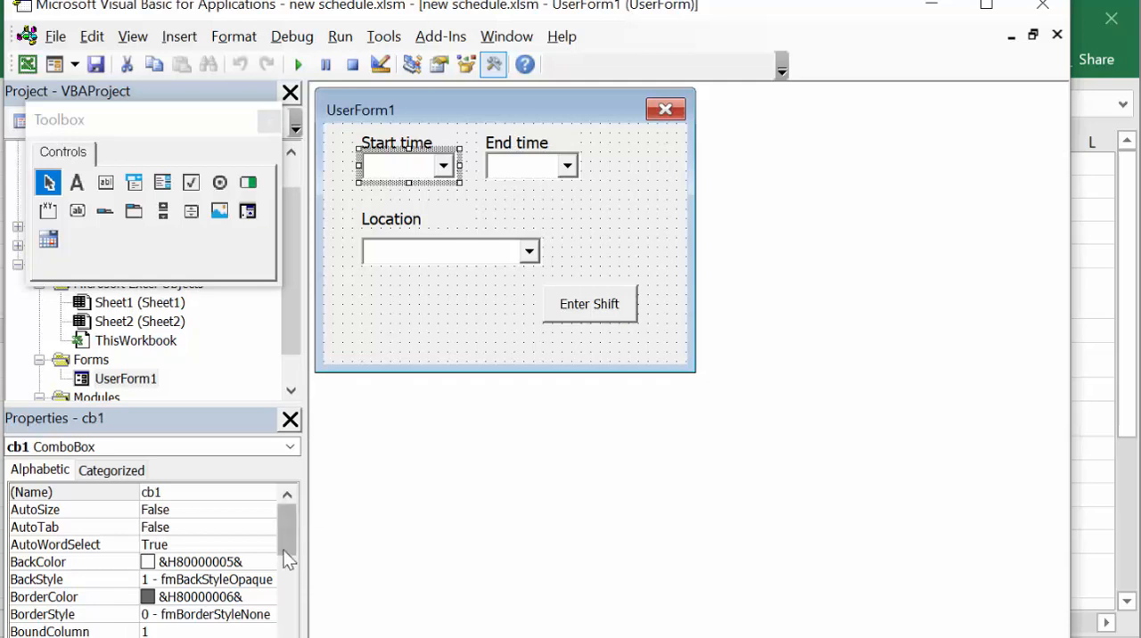
mouse_move(283, 562)
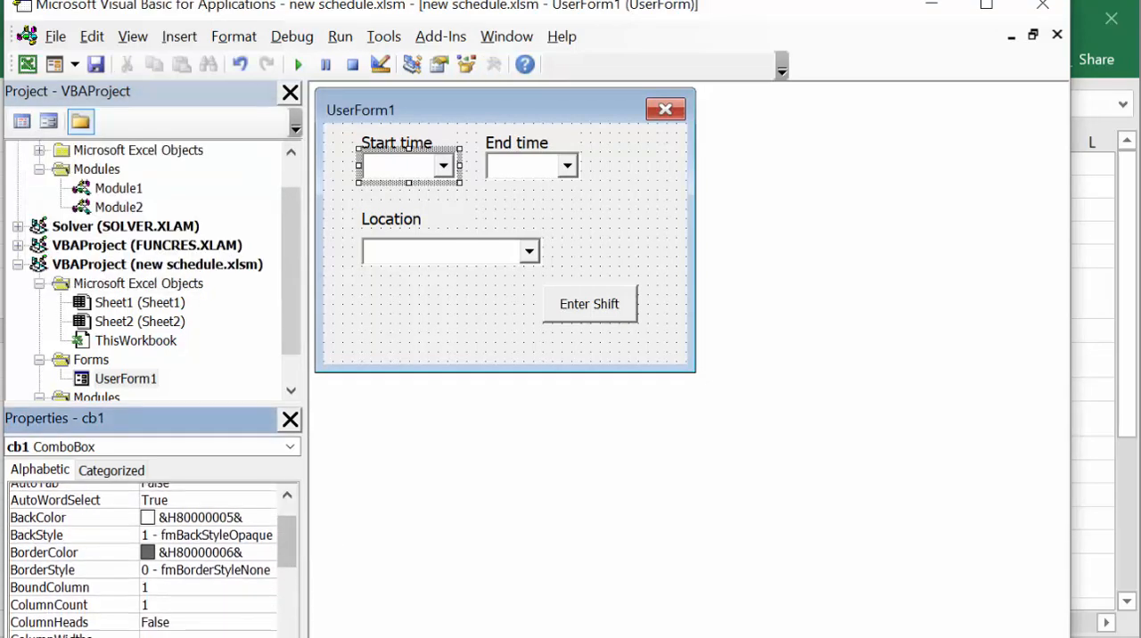
scroll("down", 3)
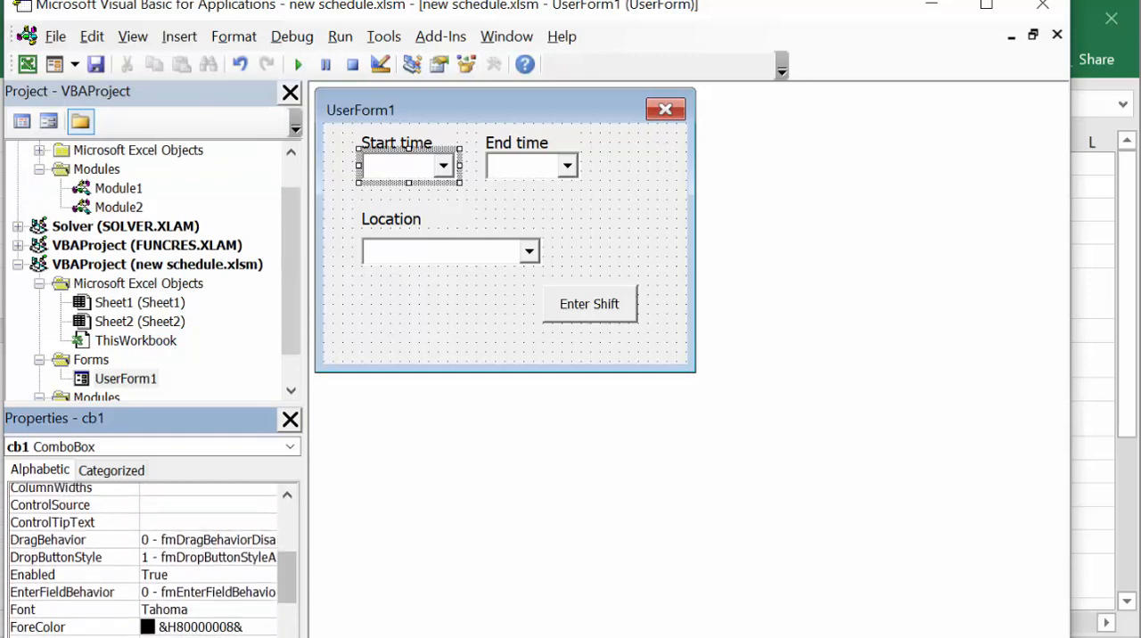
scroll("down", 3)
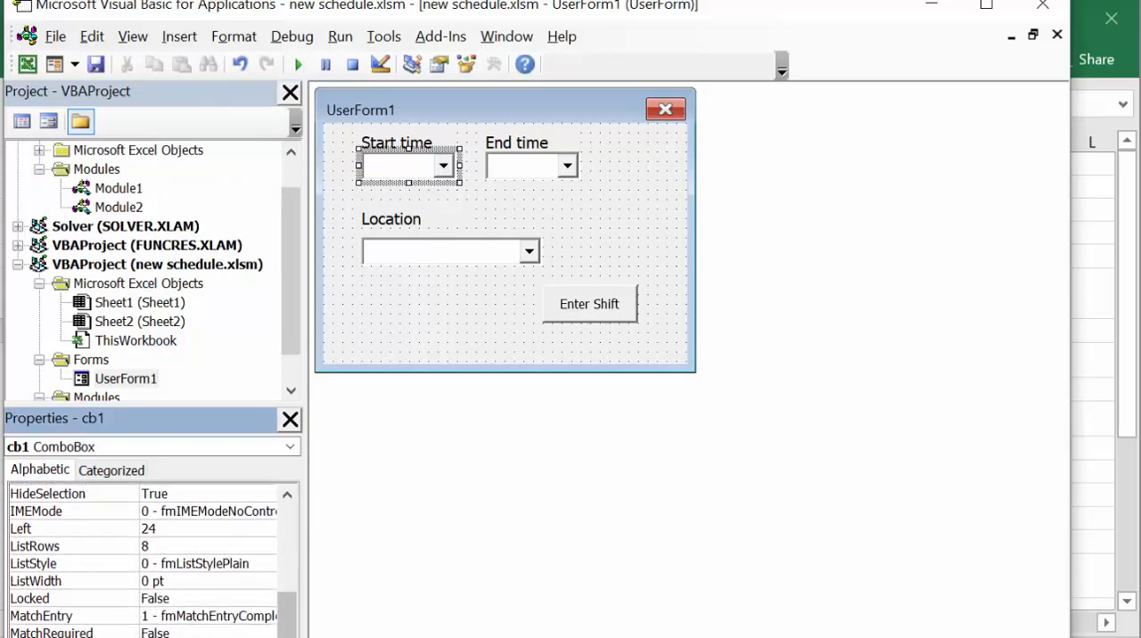
scroll("down", 3)
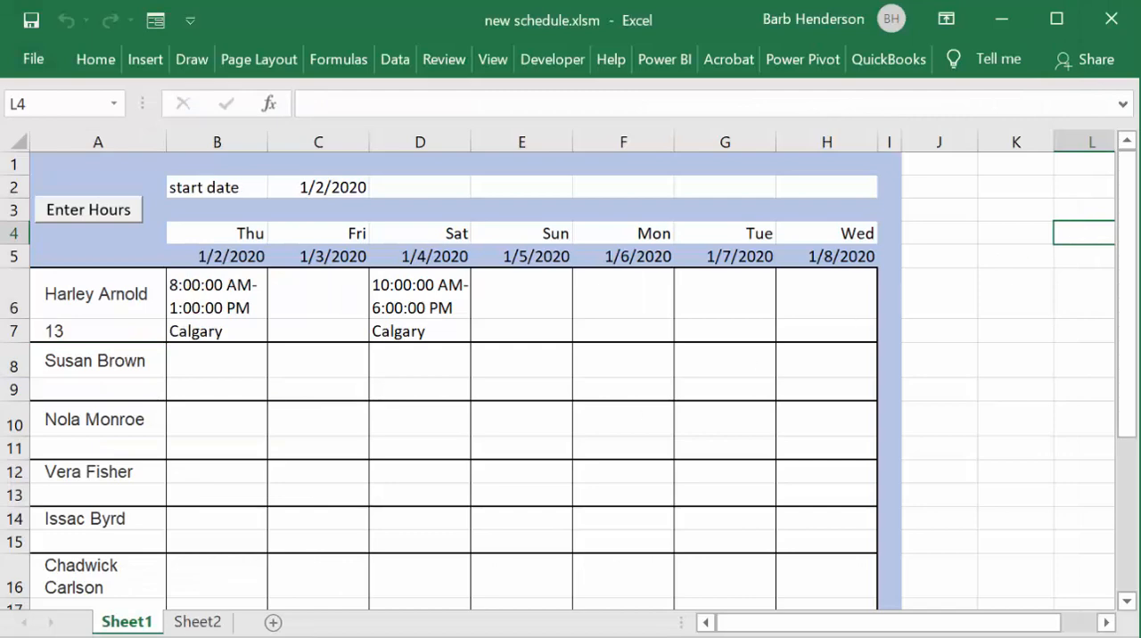
Review Sheet2's stime range of half-hourly times from 8:00 to 0:00
left_click(196, 621)
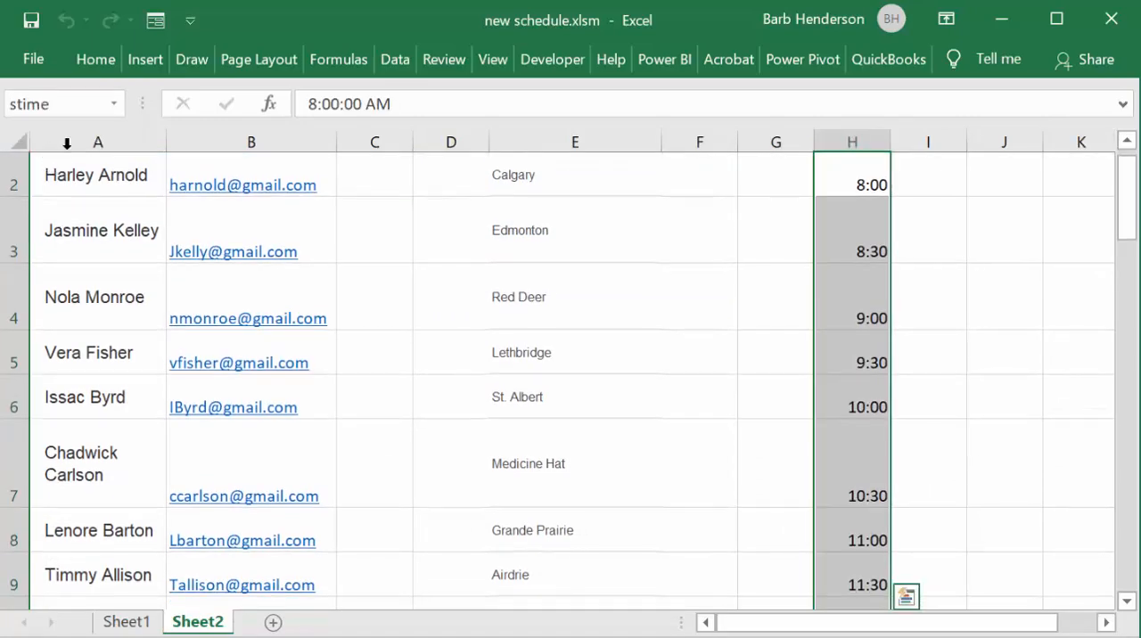
scroll("down", 3)
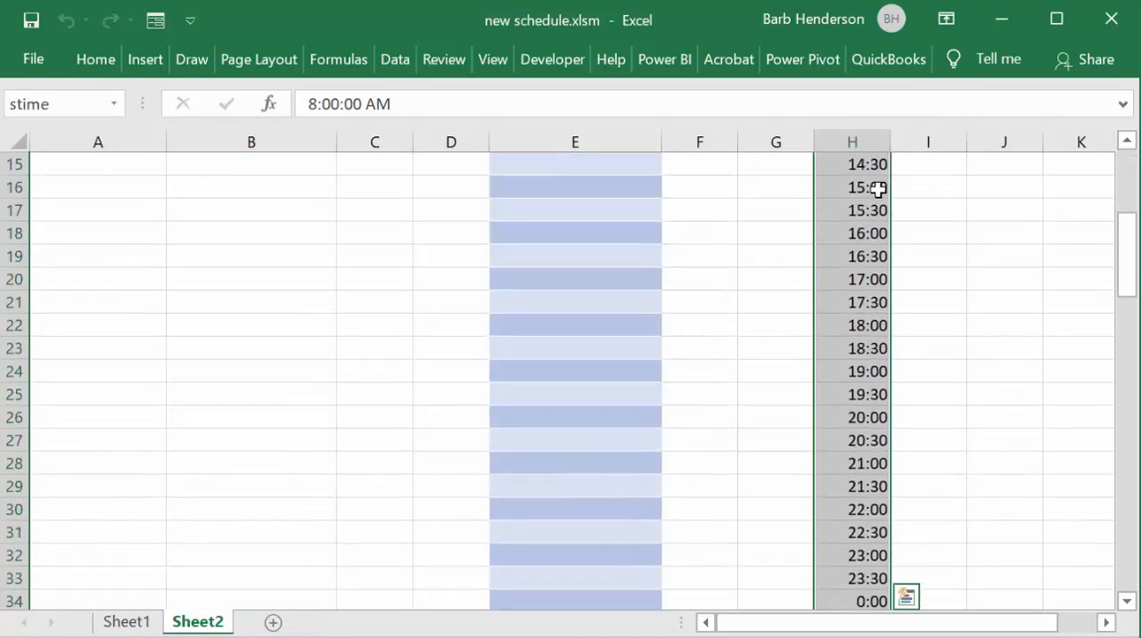
scroll("down", 3)
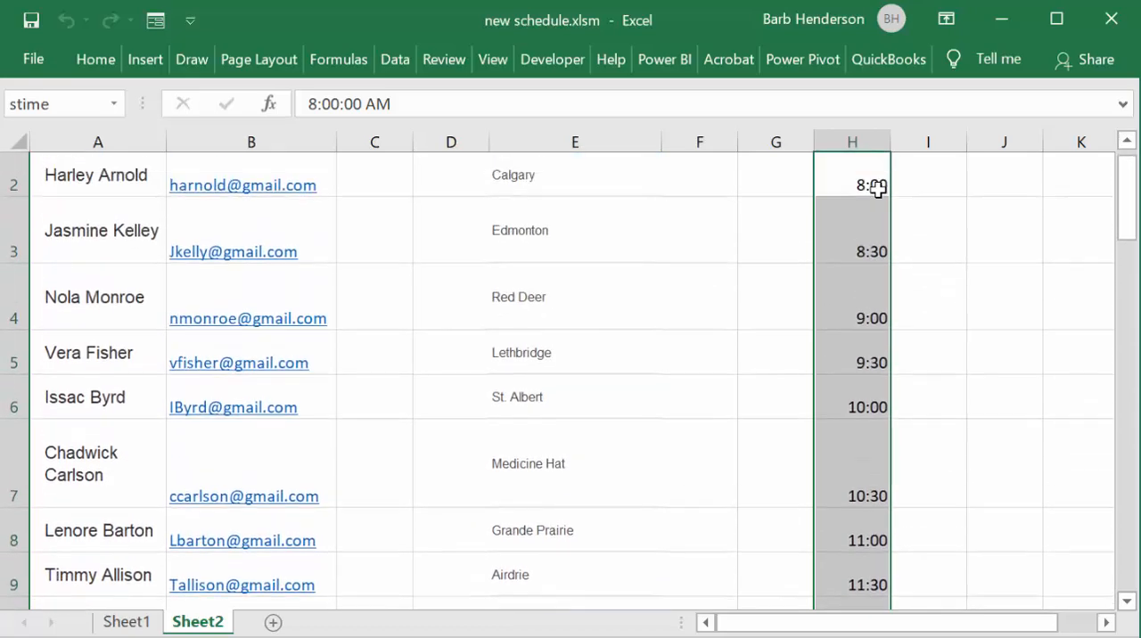
scroll("down", 3)
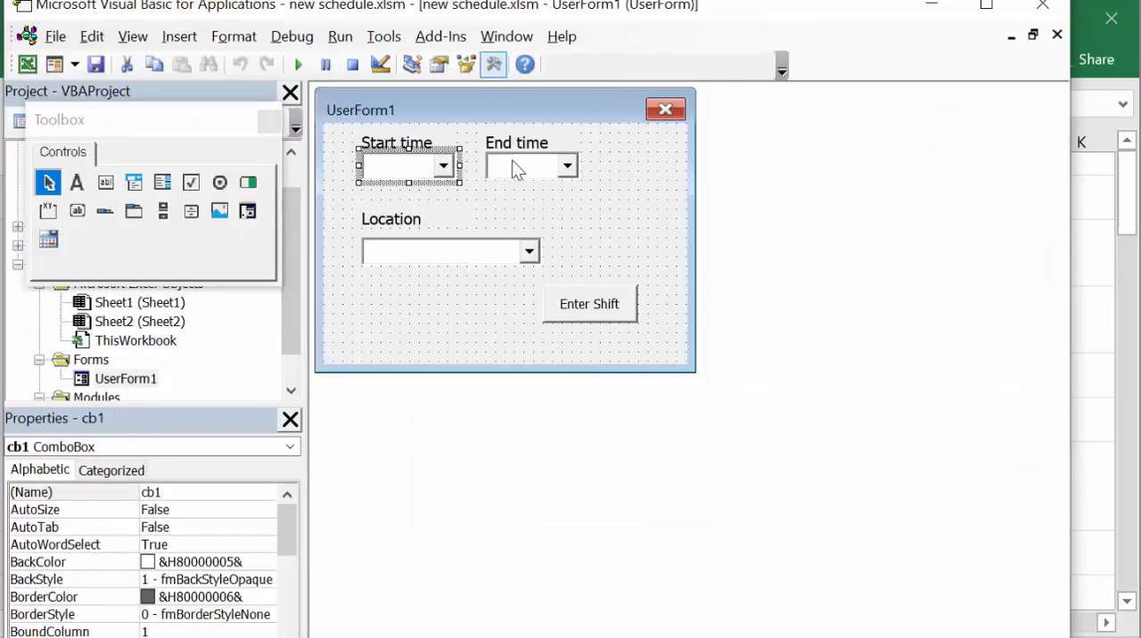
Select the End time combo box (cb2) on the form design to view its properties
left_click(526, 166)
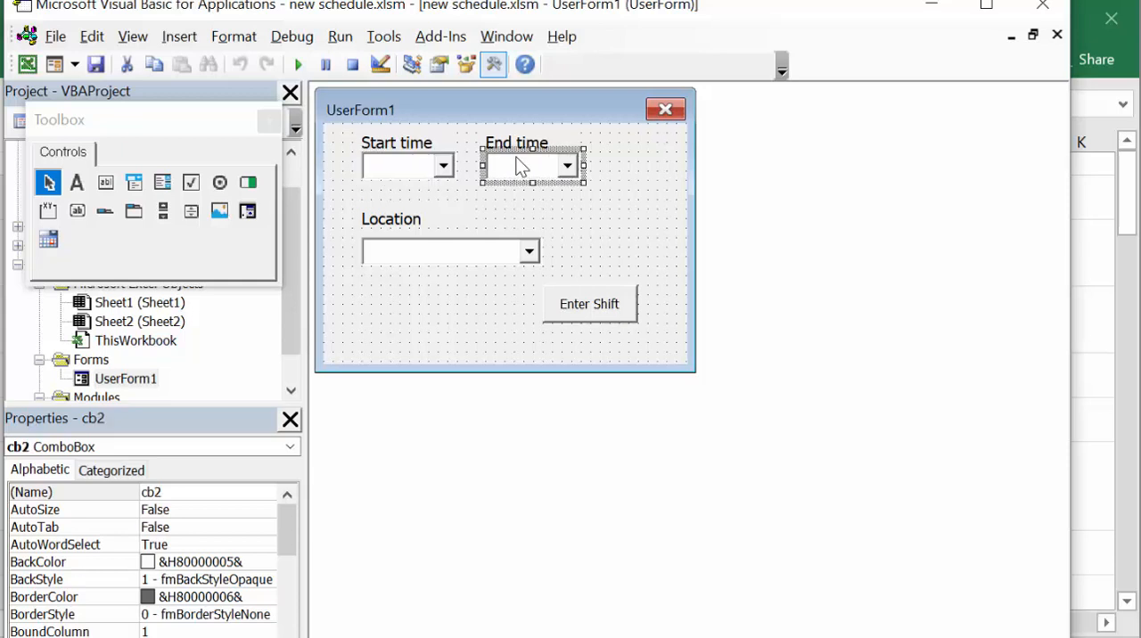
mouse_move(538, 174)
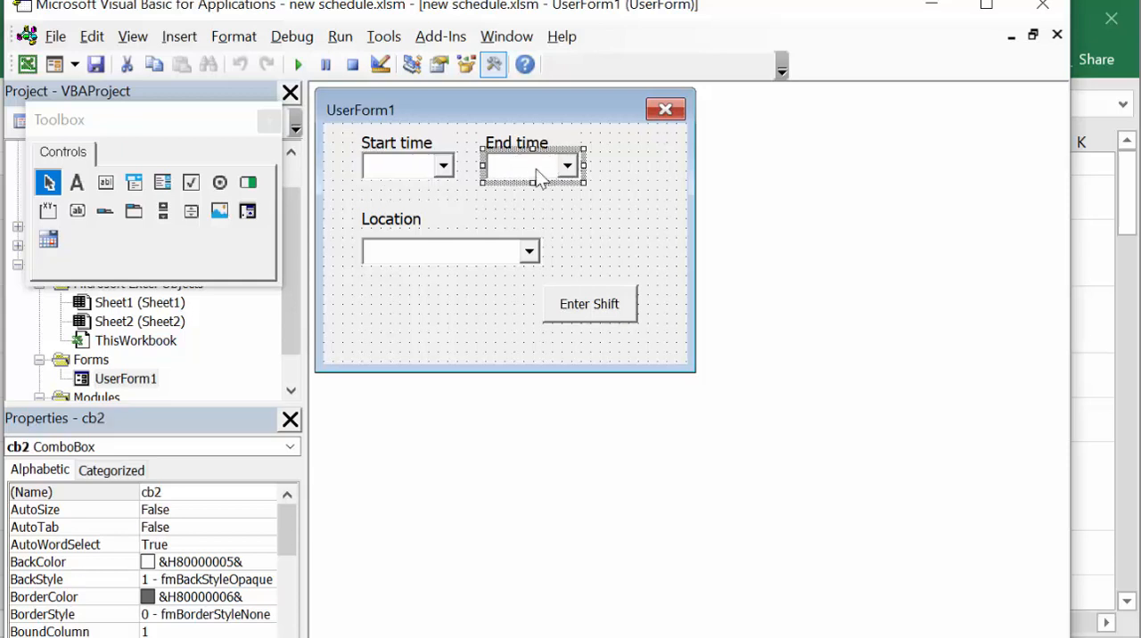
mouse_move(531, 168)
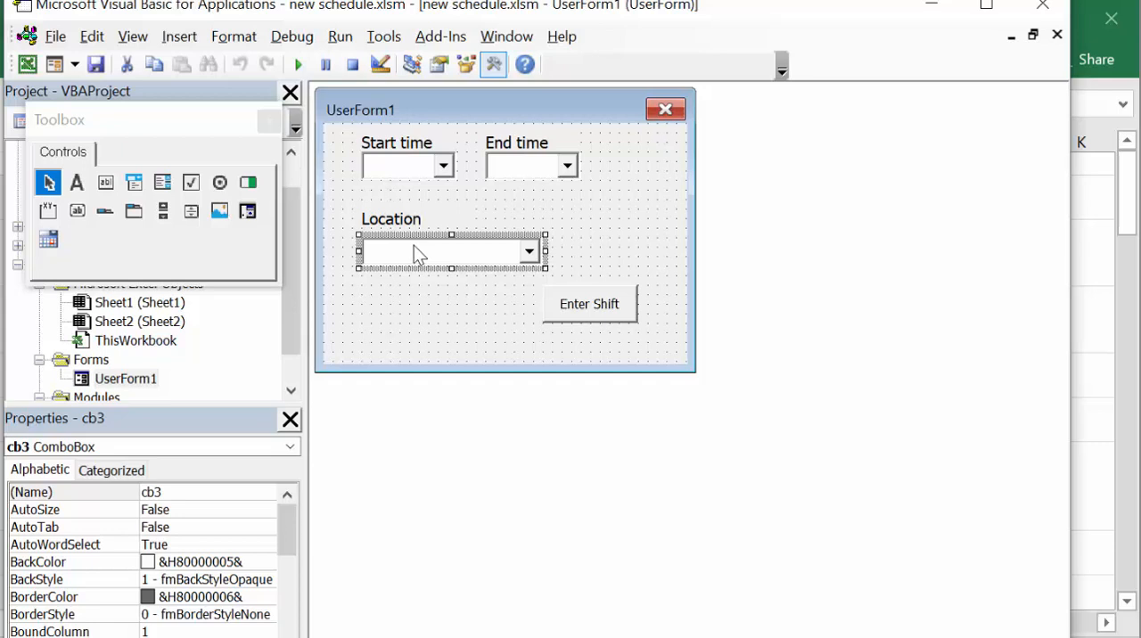
mouse_move(461, 267)
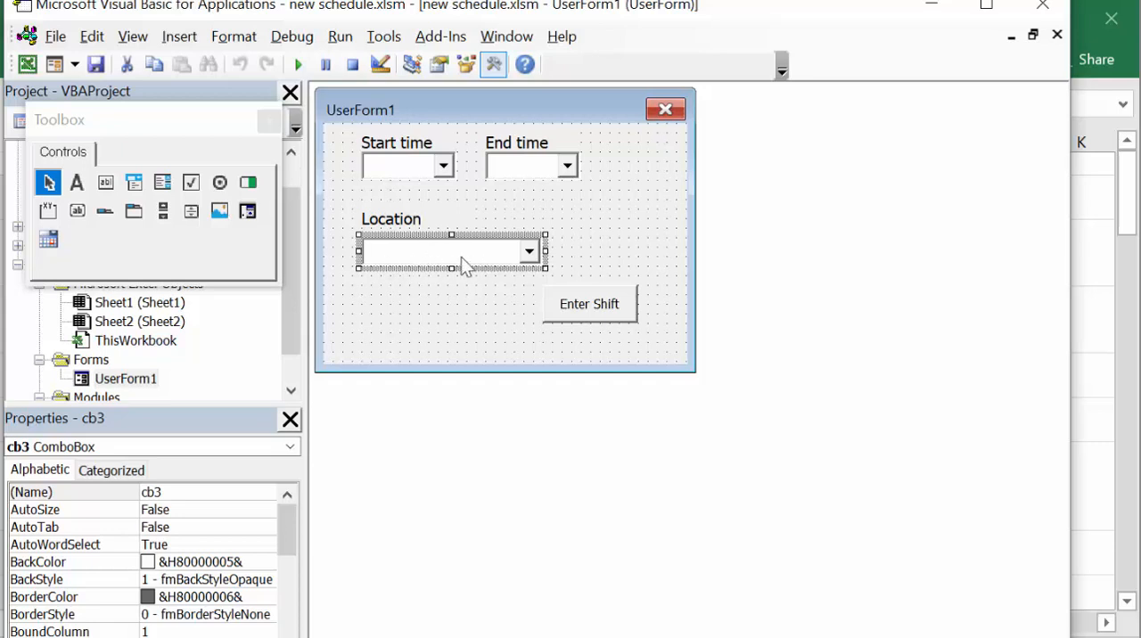
mouse_move(1070, 236)
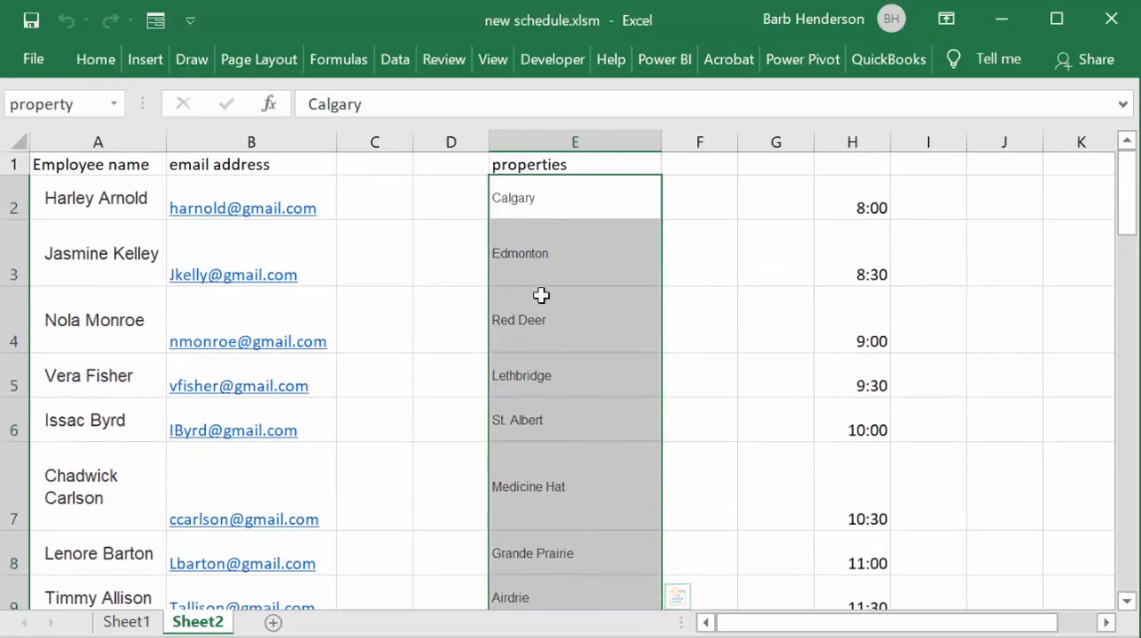
mouse_move(530, 375)
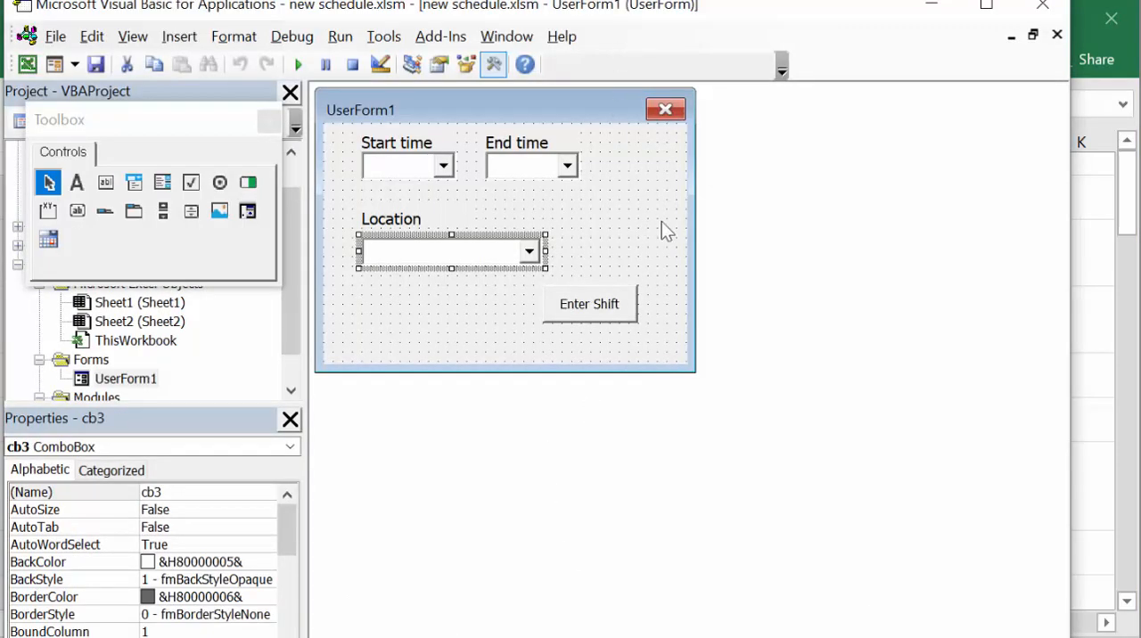
mouse_move(738, 218)
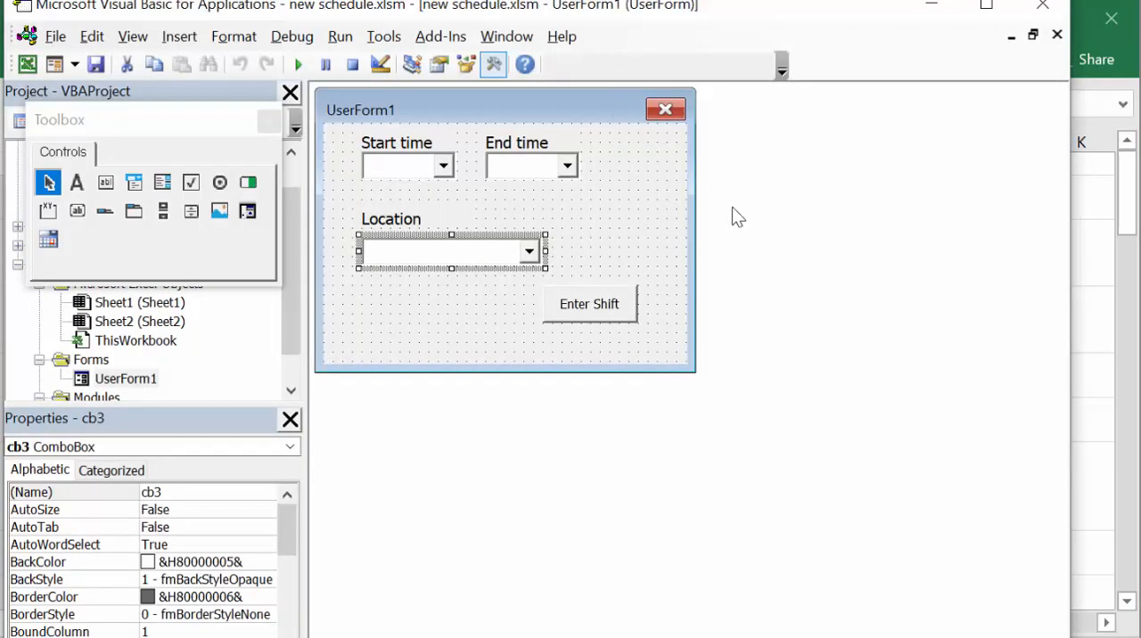
Select the Enter Shift button (CommandButton1) and show its context menu
left_click(589, 303)
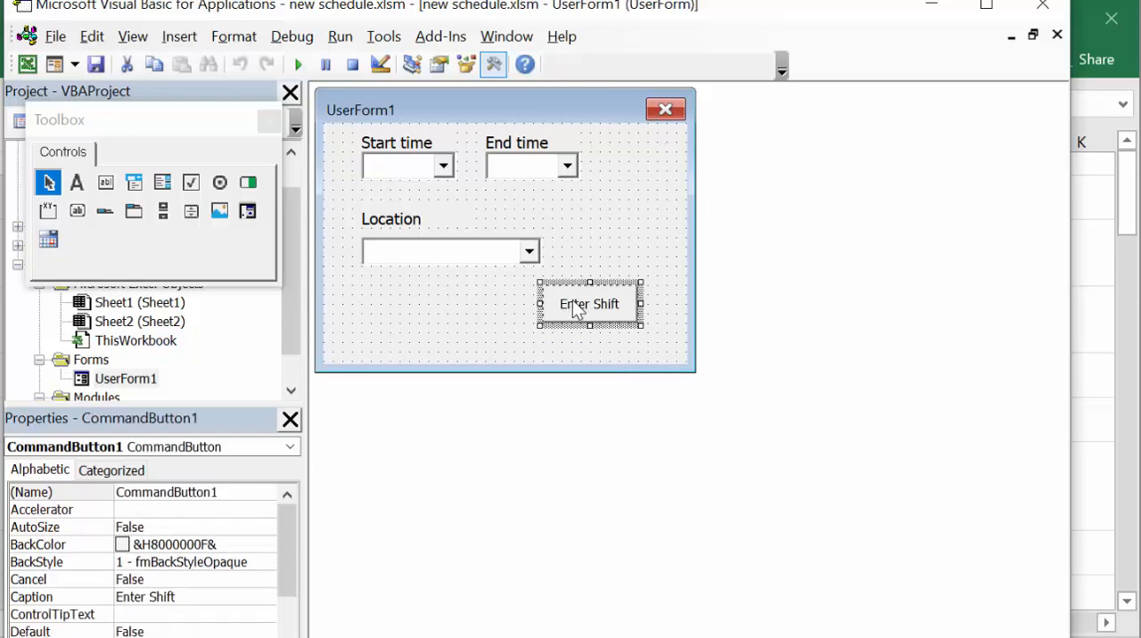
right_click(588, 303)
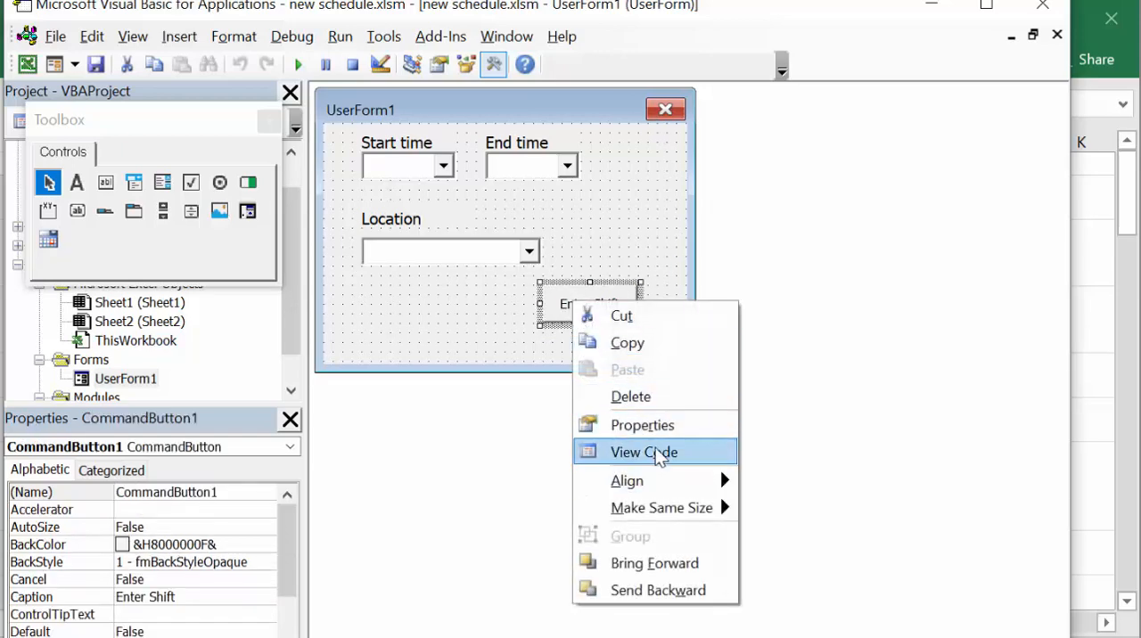
left_click(642, 453)
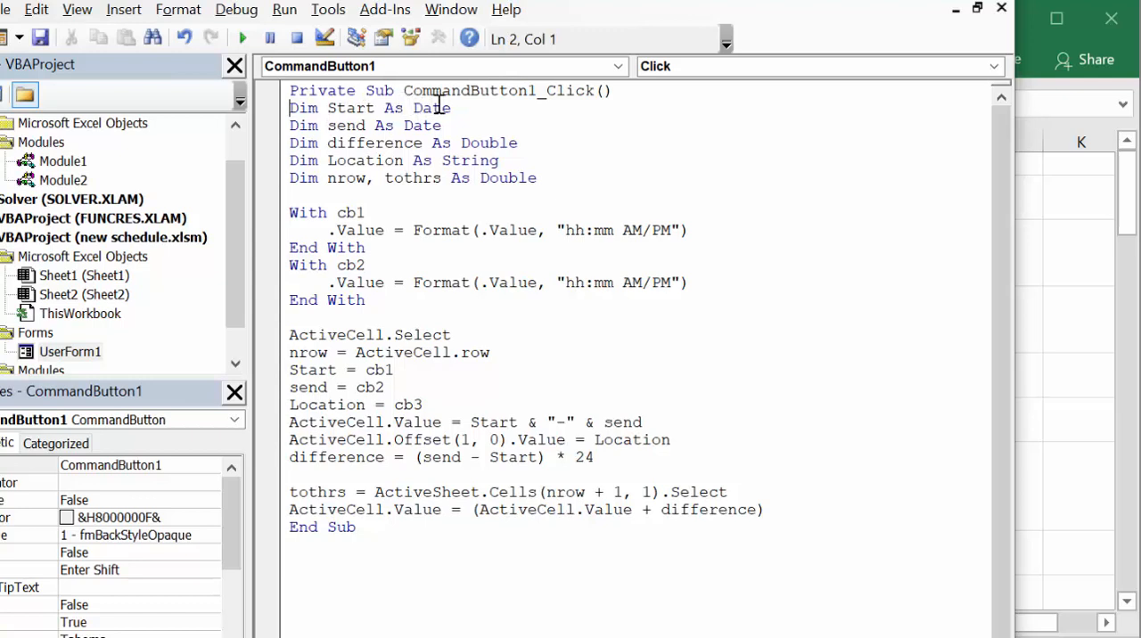
mouse_move(402, 124)
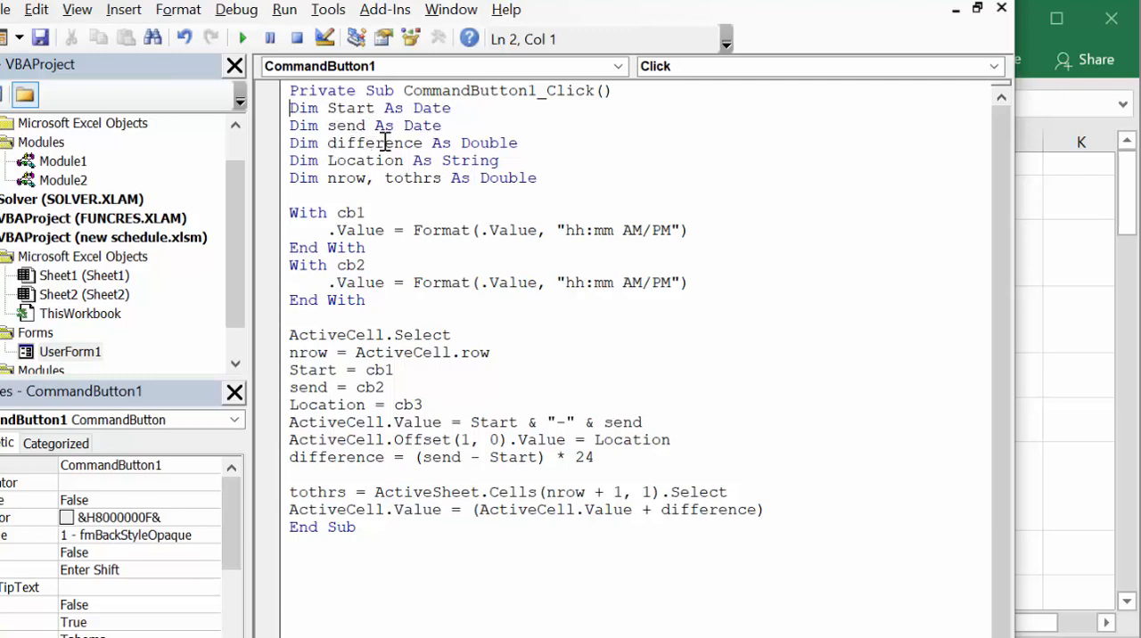
mouse_move(371, 161)
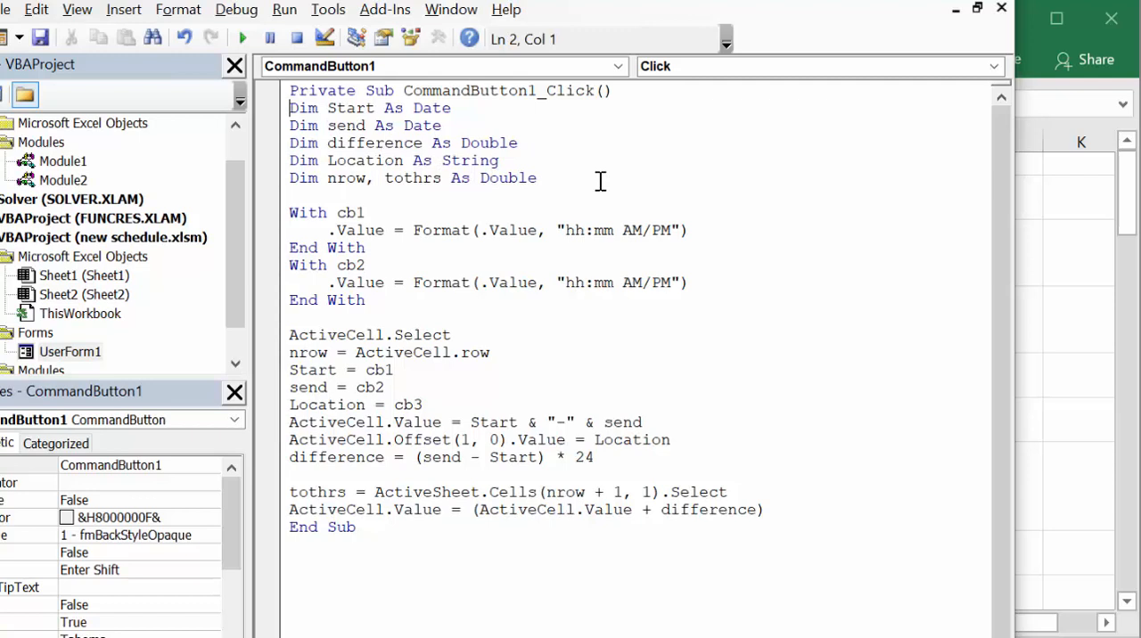
mouse_move(367, 230)
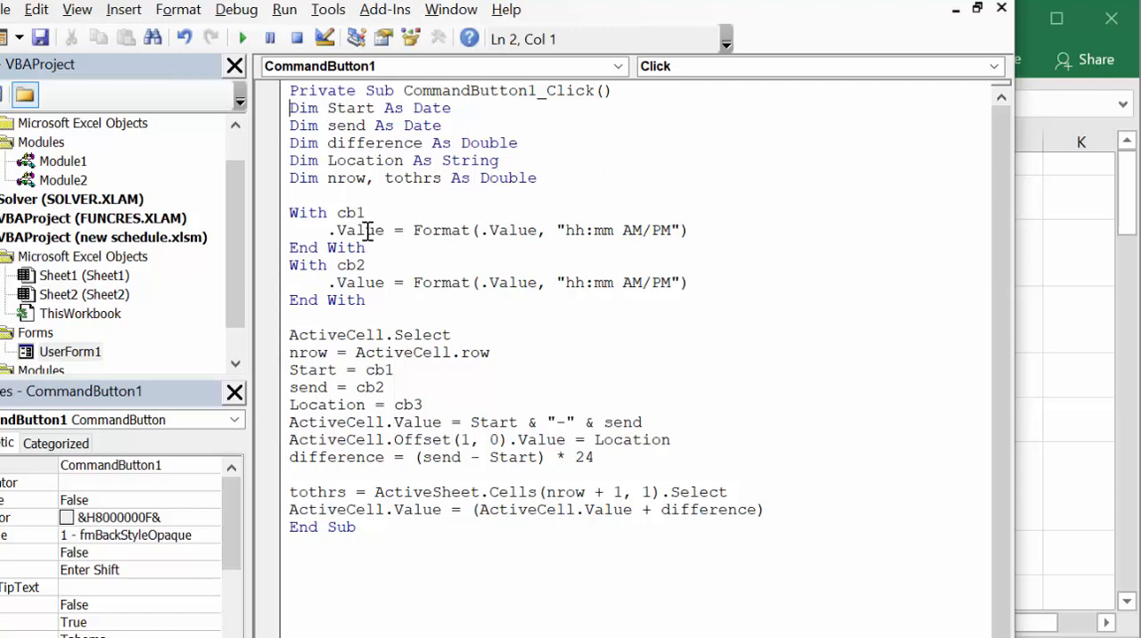
mouse_move(595, 239)
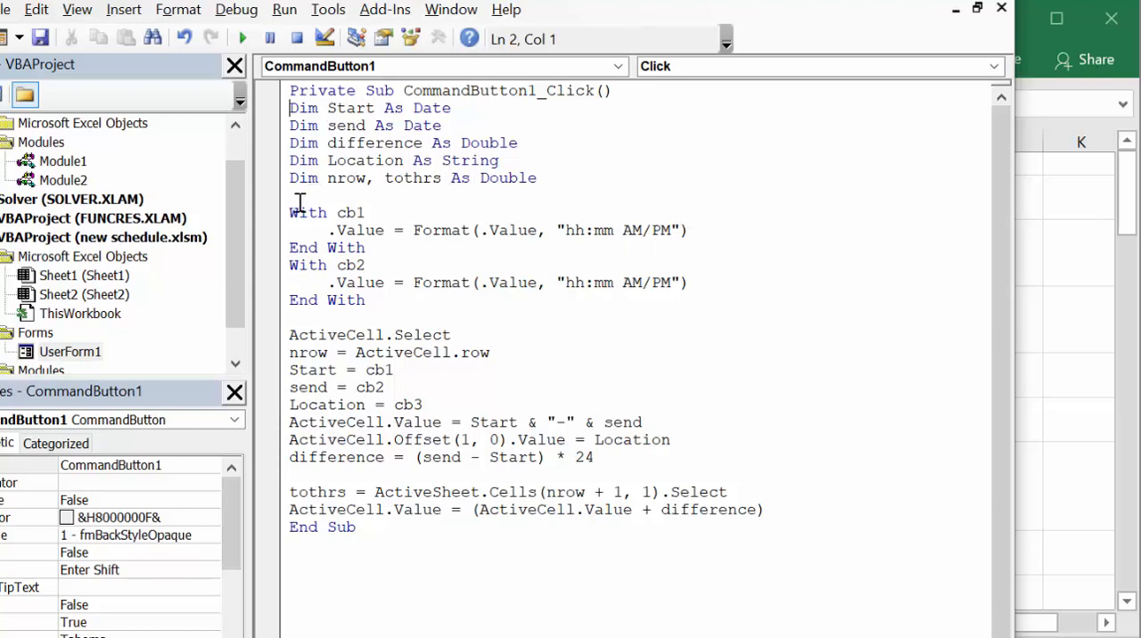
mouse_move(332, 228)
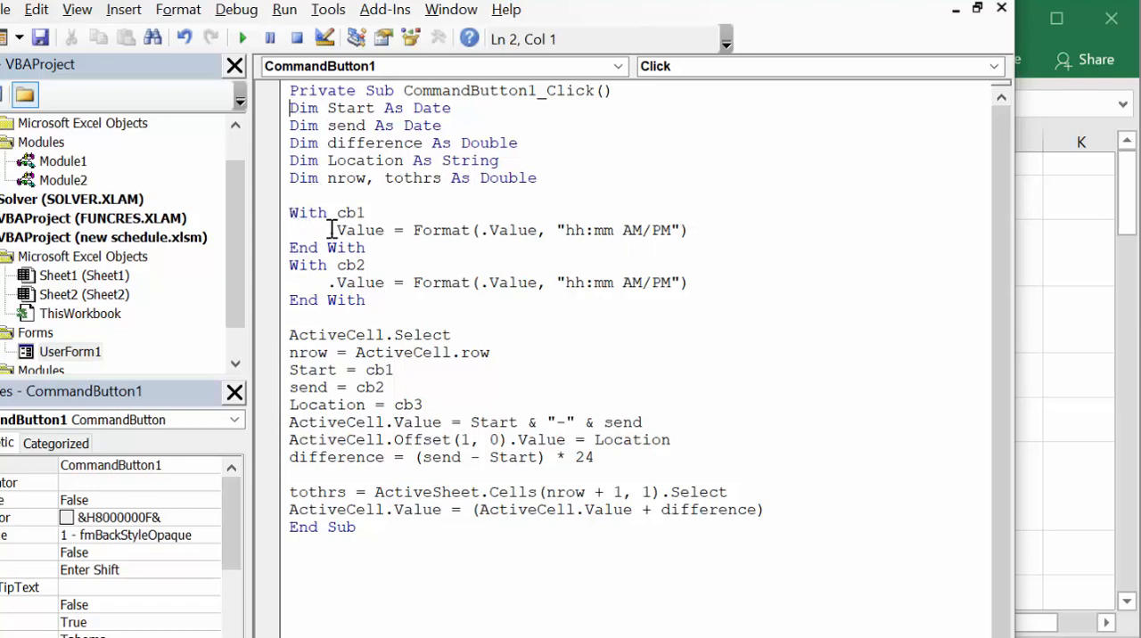
mouse_move(546, 230)
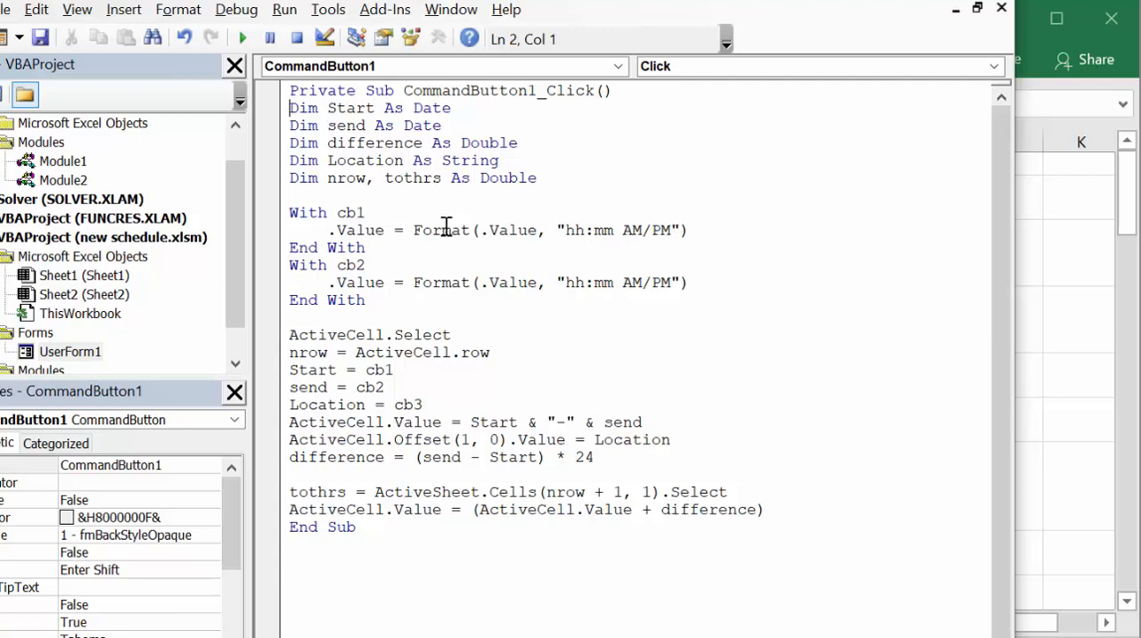
mouse_move(724, 255)
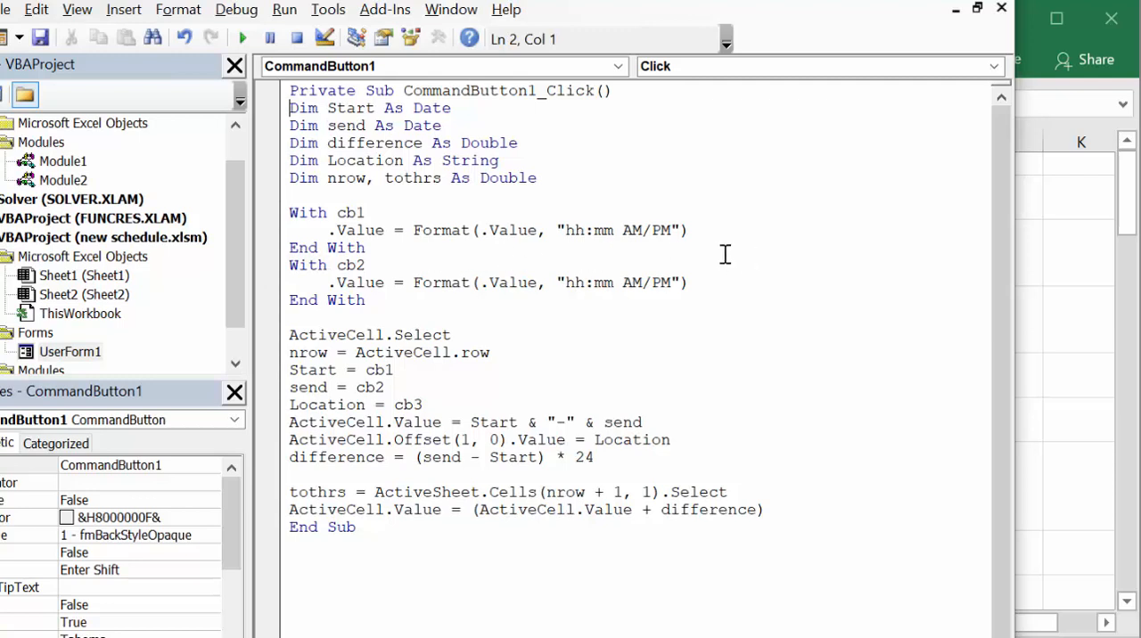
mouse_move(510, 318)
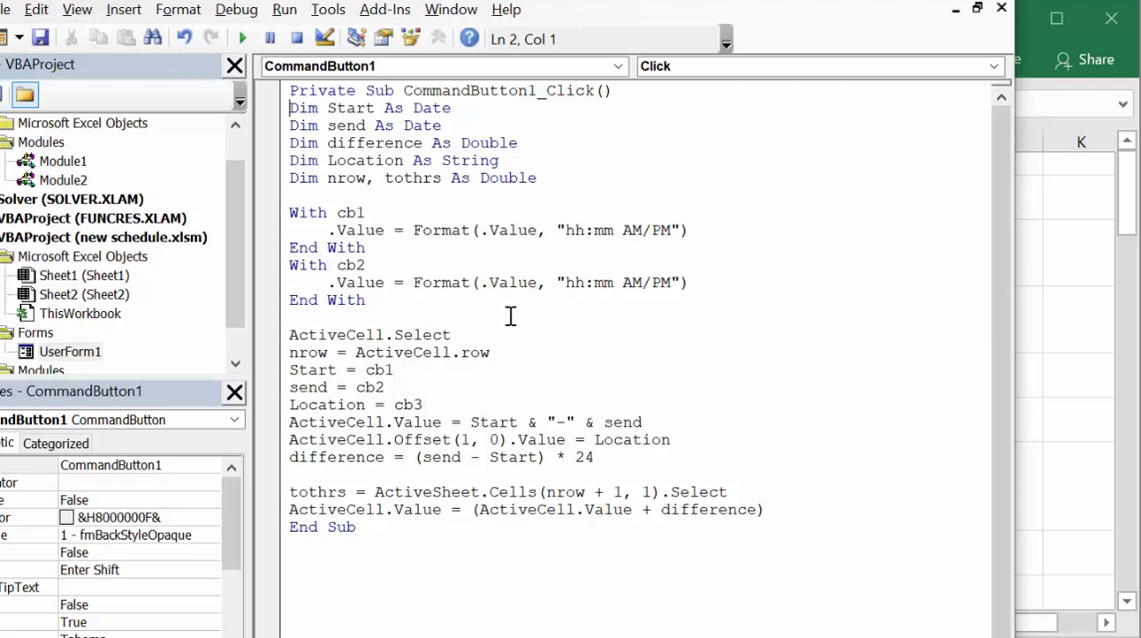
mouse_move(627, 346)
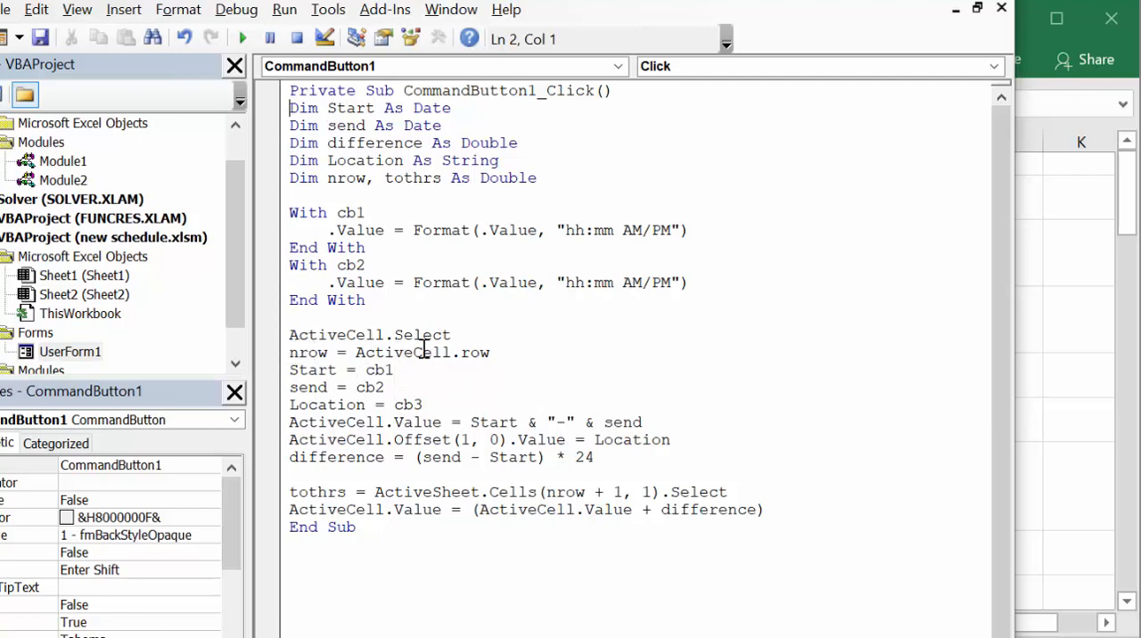
mouse_move(478, 367)
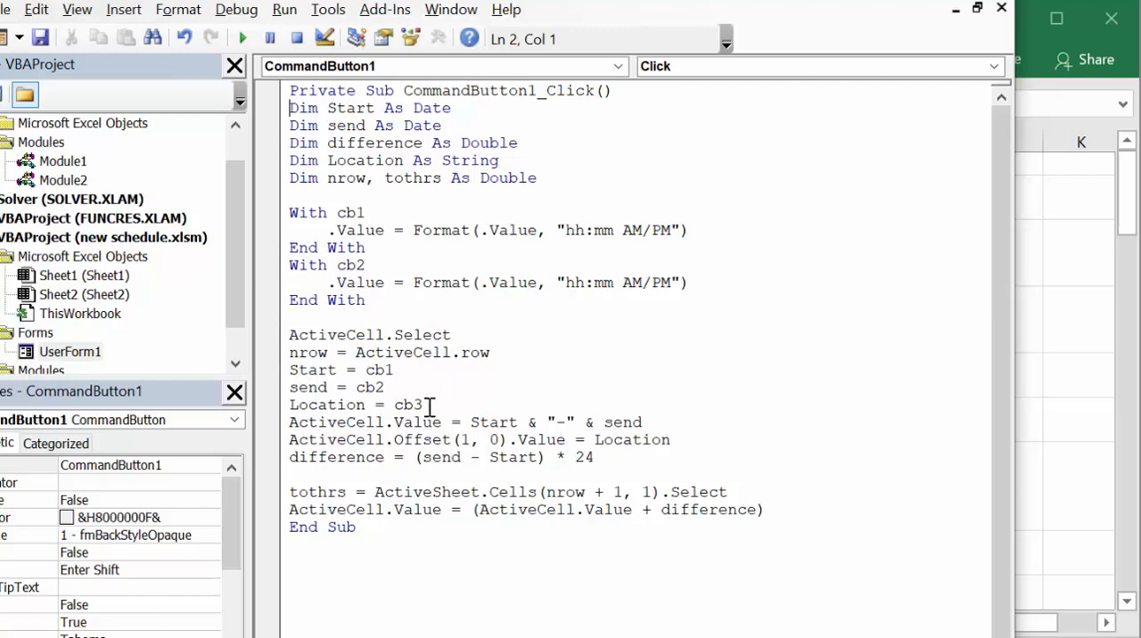
mouse_move(455, 392)
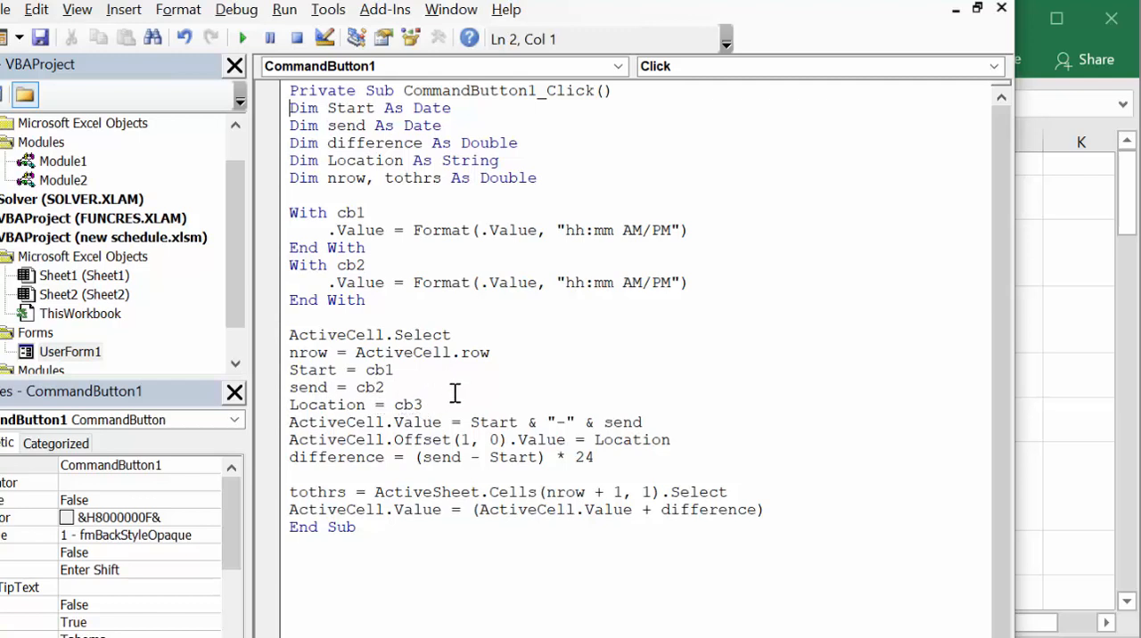
mouse_move(575, 387)
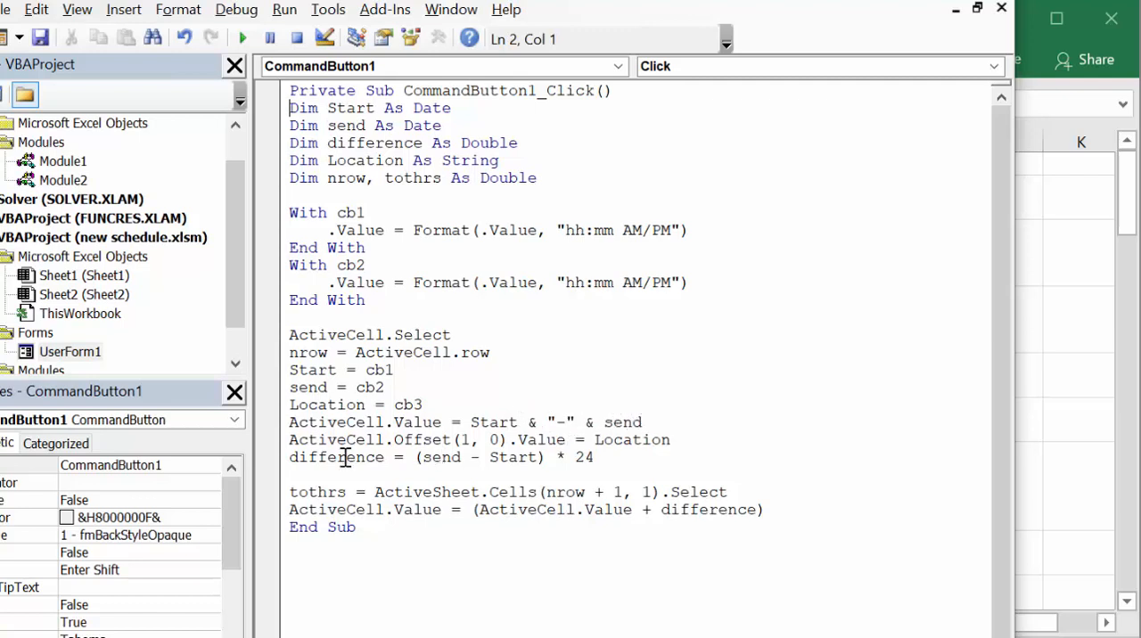
mouse_move(399, 428)
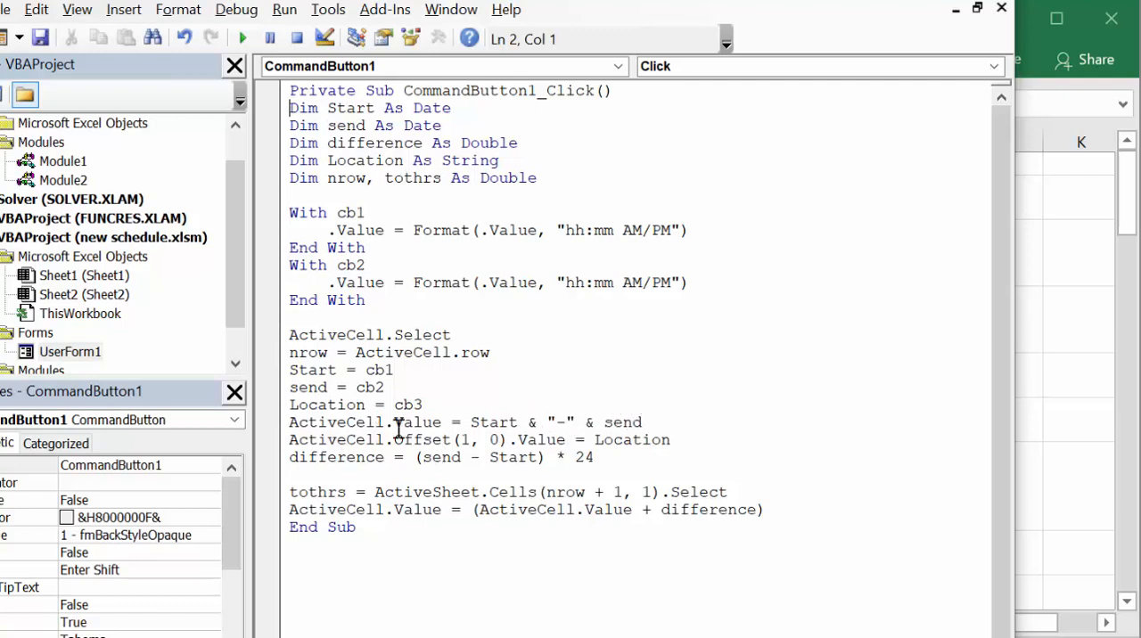
mouse_move(460, 432)
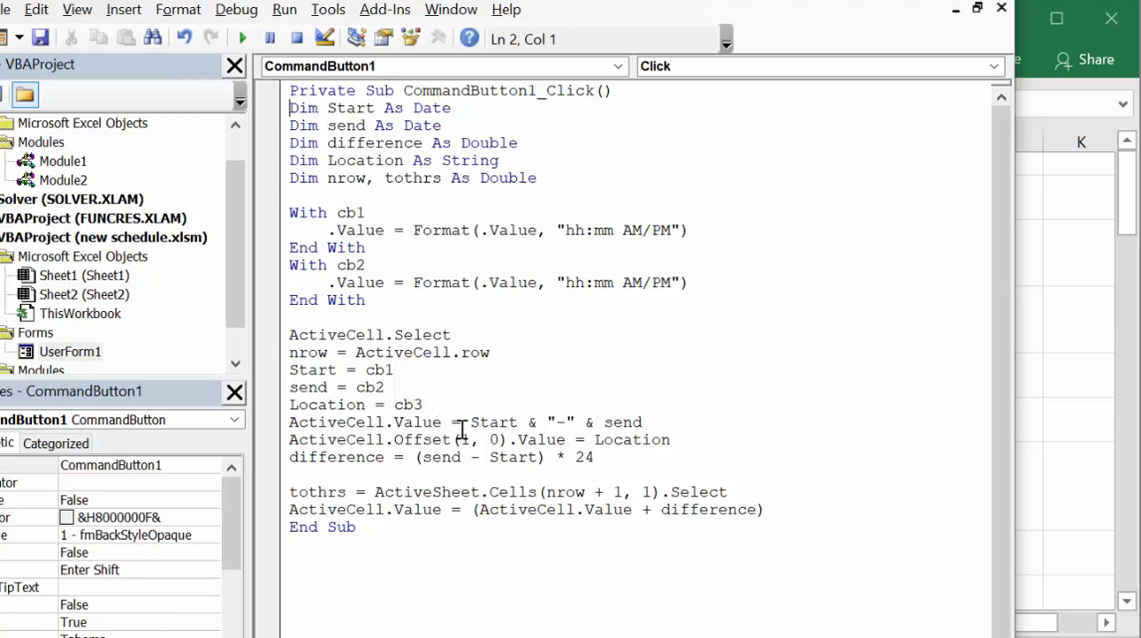
mouse_move(603, 443)
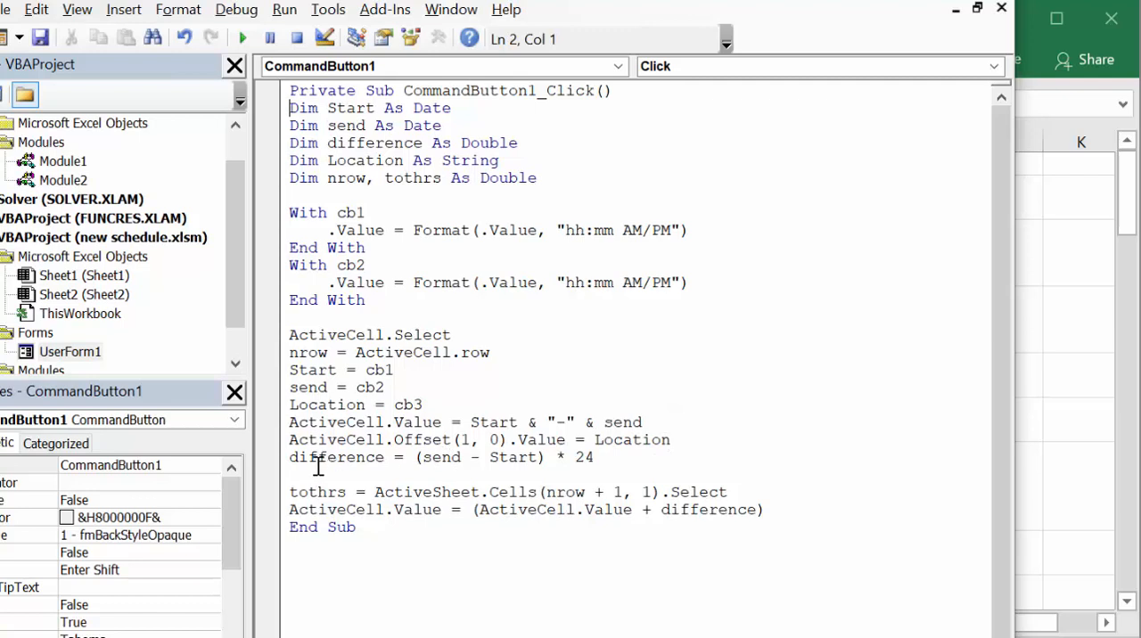
mouse_move(374, 457)
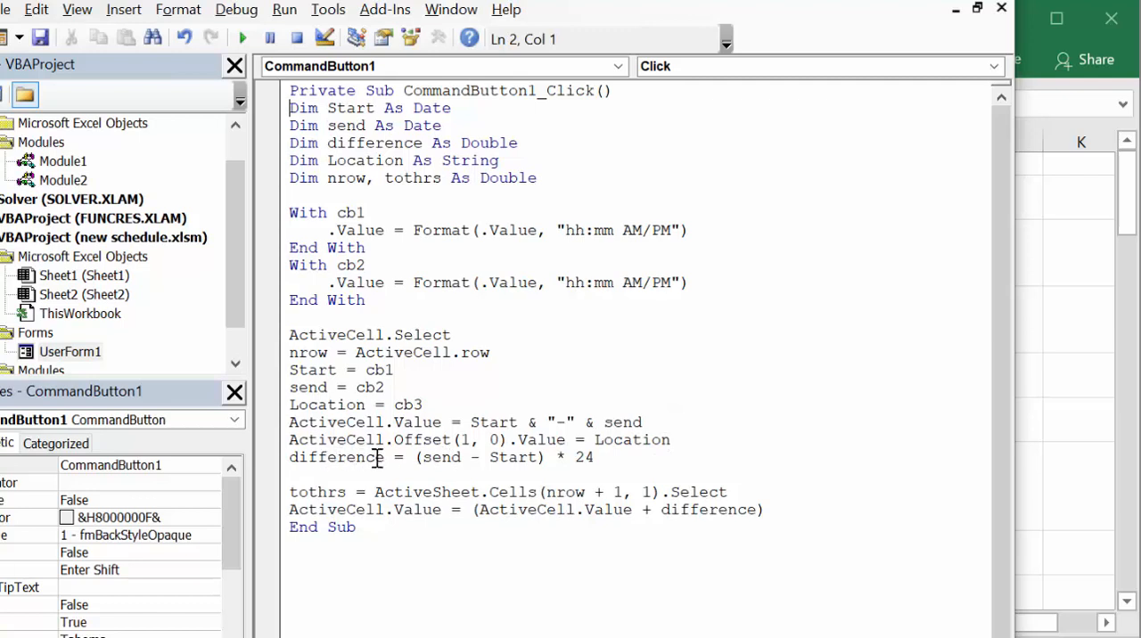
mouse_move(526, 457)
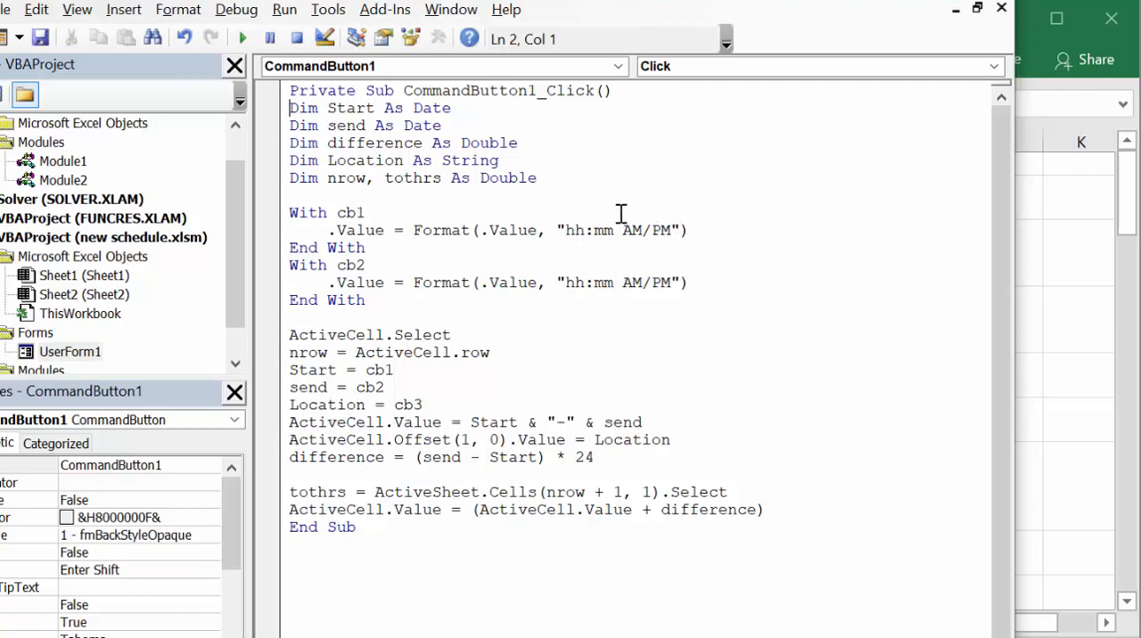
mouse_move(687, 222)
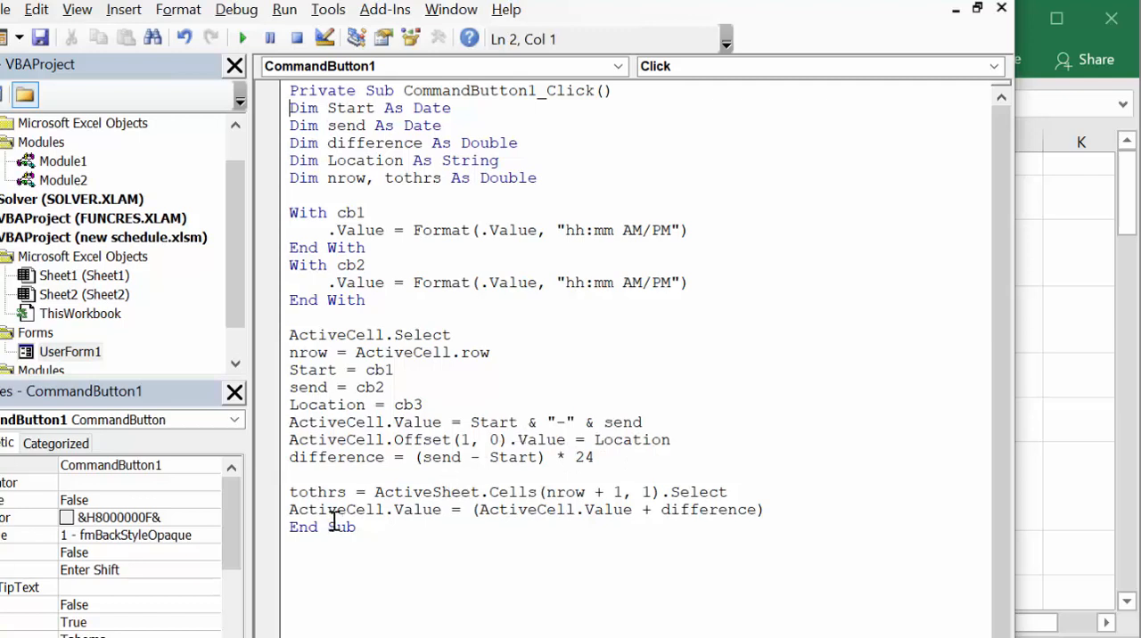
mouse_move(417, 485)
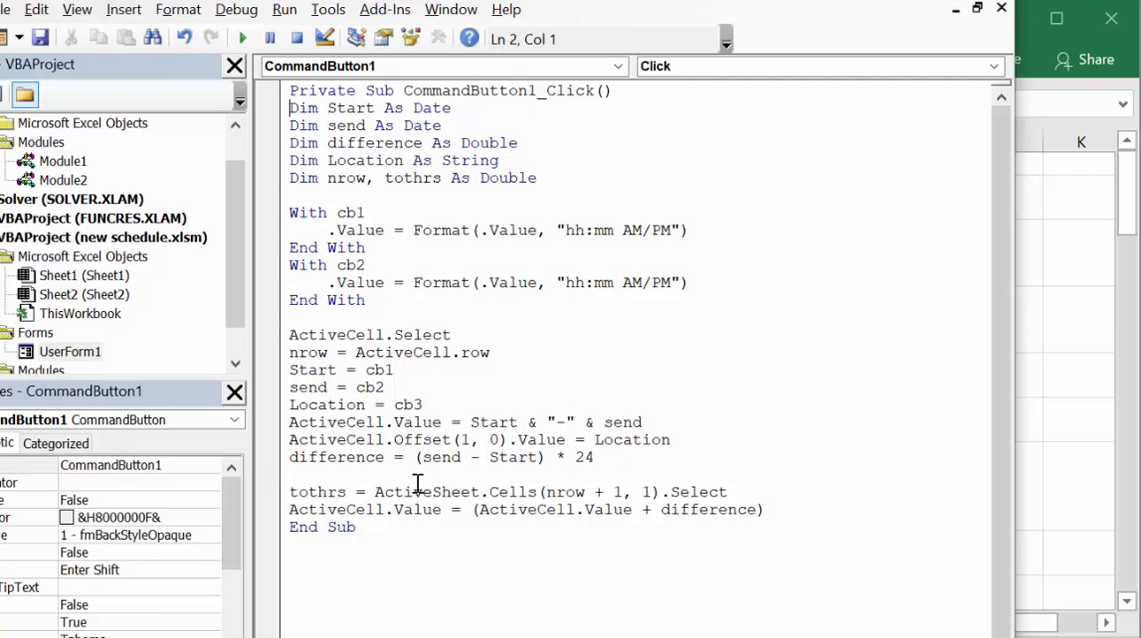
mouse_move(577, 483)
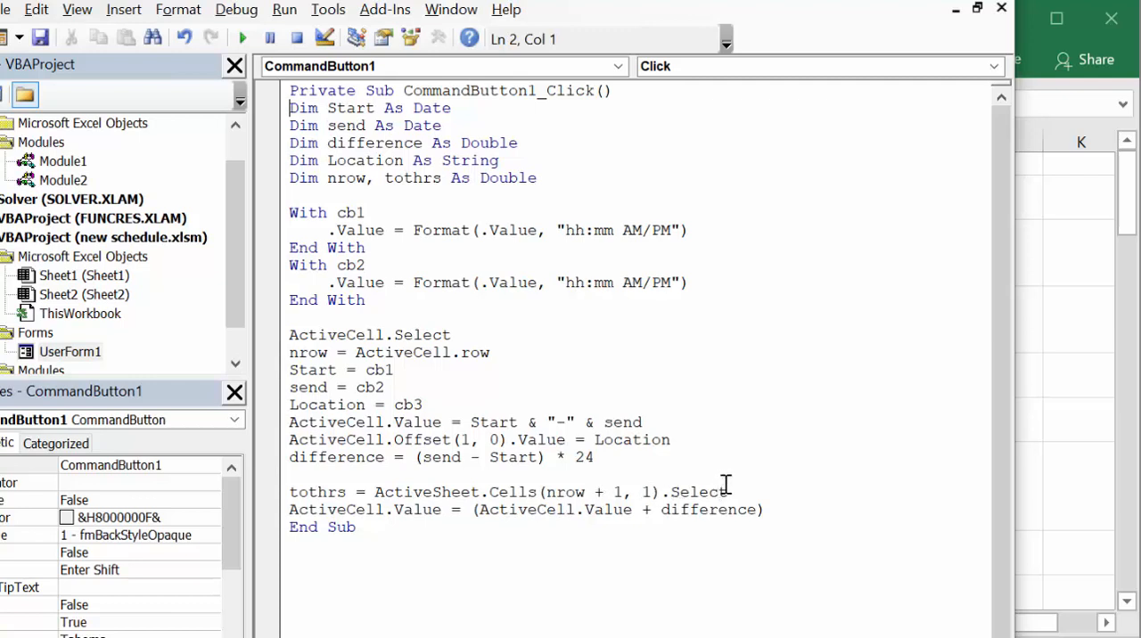
mouse_move(432, 514)
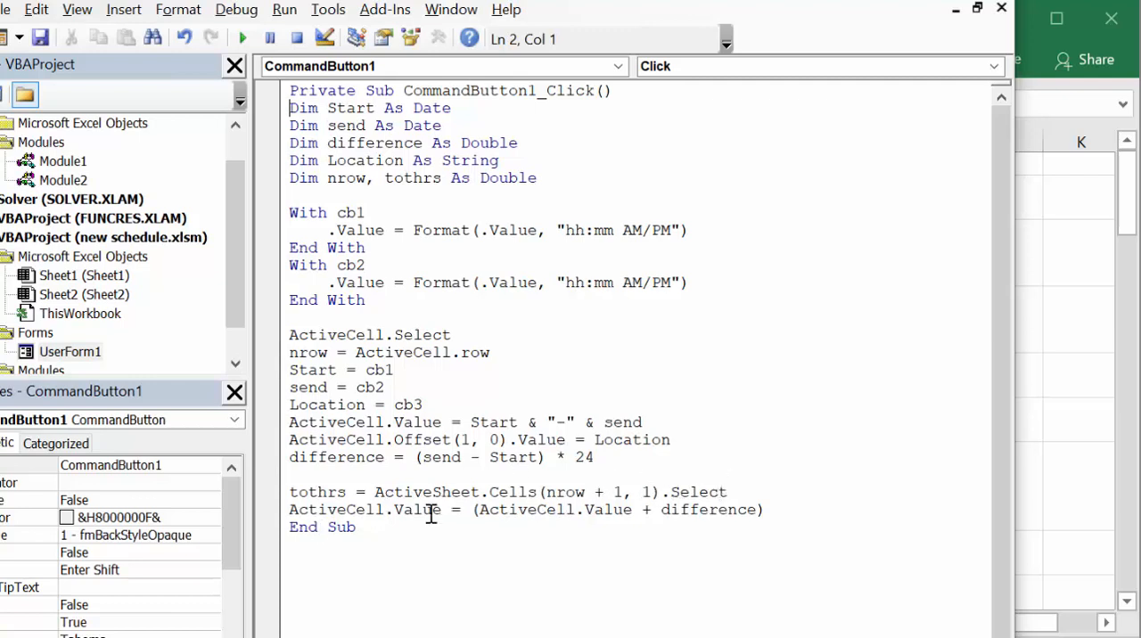
mouse_move(638, 521)
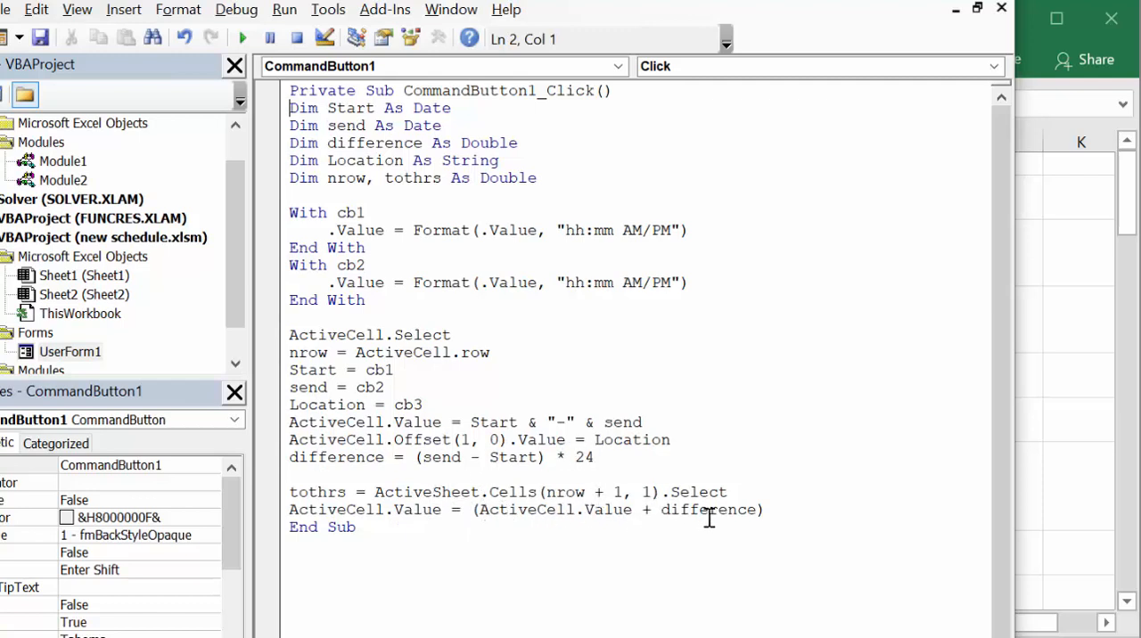
mouse_move(688, 528)
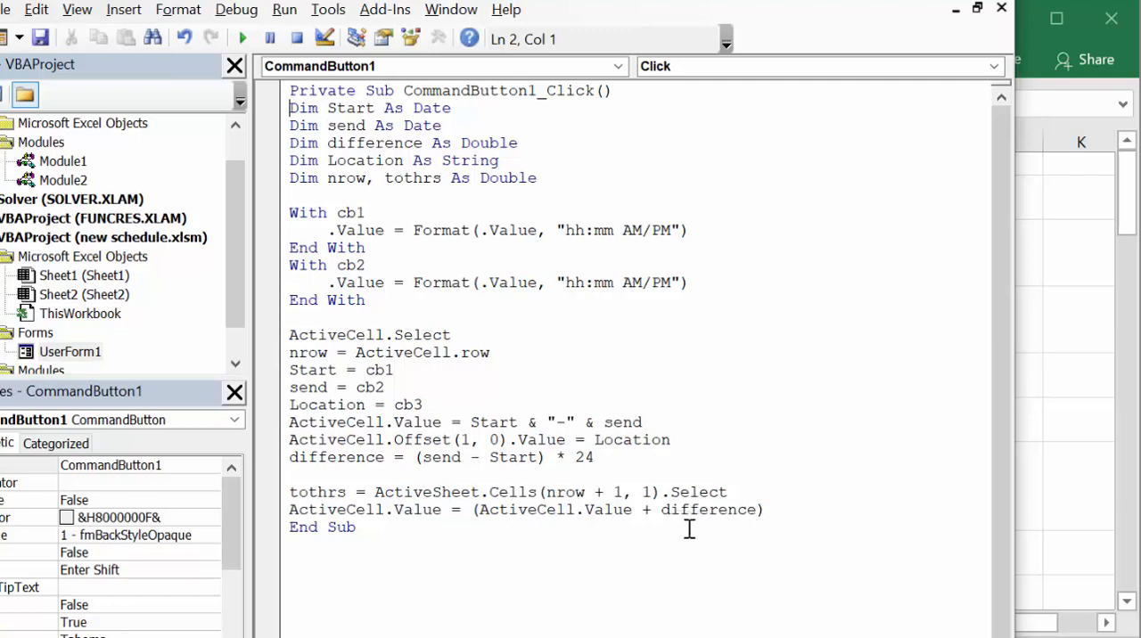
mouse_move(475, 538)
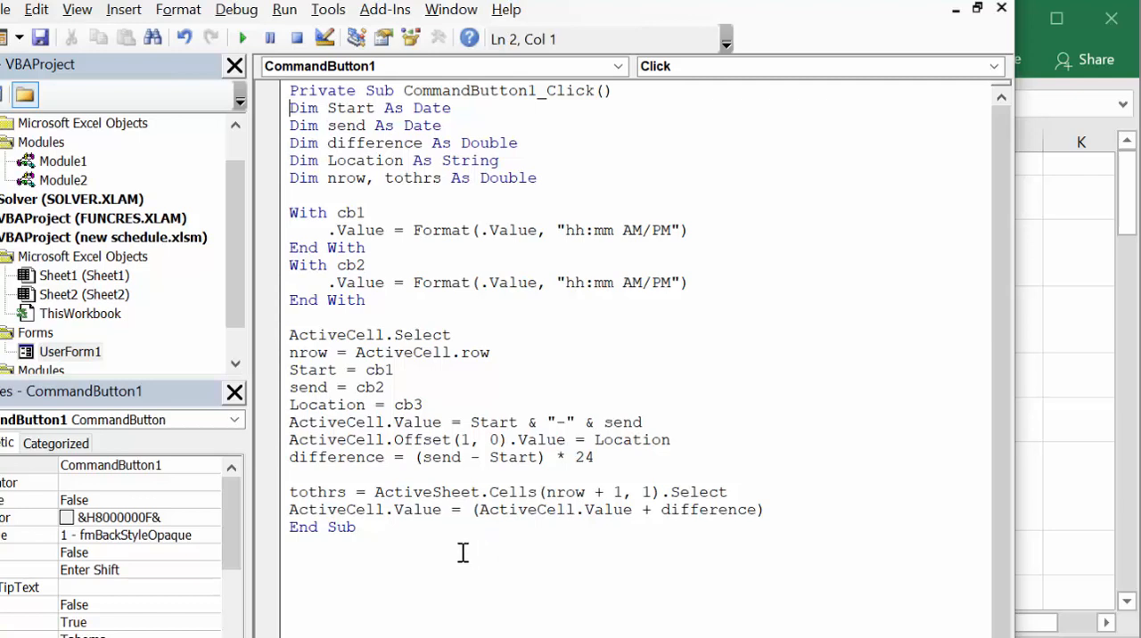
mouse_move(414, 553)
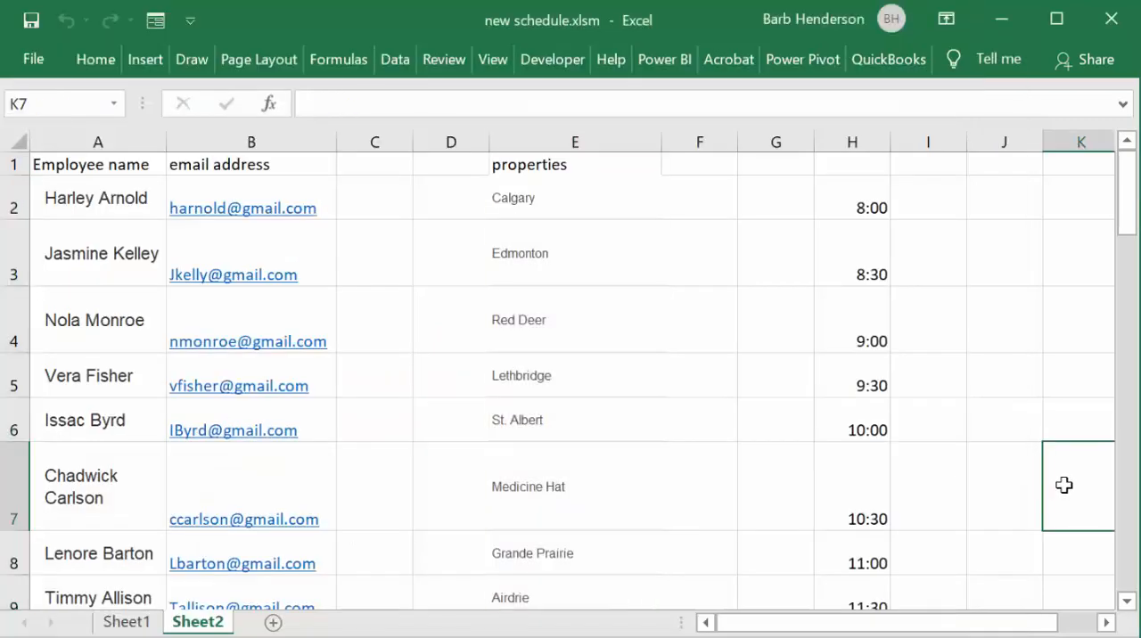
mouse_move(214, 594)
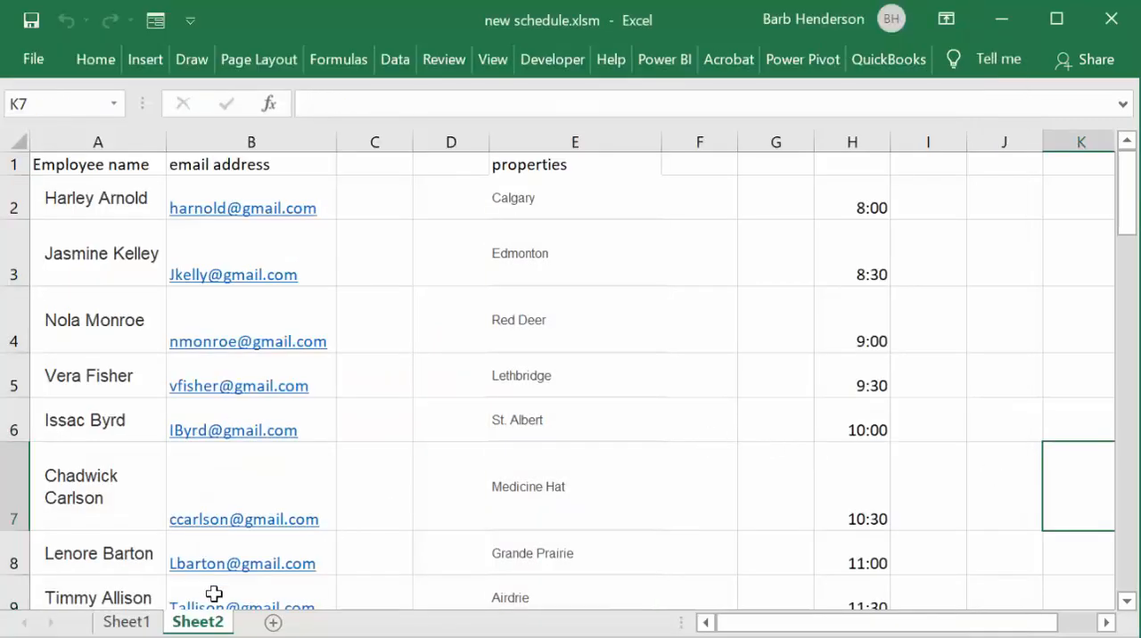
left_click(125, 620)
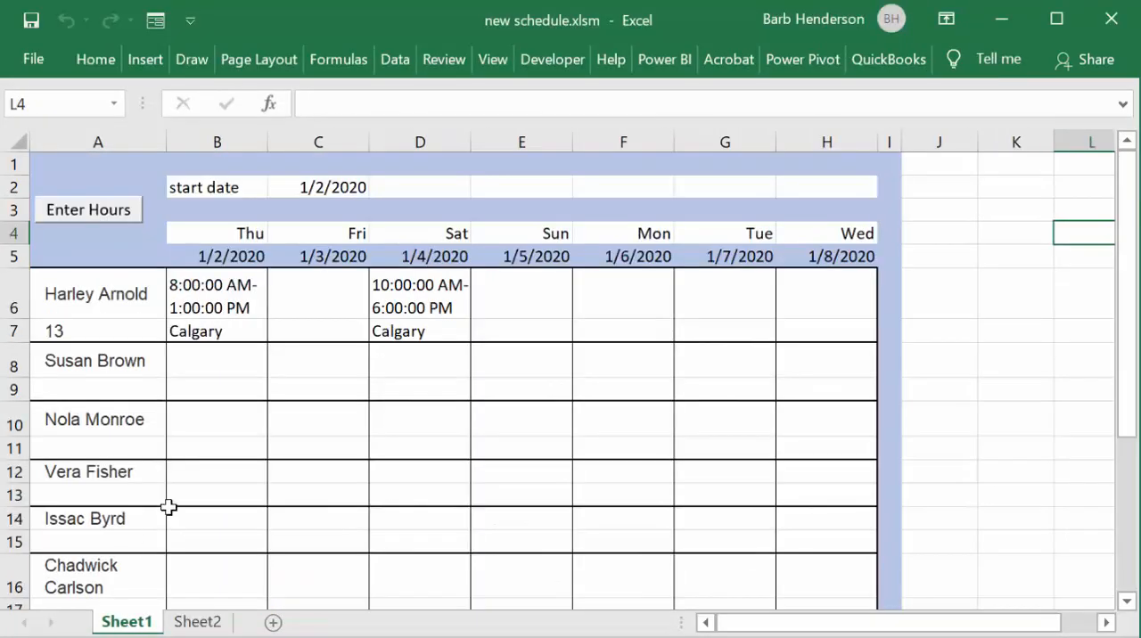